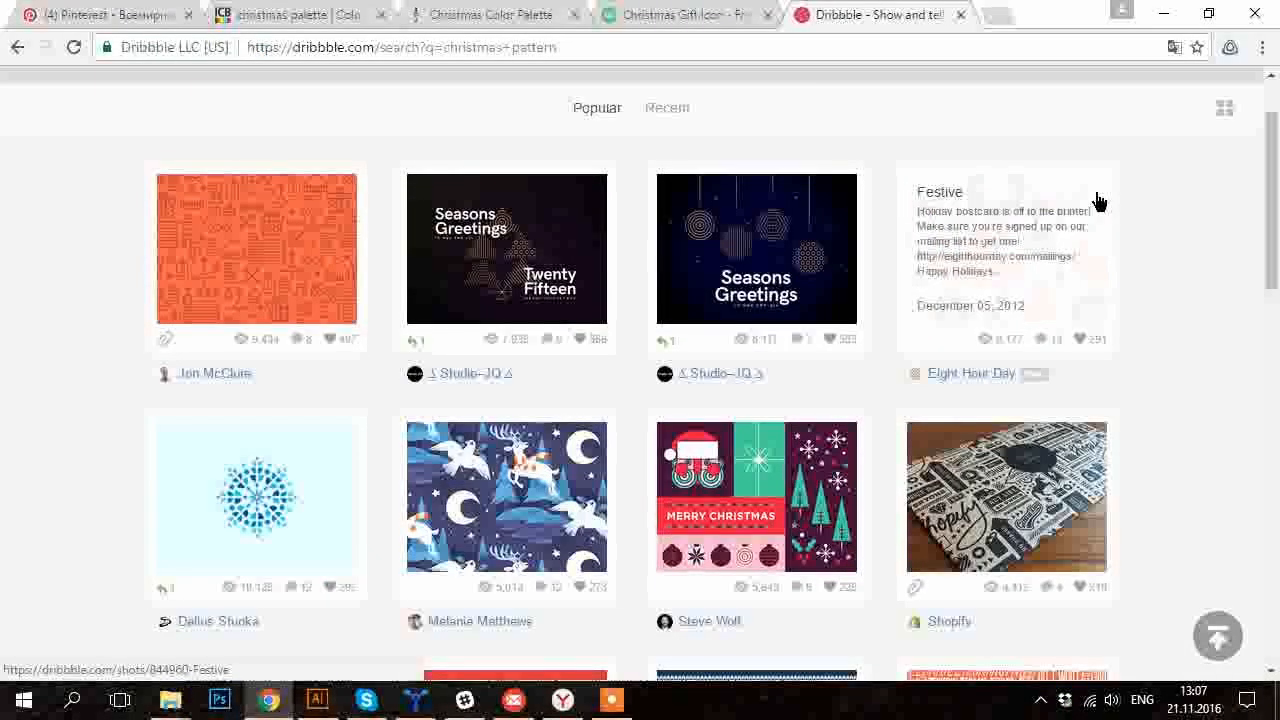
# Scroll through the Christmas patterns, sweaters and colour palette inspiration pages.
pyautogui.scroll(-3)
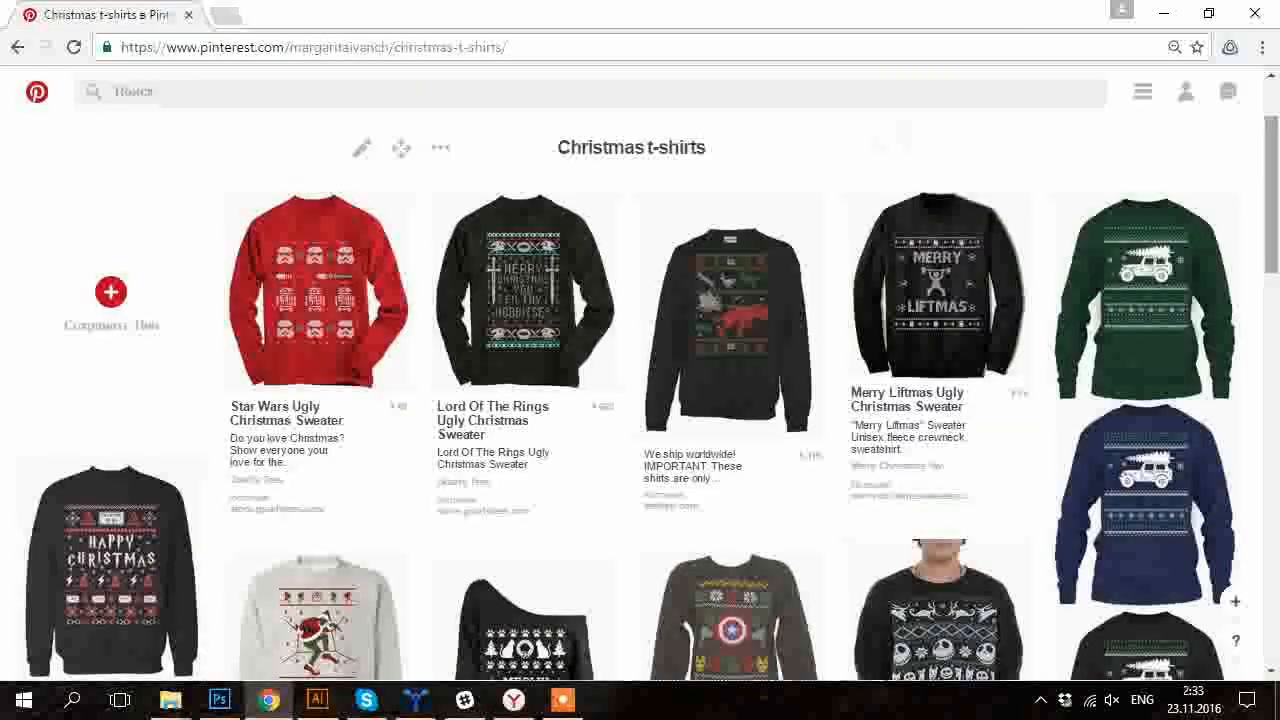
pyautogui.scroll(-3)
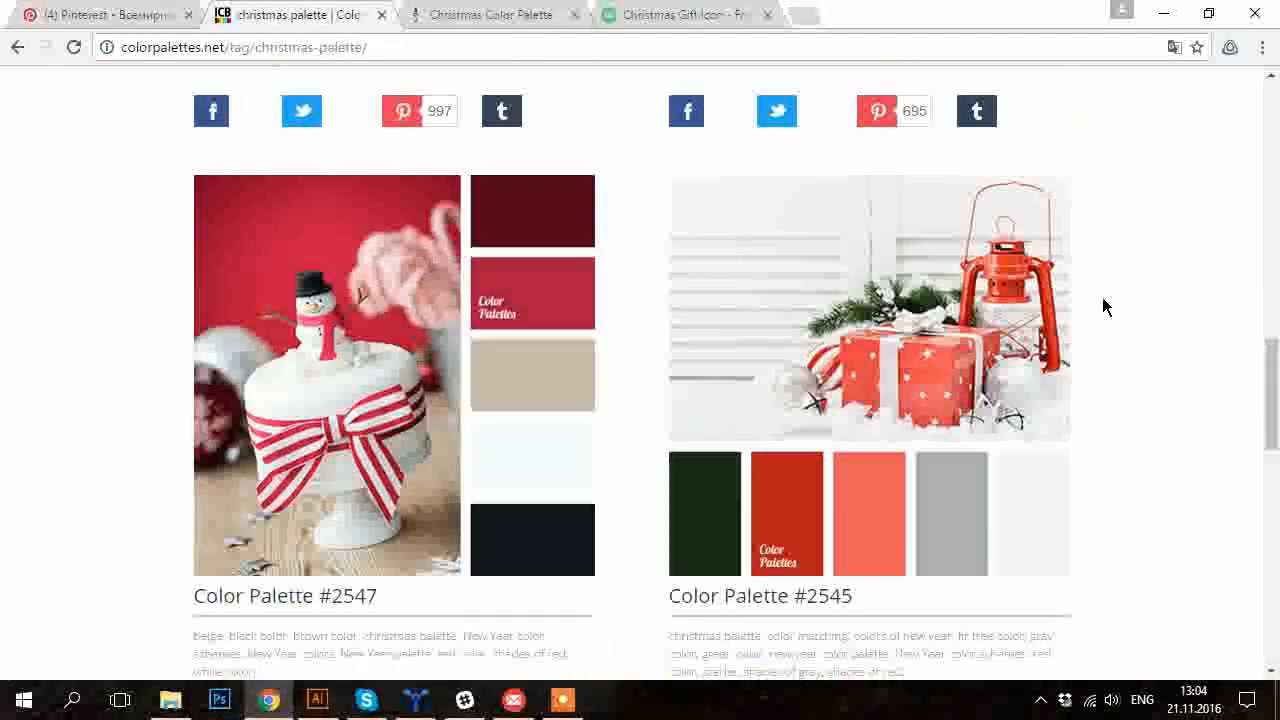
pyautogui.scroll(-3)
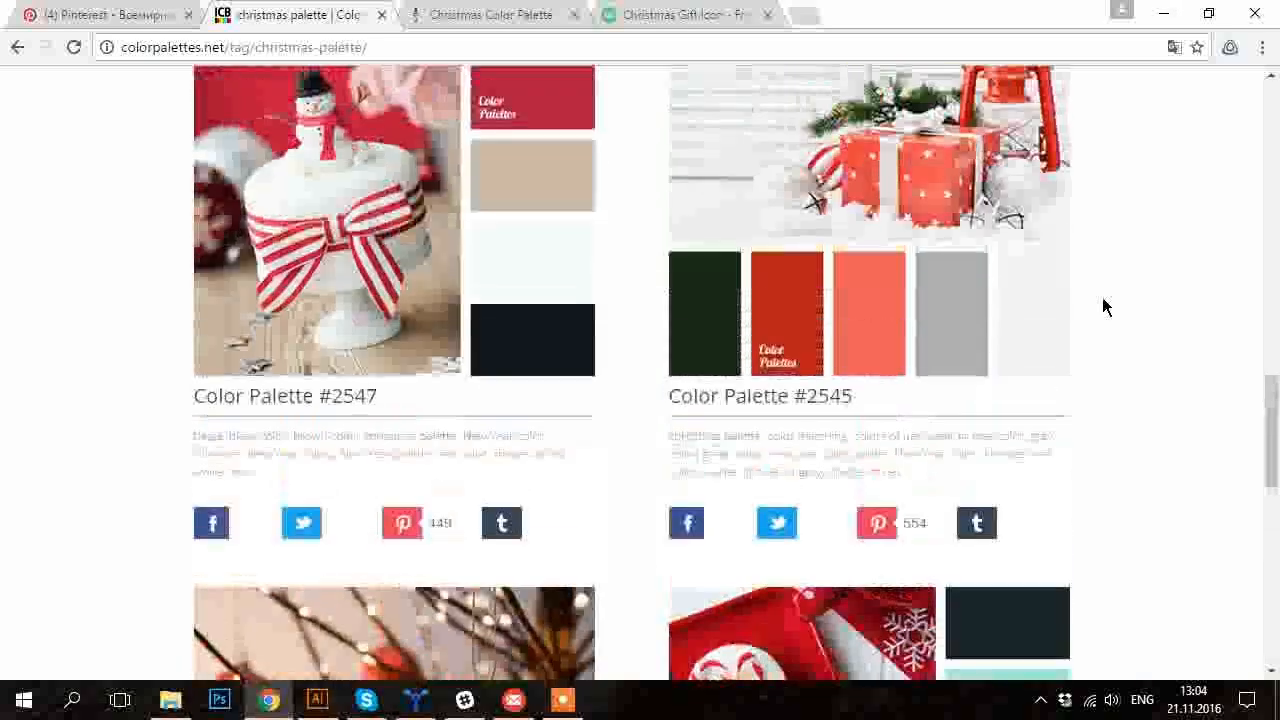
pyautogui.scroll(-3)
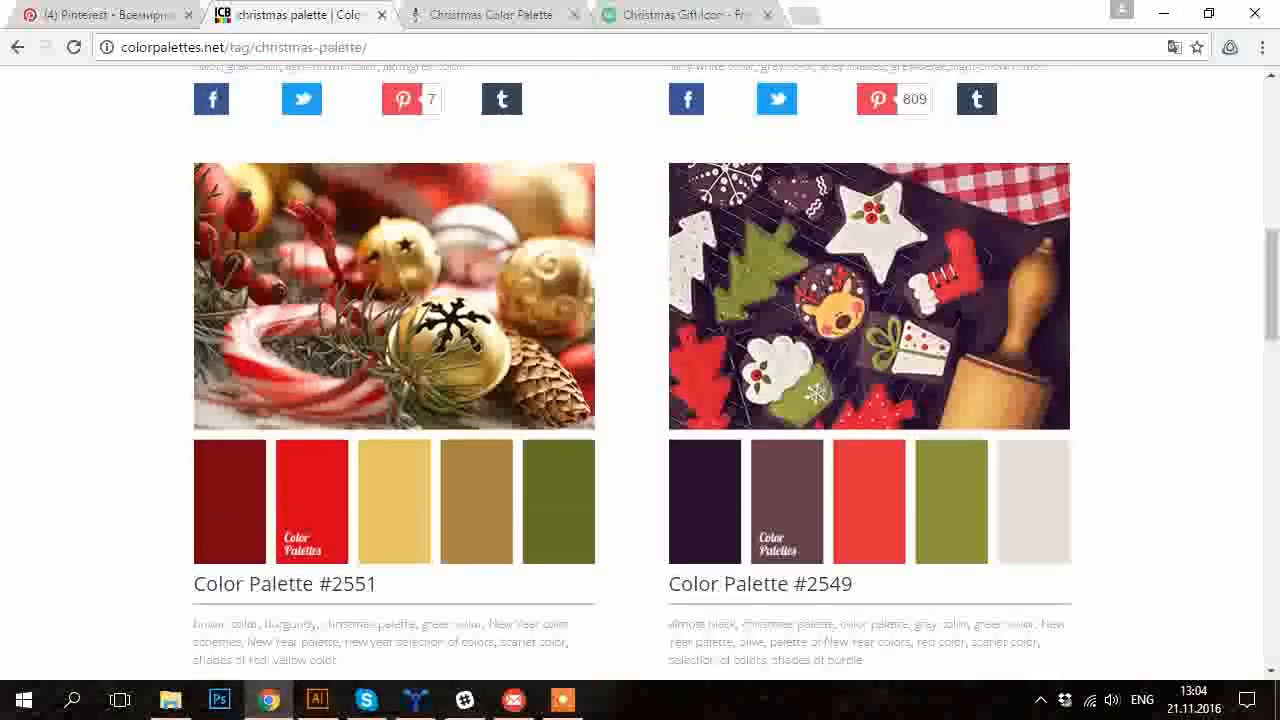
# Switch to the Icons8 tab showing the Christmas Gift icon.
pyautogui.click(688, 14)
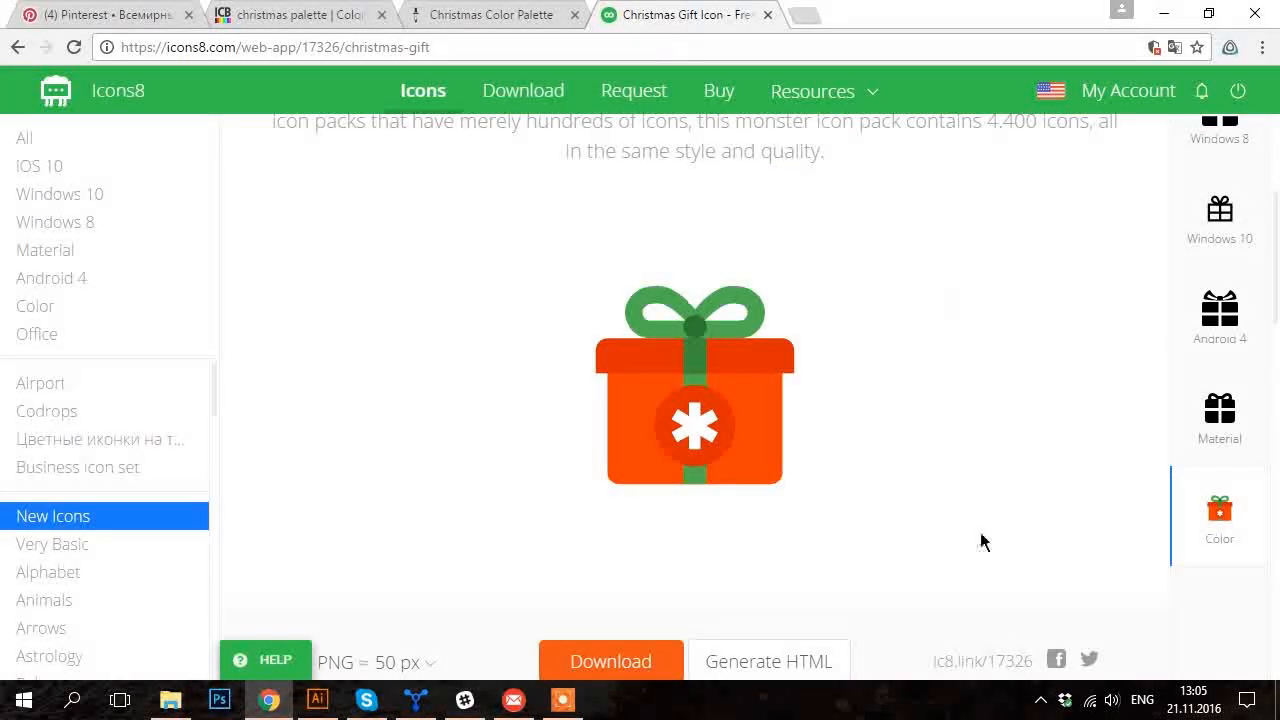
pyautogui.moveTo(840, 388)
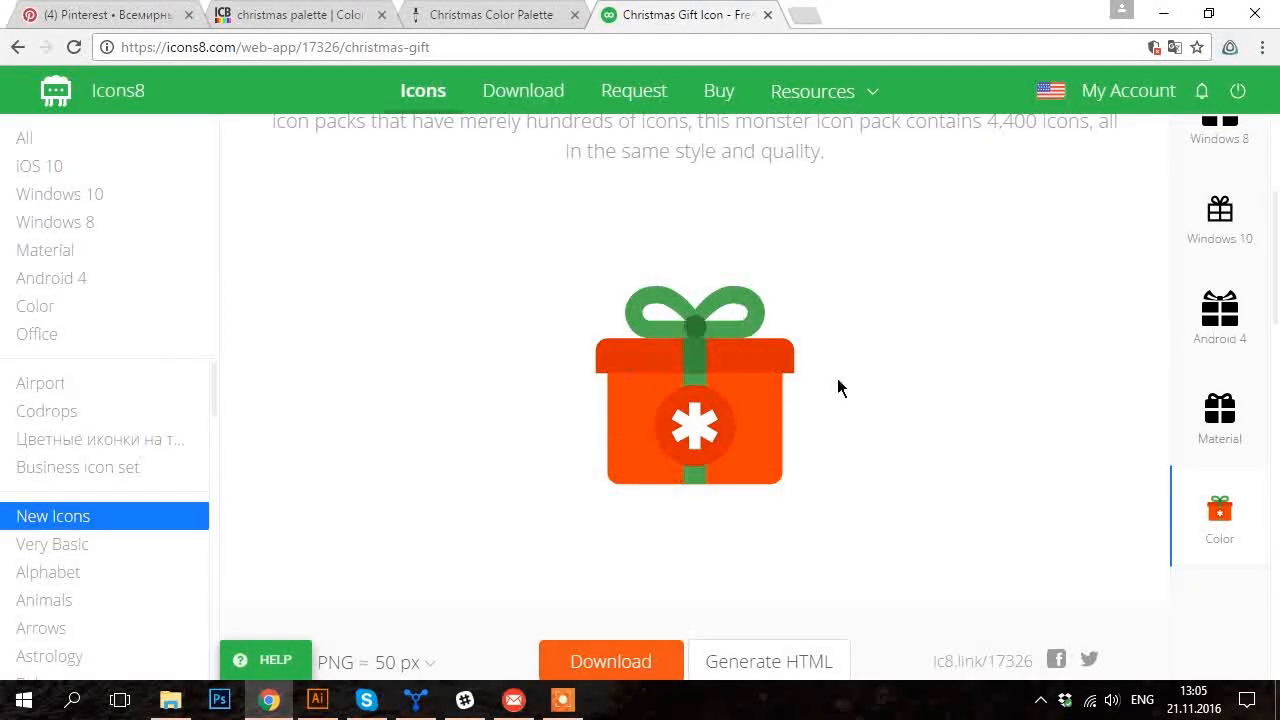
pyautogui.moveTo(858, 350)
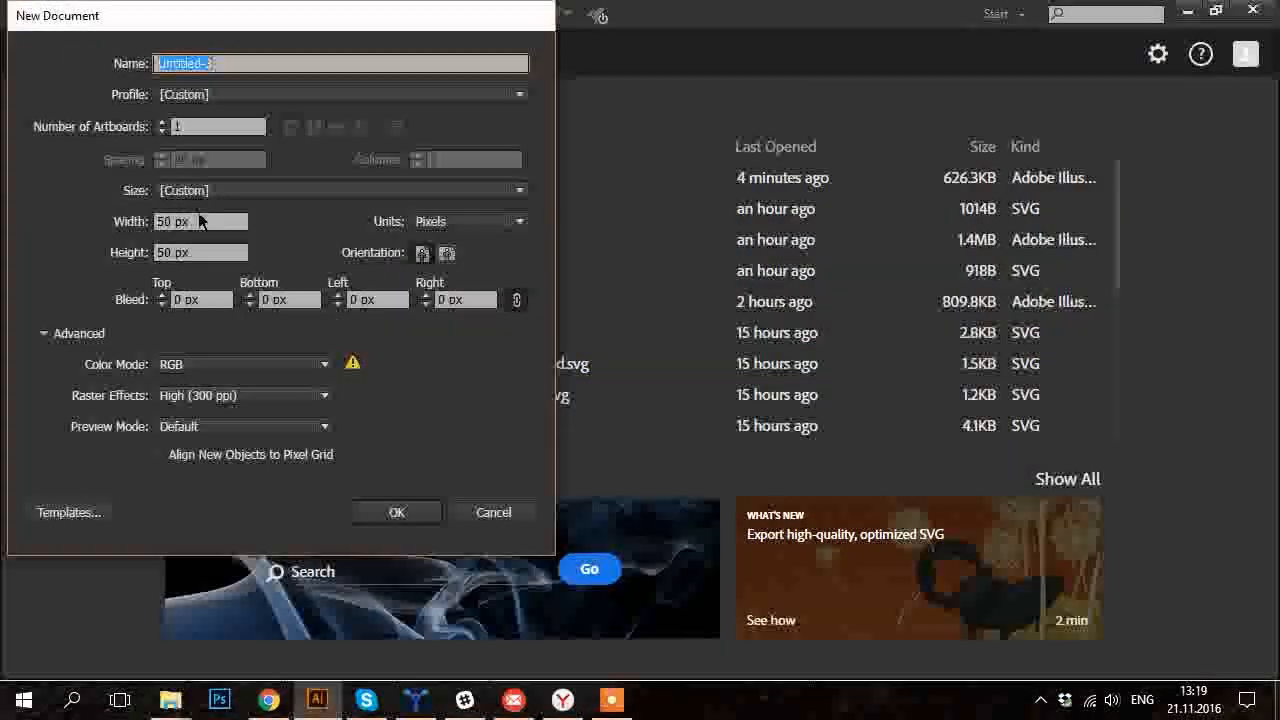
# Create a new RGB document 1000 px wide by 1500 px tall.
pyautogui.write('1000')
pyautogui.click(200, 252)
pyautogui.write('1500')
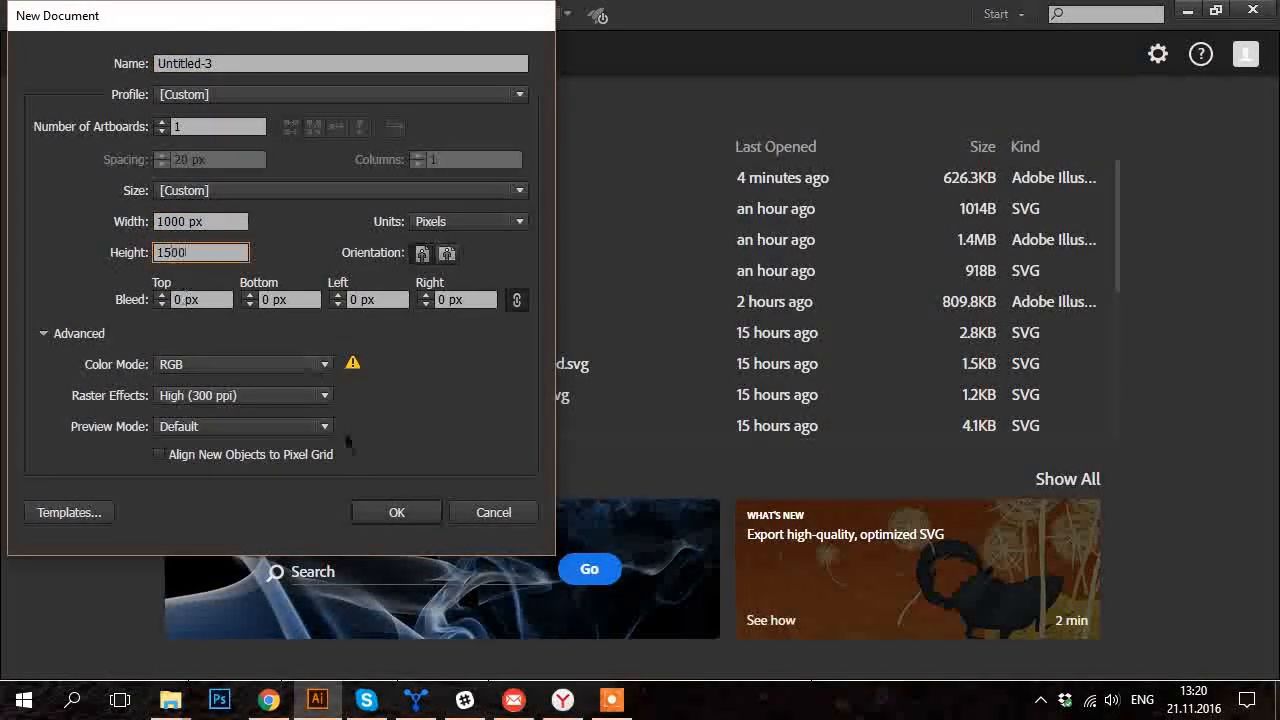
pyautogui.click(492, 512)
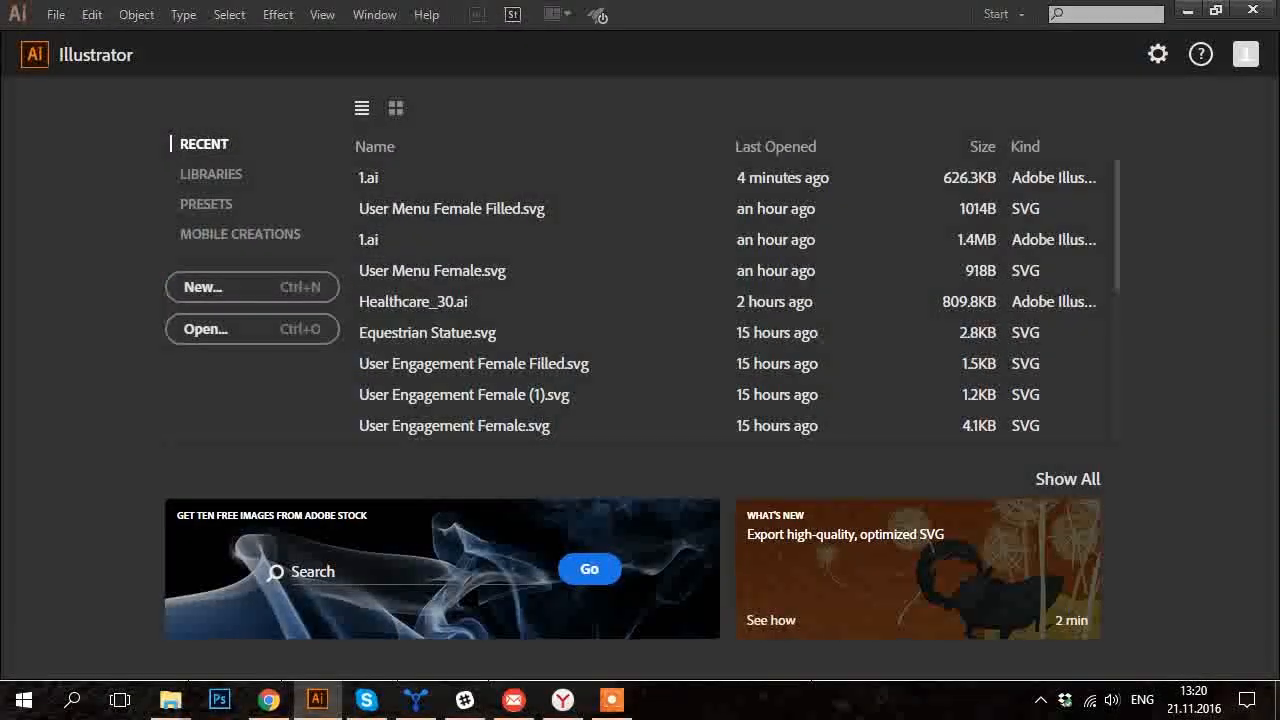
pyautogui.click(204, 288)
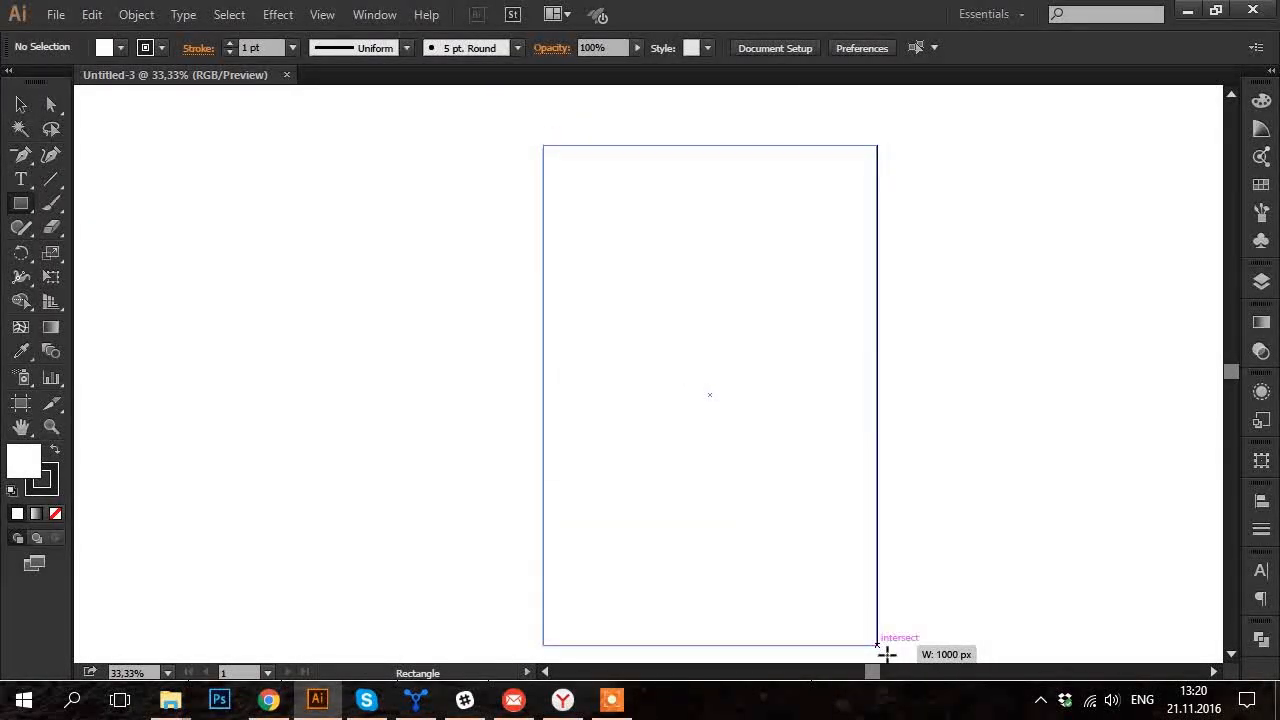
# Fill the artboard with an FF4431 rectangle and draw a horizontal line across its upper area.
pyautogui.moveTo(544, 144); pyautogui.dragTo(876, 644)
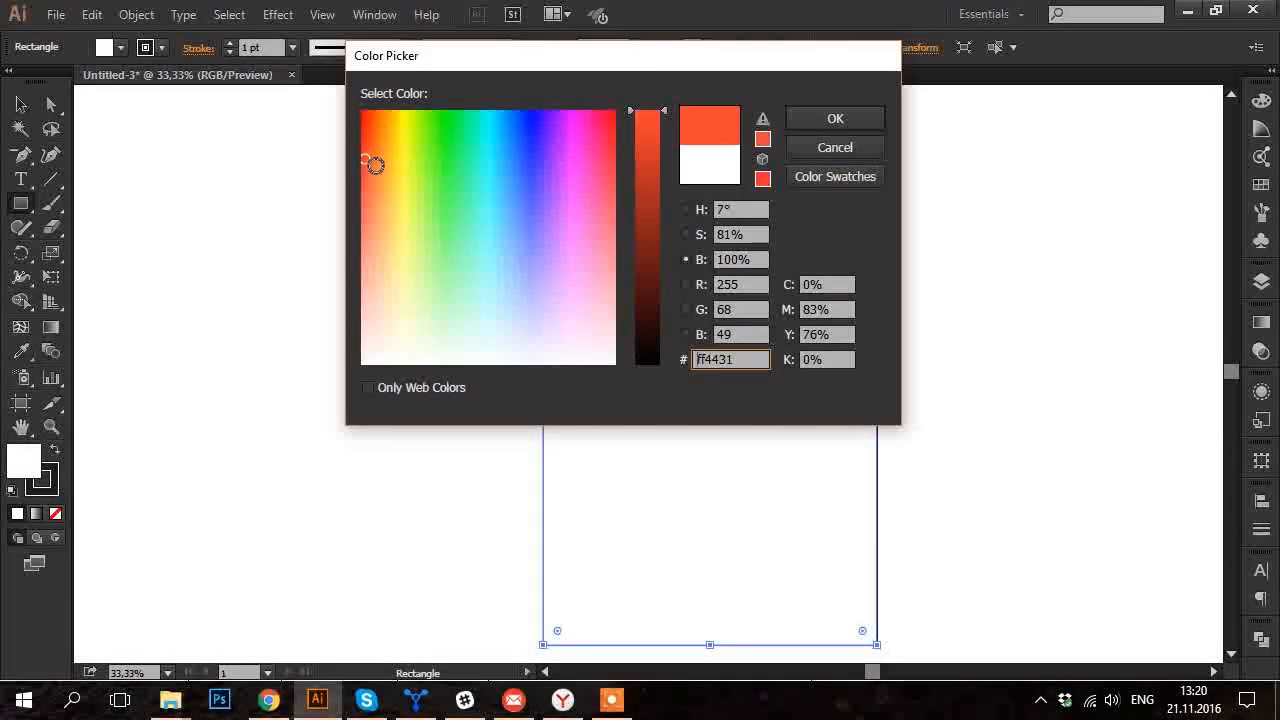
pyautogui.click(834, 118)
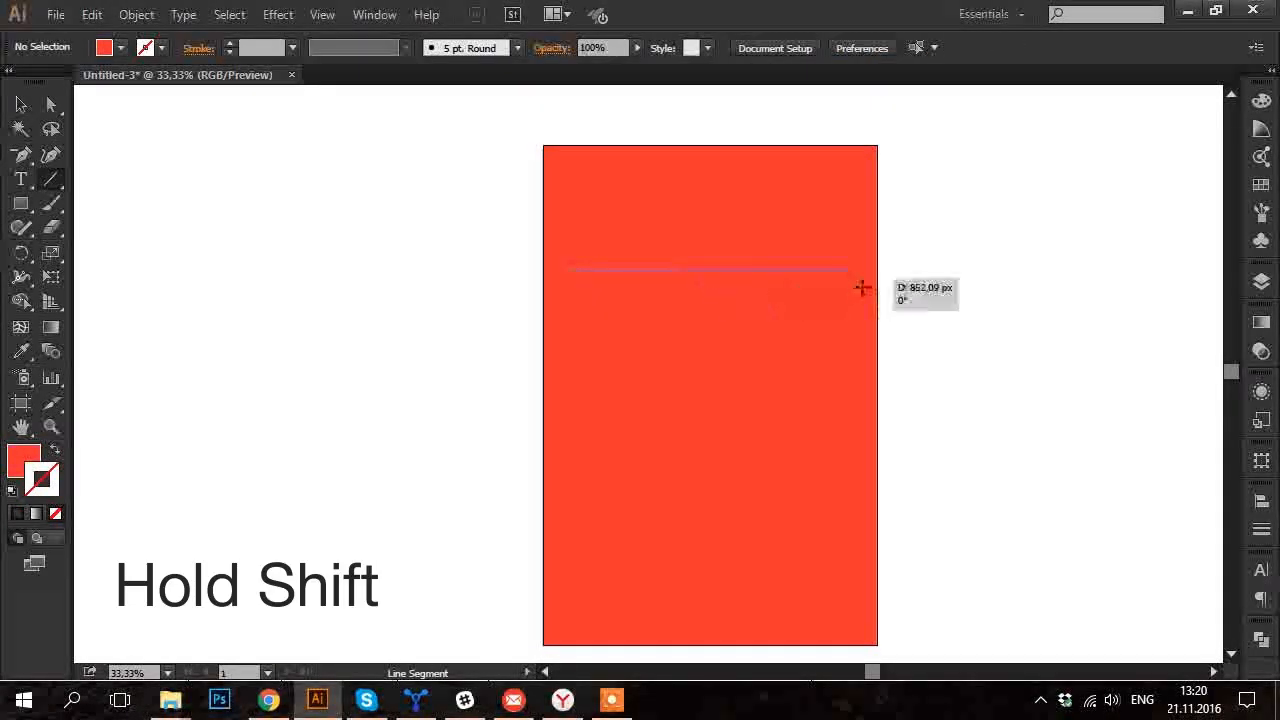
pyautogui.moveTo(564, 270); pyautogui.dragTo(856, 270)
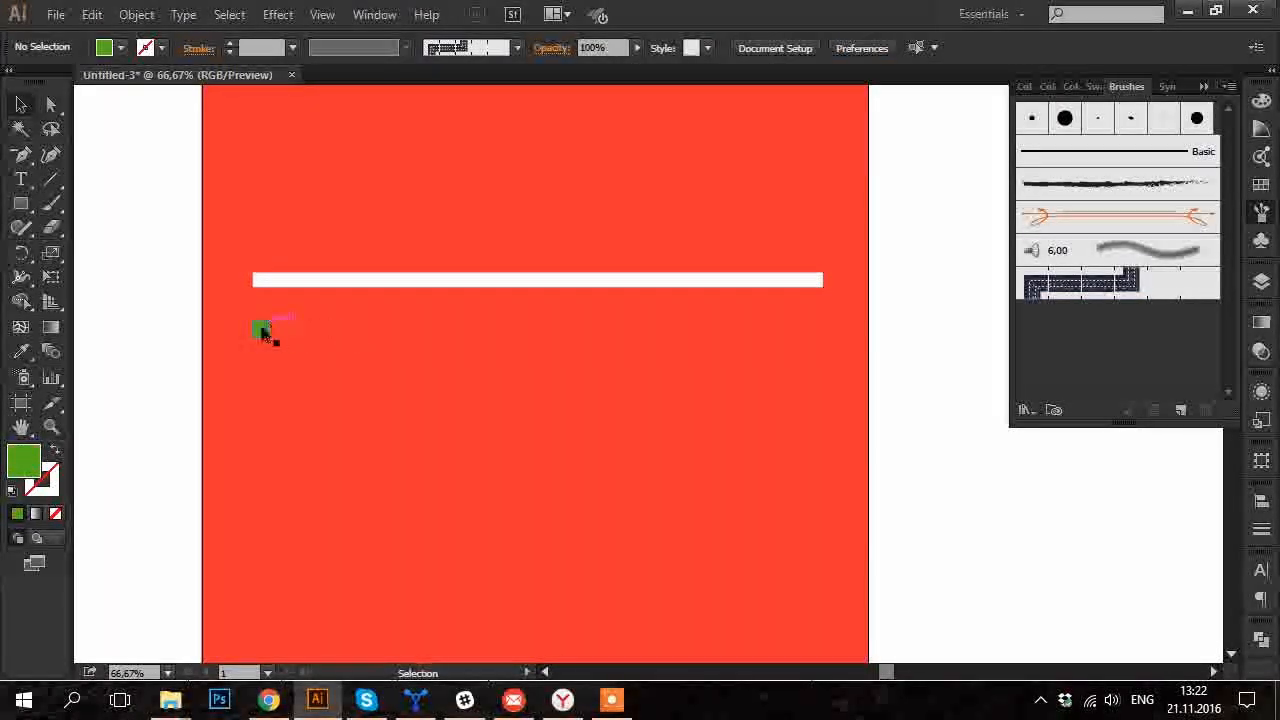
# Make the green square a new Pattern Brush with 100% spacing.
pyautogui.click(1182, 408)
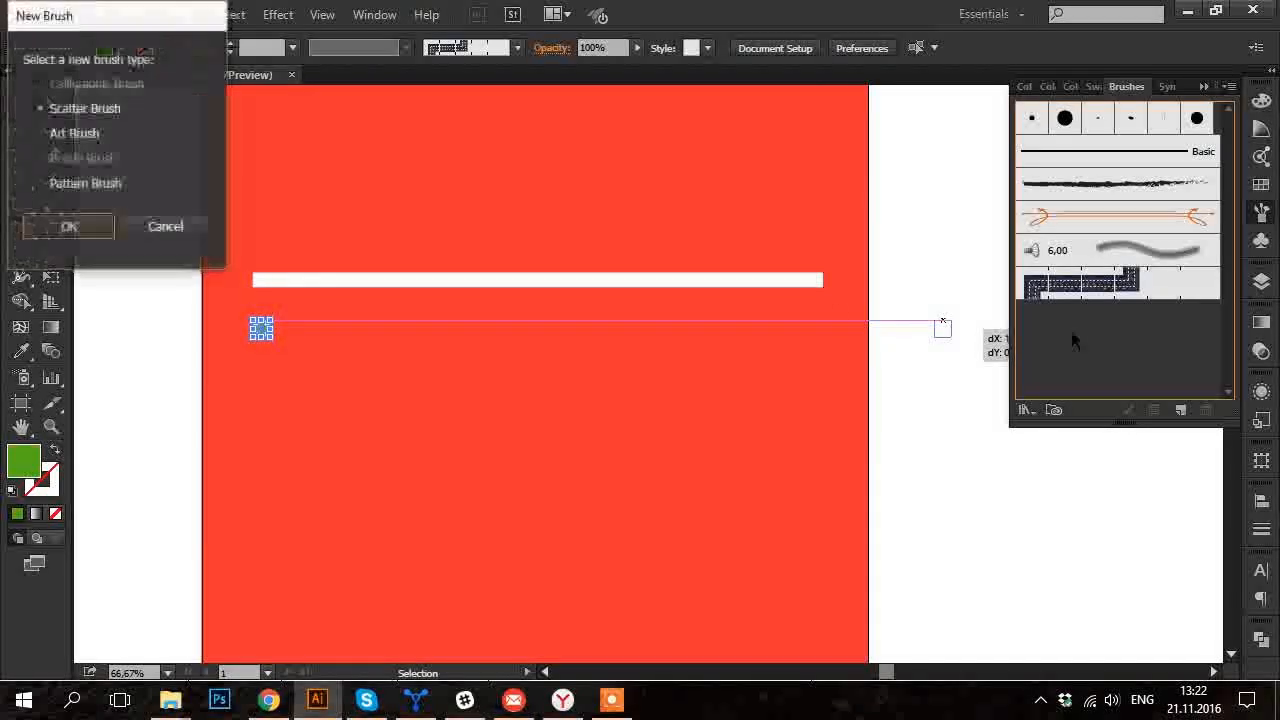
pyautogui.click(40, 184)
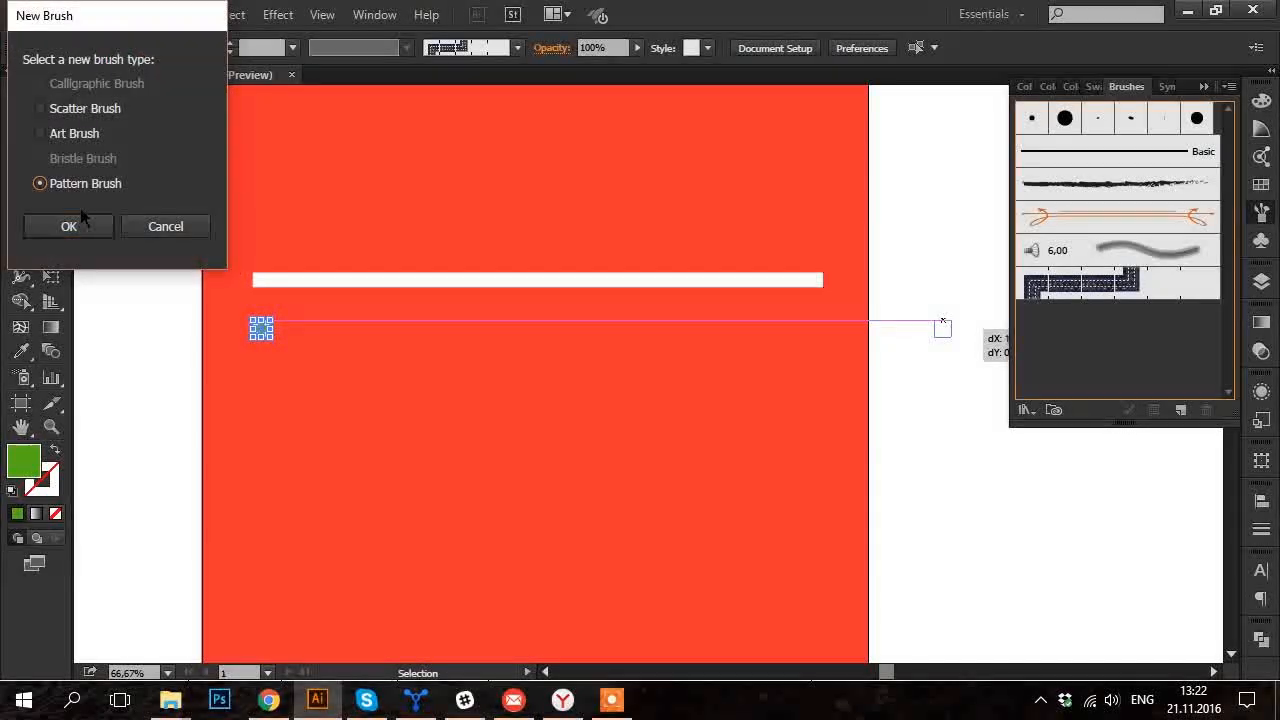
pyautogui.click(68, 226)
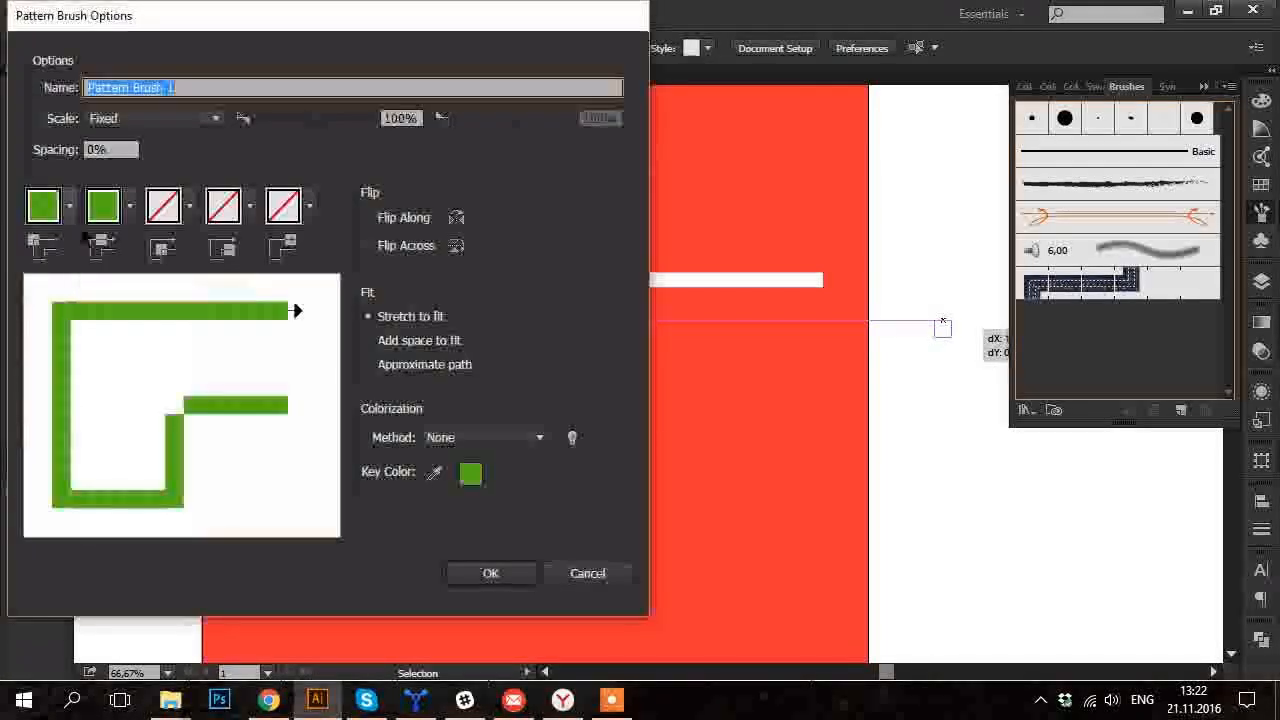
pyautogui.click(110, 148)
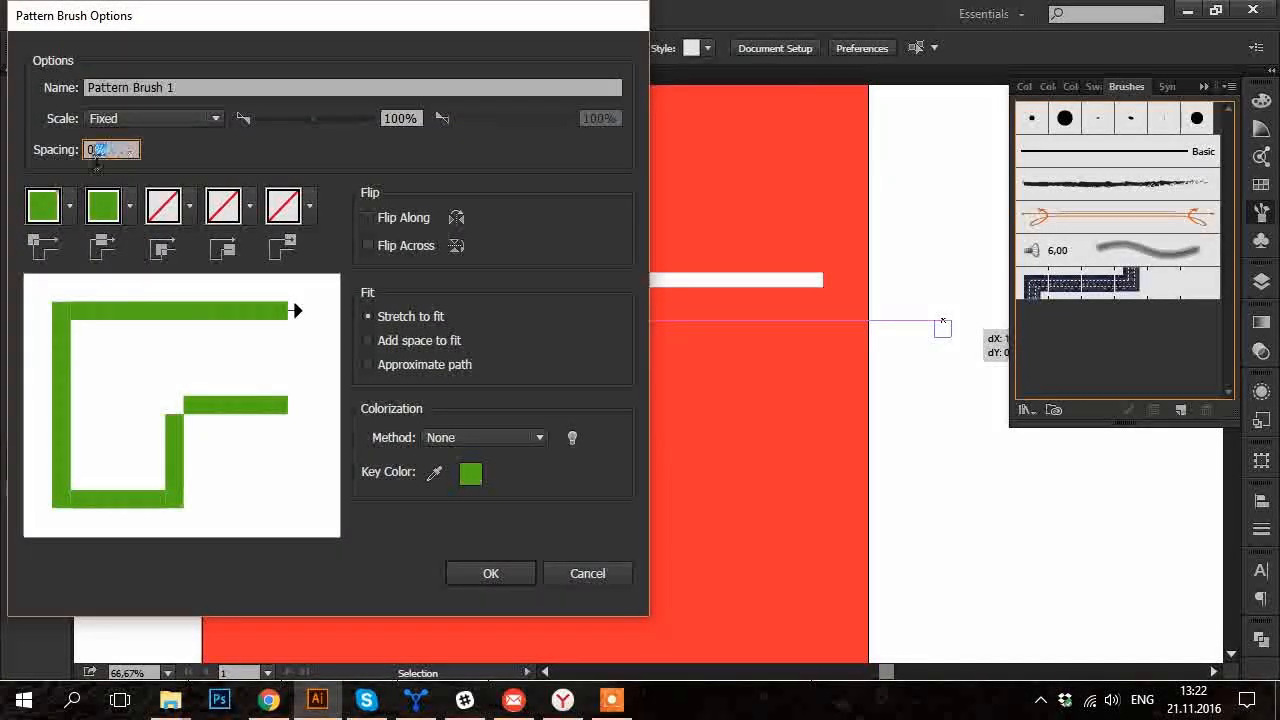
pyautogui.write('100')
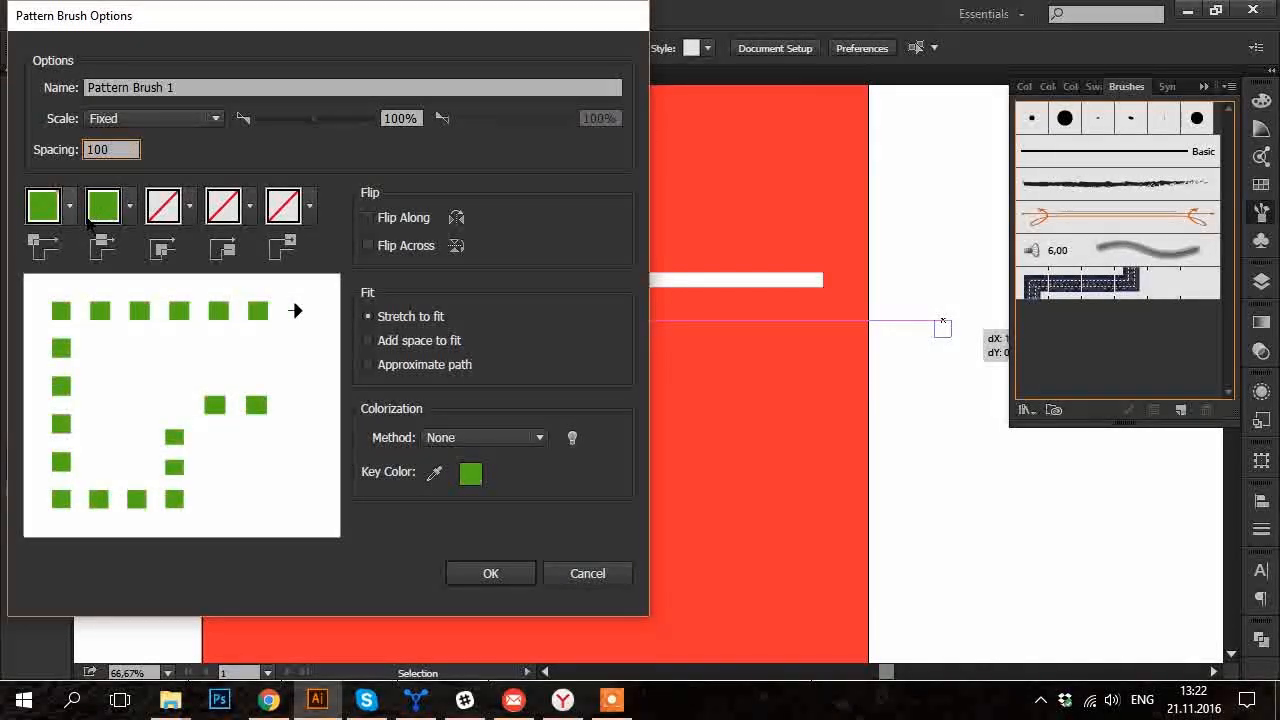
pyautogui.click(128, 206)
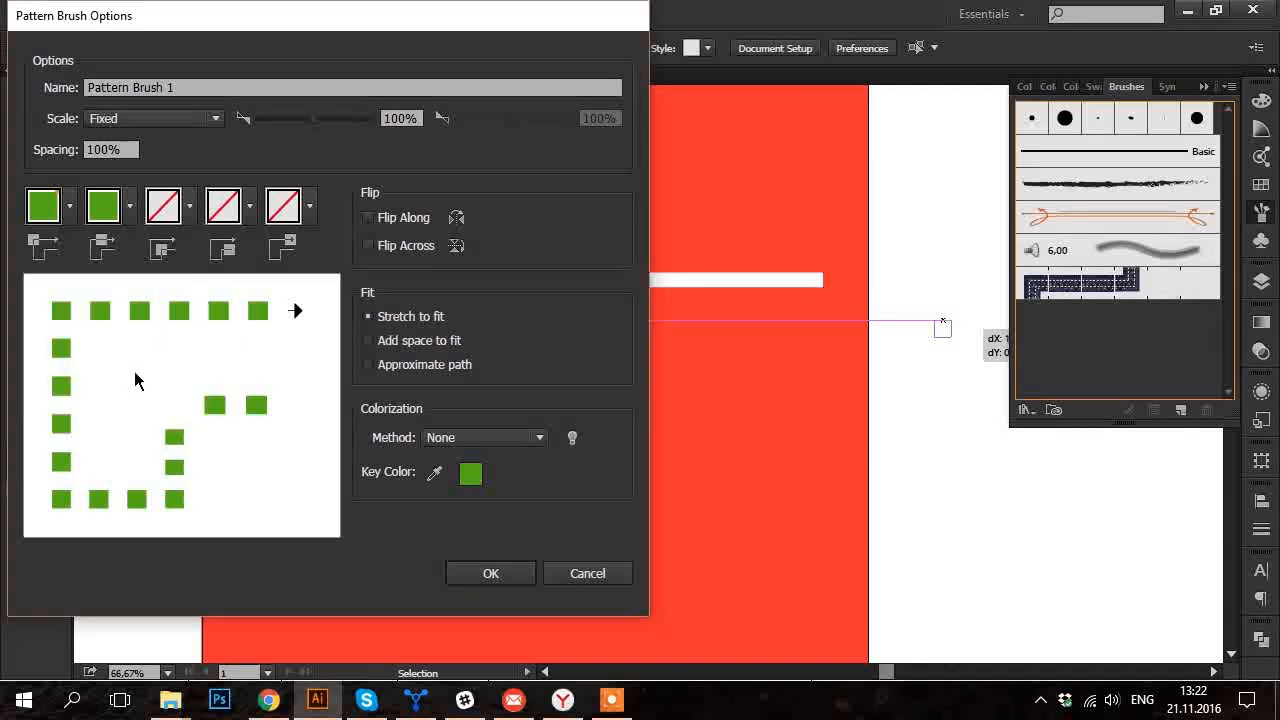
# Set the inner corner tile to the square, Add space to fit and Hue Shift colourization, and save the brush.
pyautogui.click(164, 204)
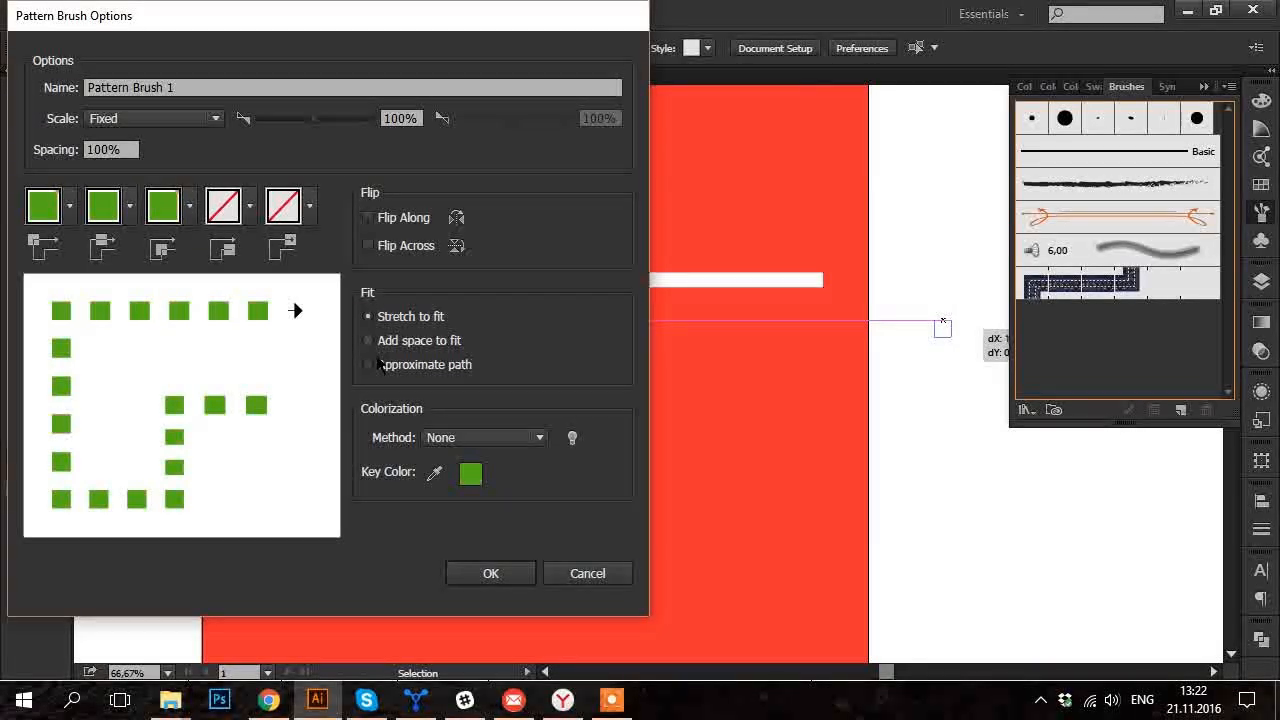
pyautogui.click(368, 340)
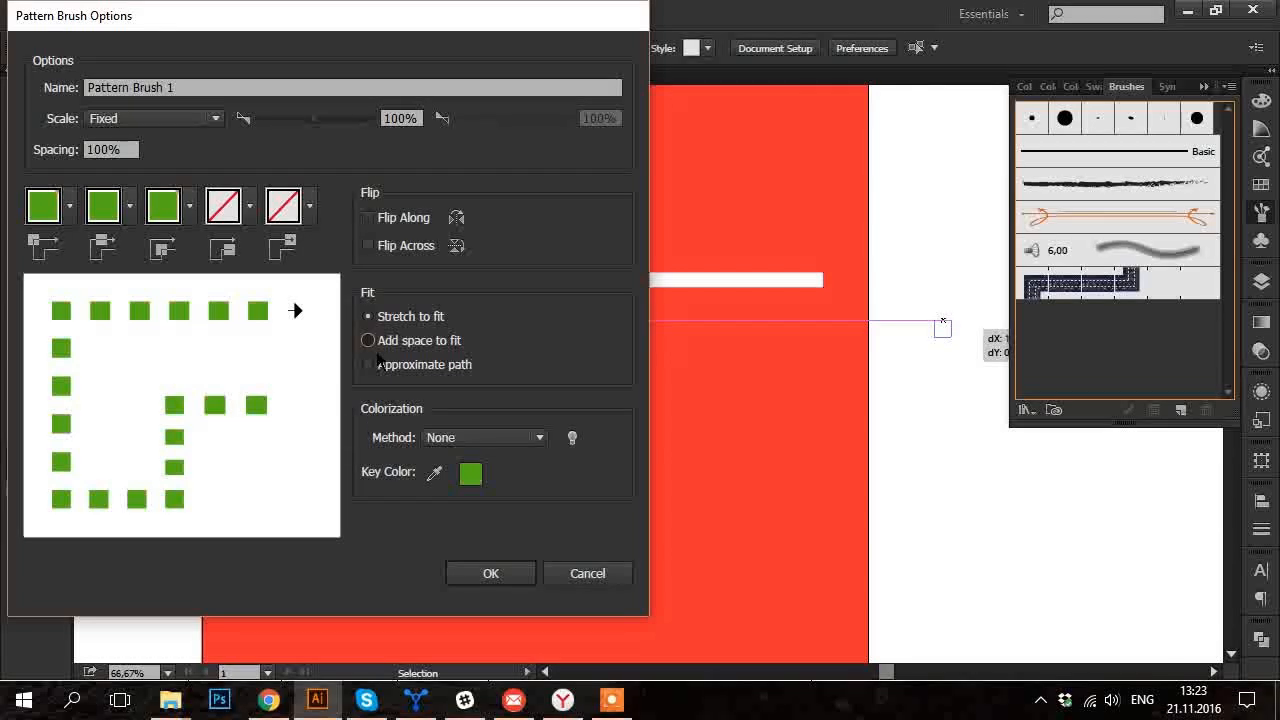
pyautogui.click(368, 340)
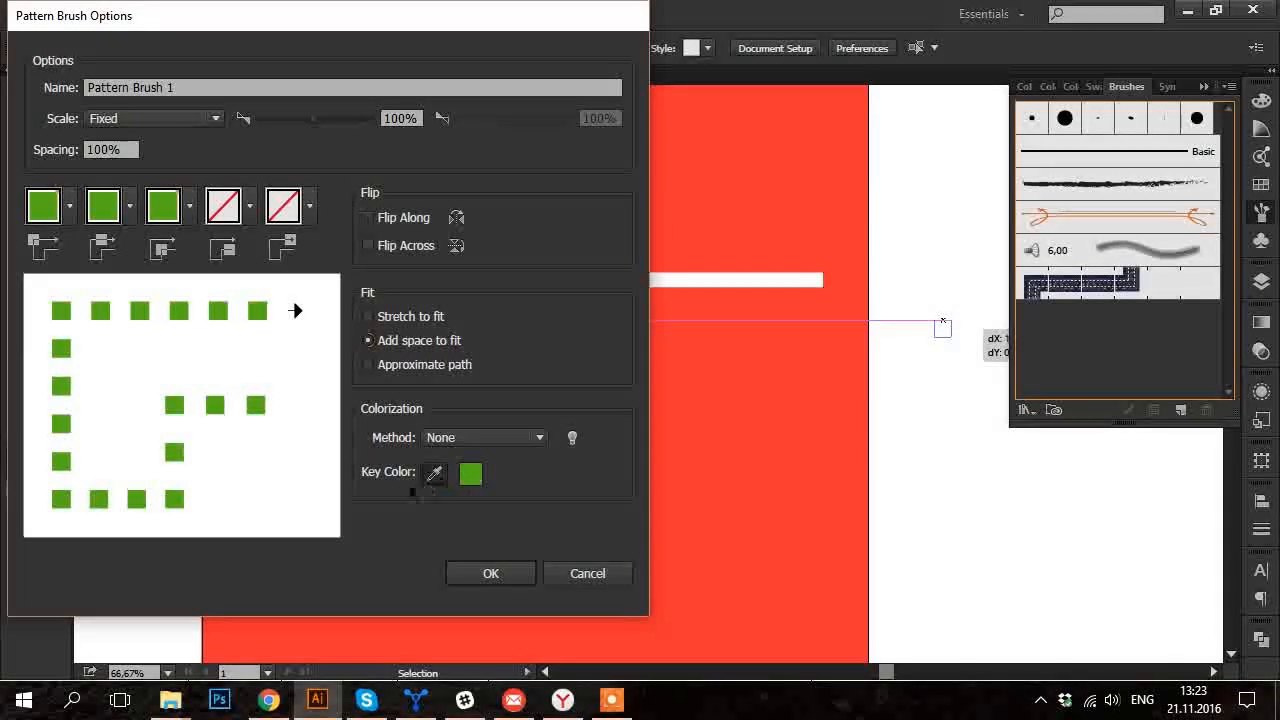
pyautogui.click(484, 436)
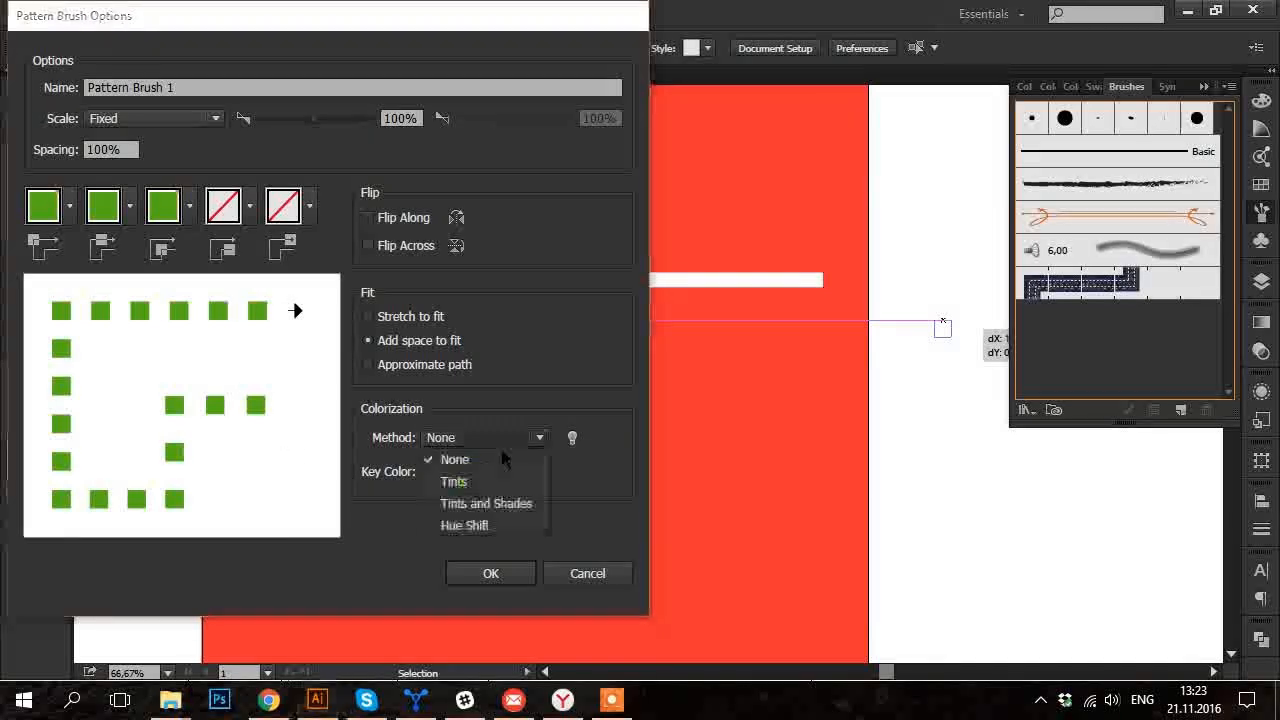
pyautogui.click(464, 524)
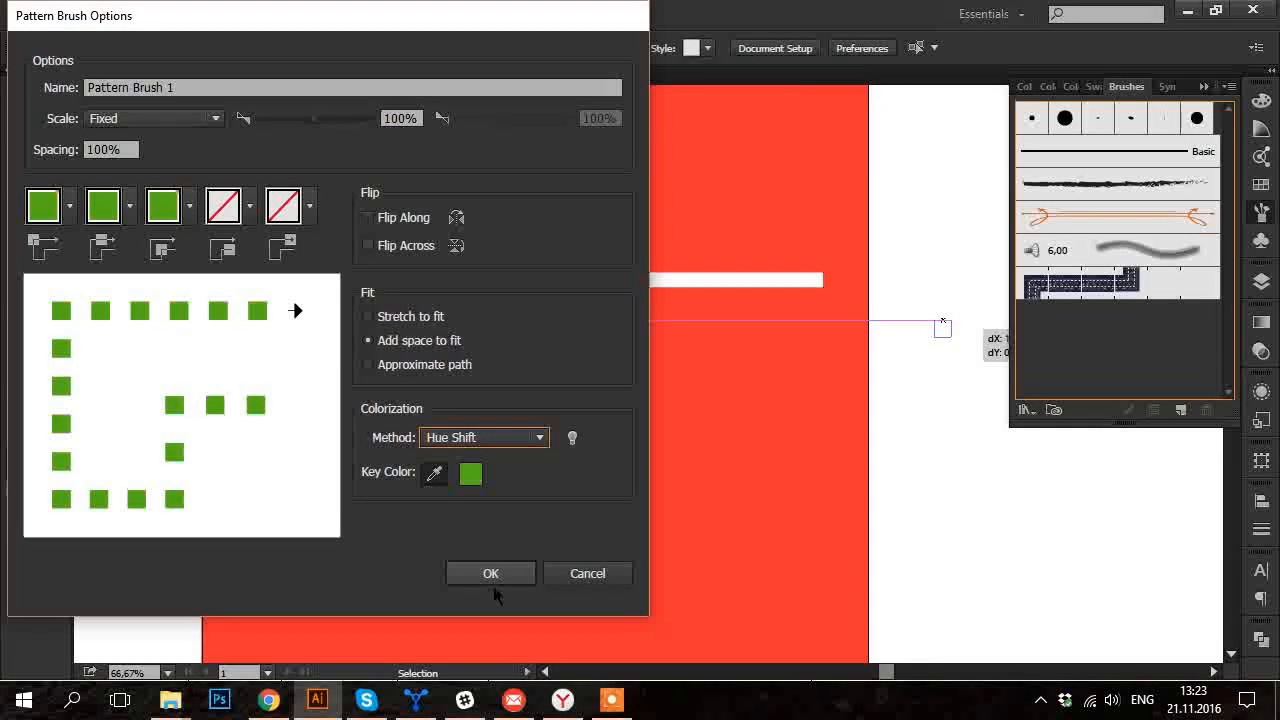
pyautogui.click(490, 572)
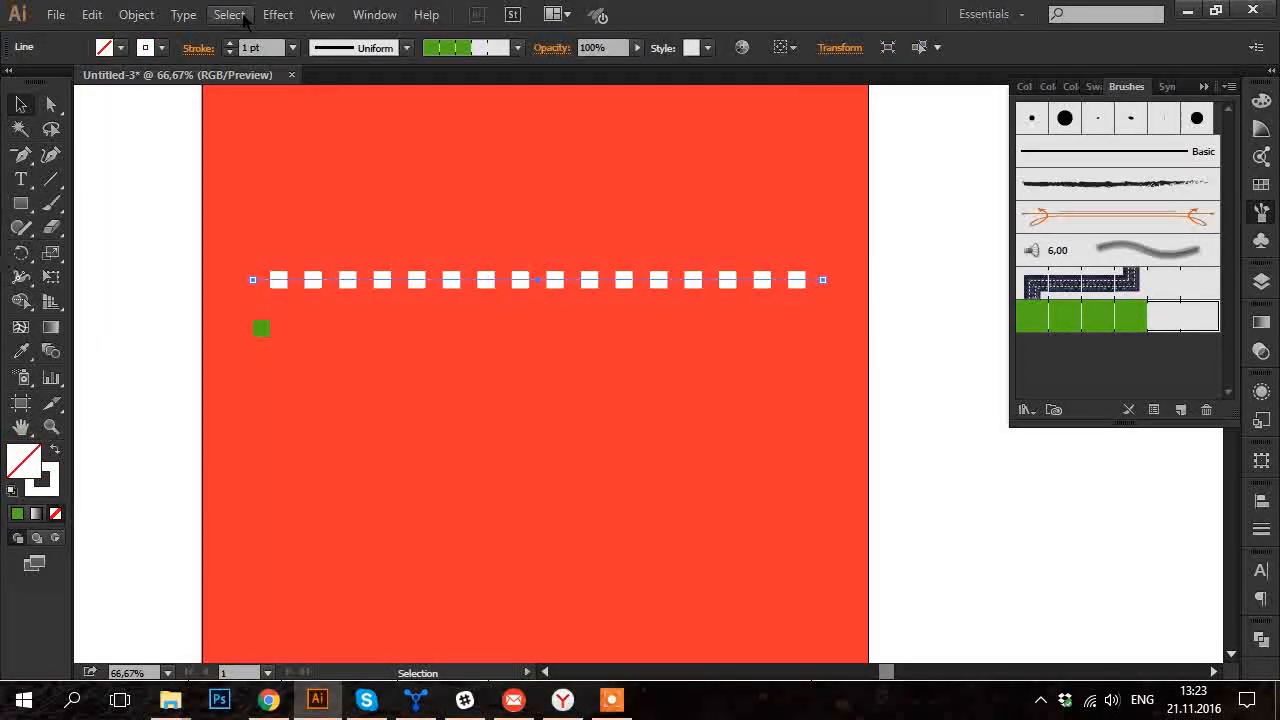
# Apply a Zig Zag effect with 25 px size, 16 ridges and Corner points to the line.
pyautogui.click(276, 14)
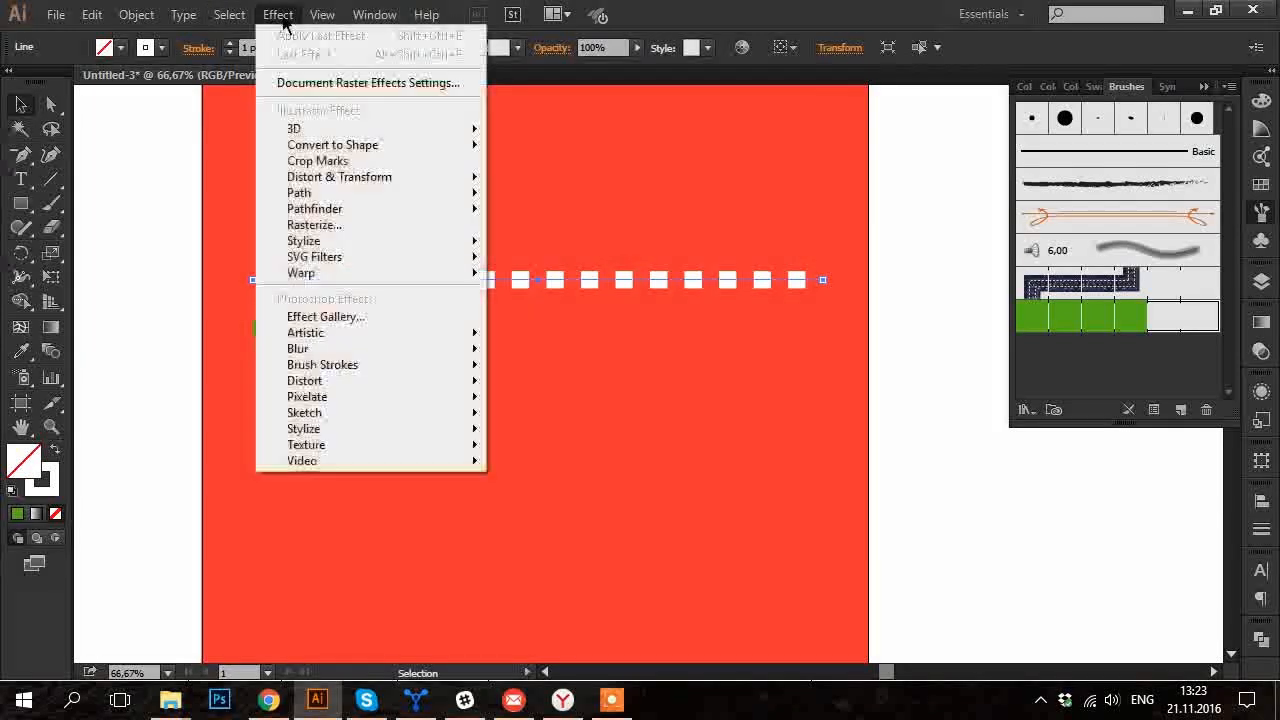
pyautogui.moveTo(332, 144)
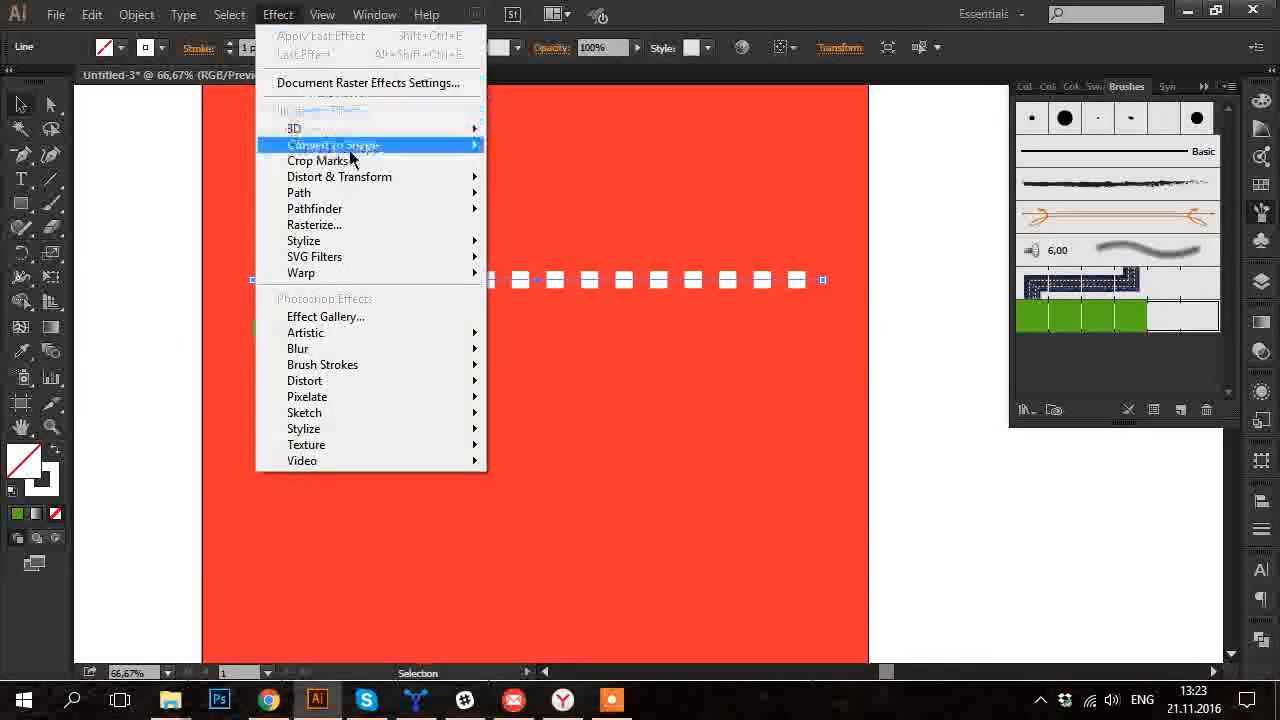
pyautogui.moveTo(340, 176)
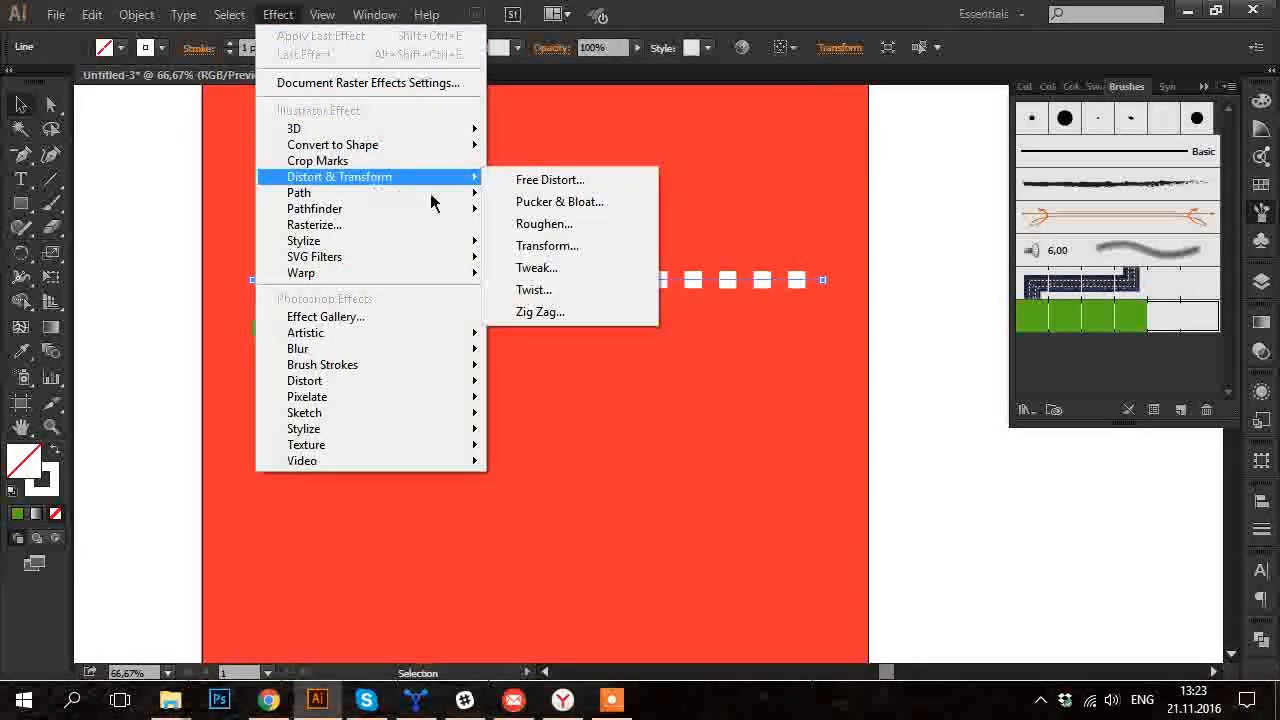
pyautogui.moveTo(540, 312)
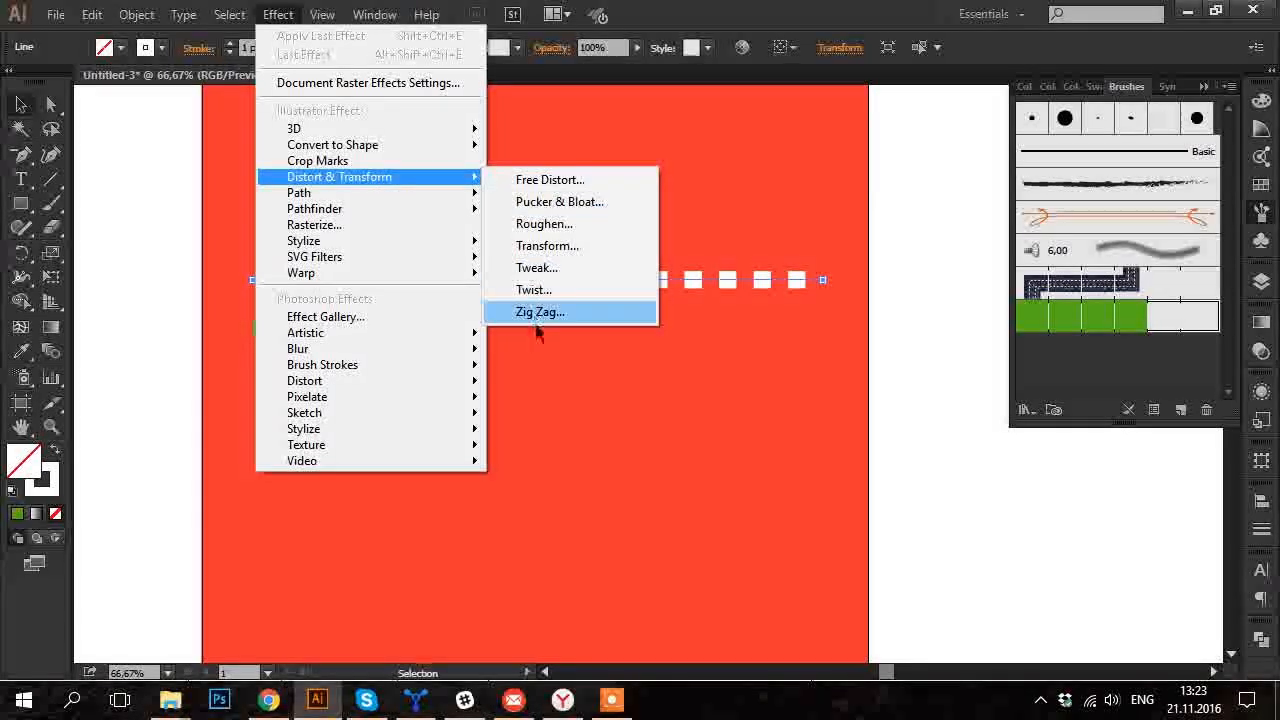
pyautogui.click(540, 312)
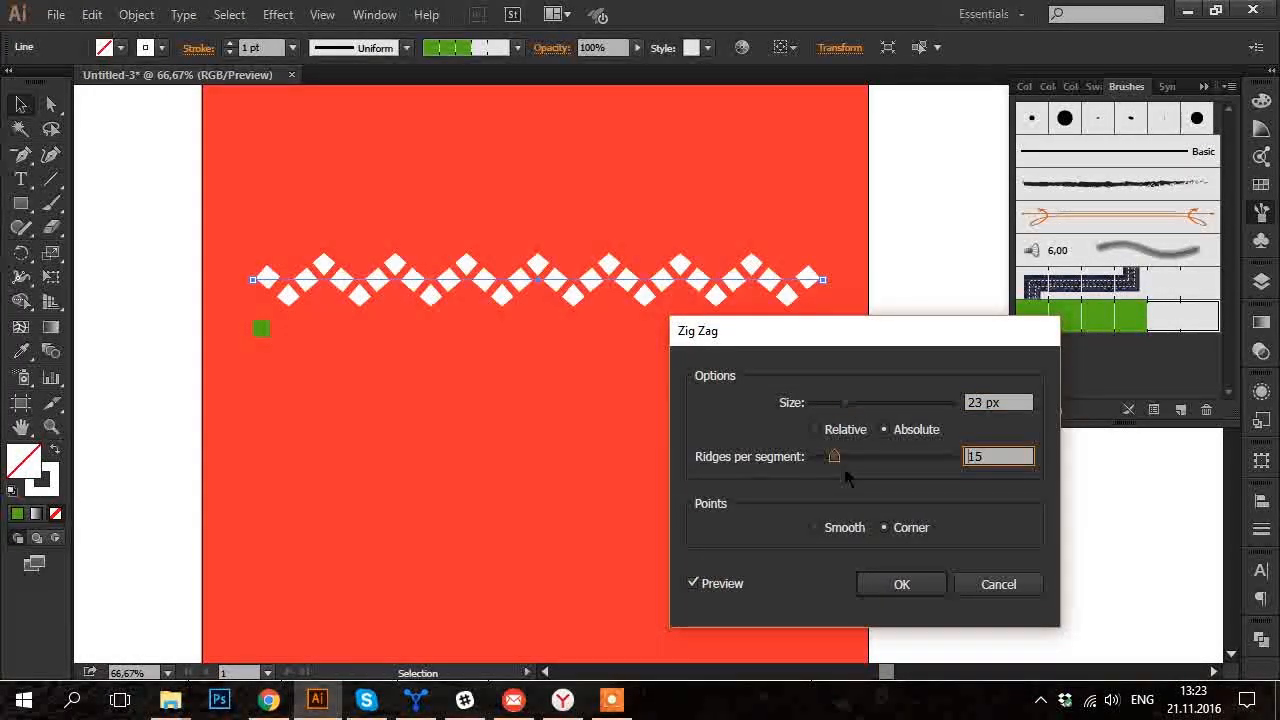
pyautogui.moveTo(876, 402); pyautogui.dragTo(836, 402)
pyautogui.write('16')
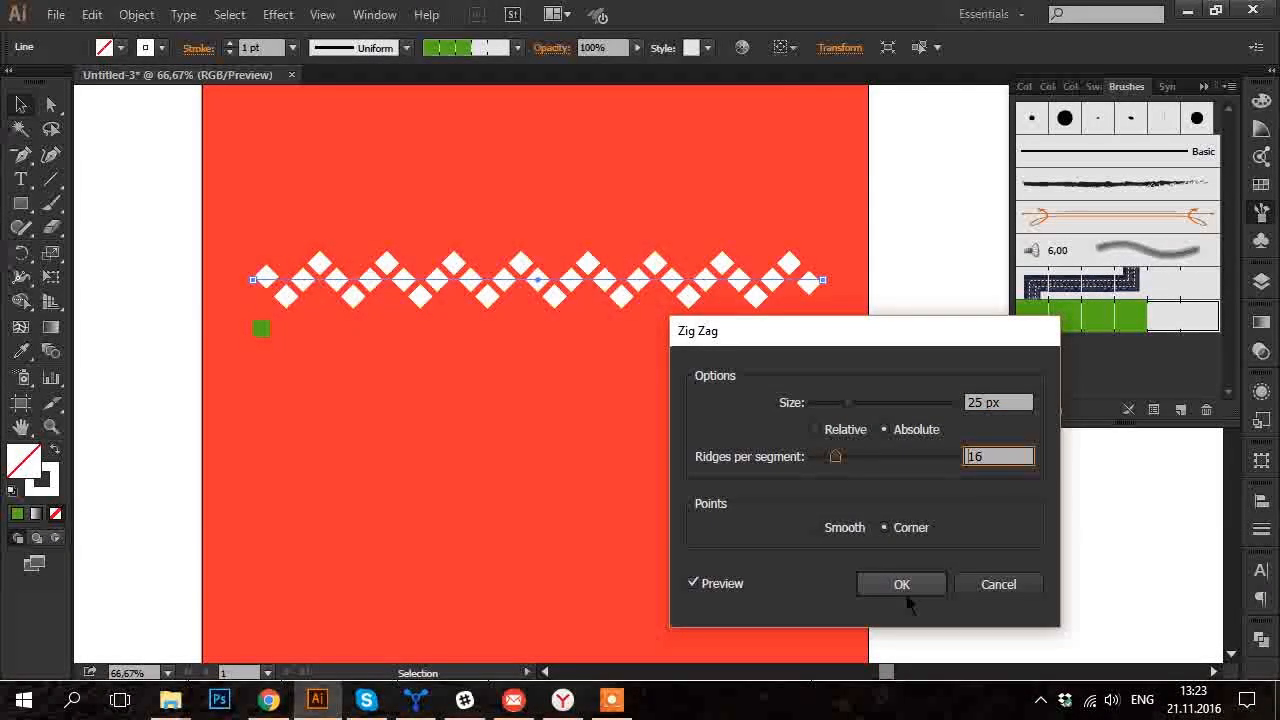
pyautogui.click(900, 584)
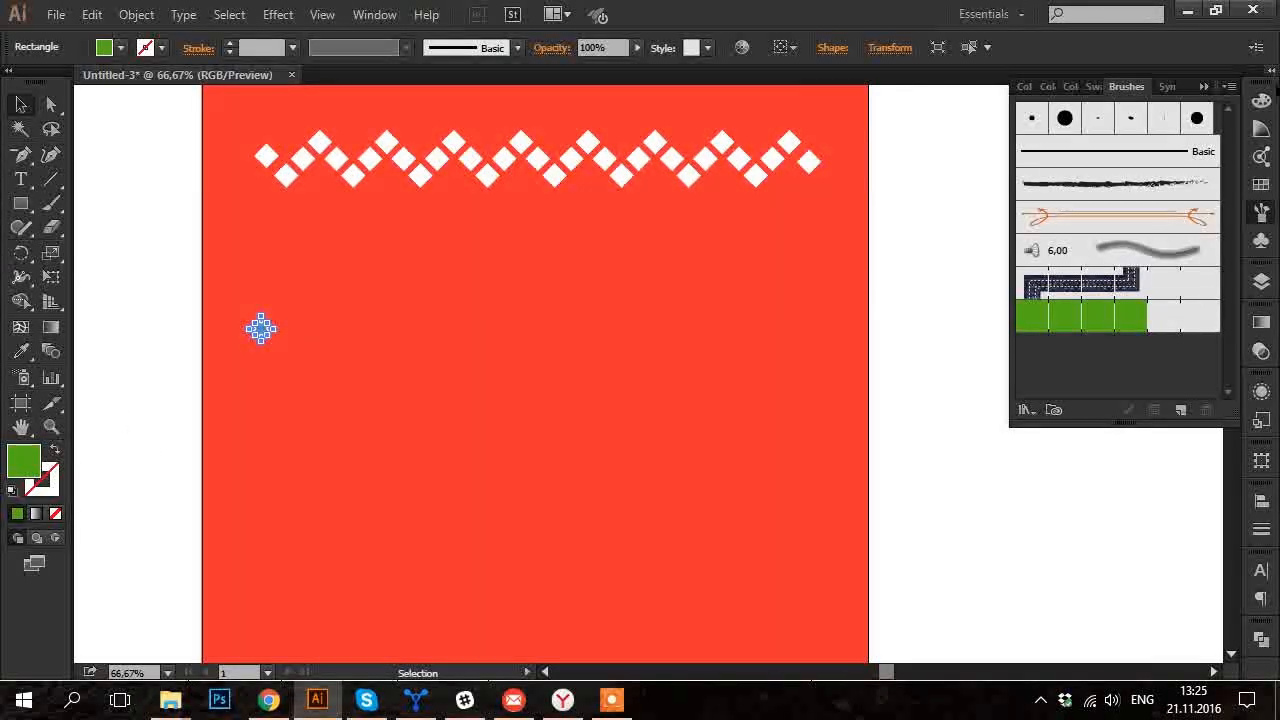
# Colour the small diamond white and copy it straight across to the right.
pyautogui.click(1034, 86)
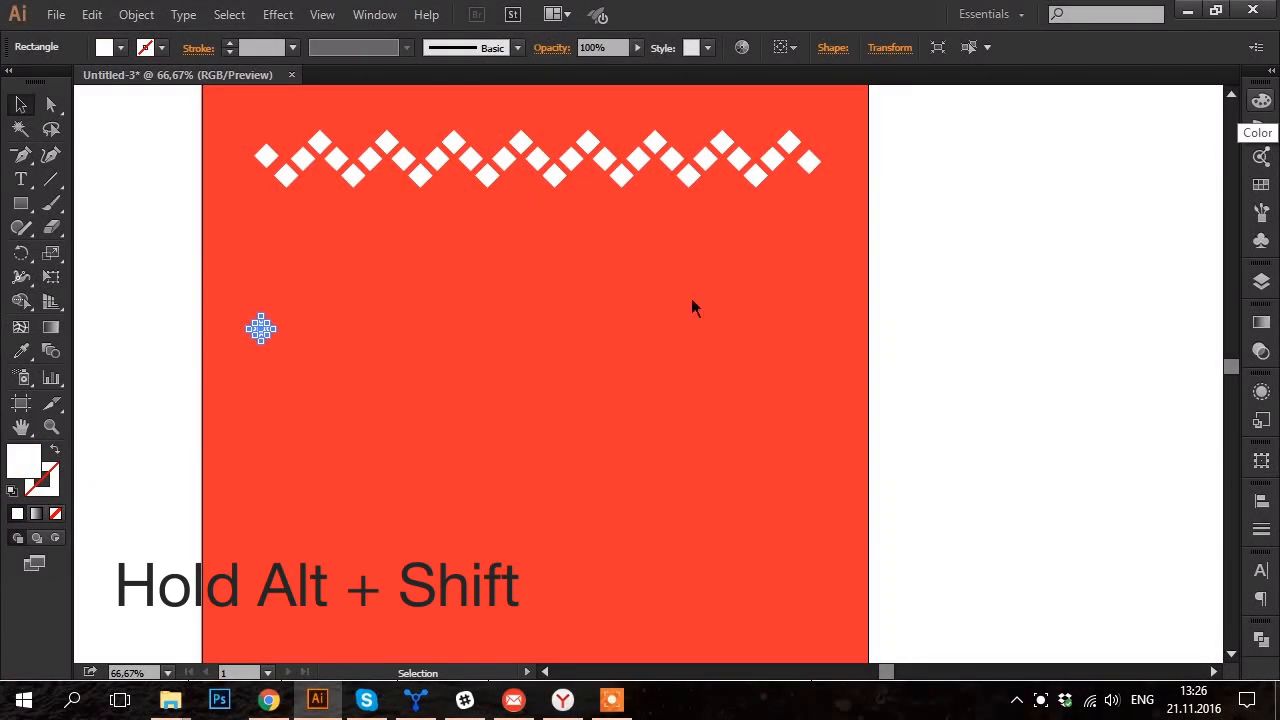
pyautogui.moveTo(260, 328); pyautogui.dragTo(790, 328)
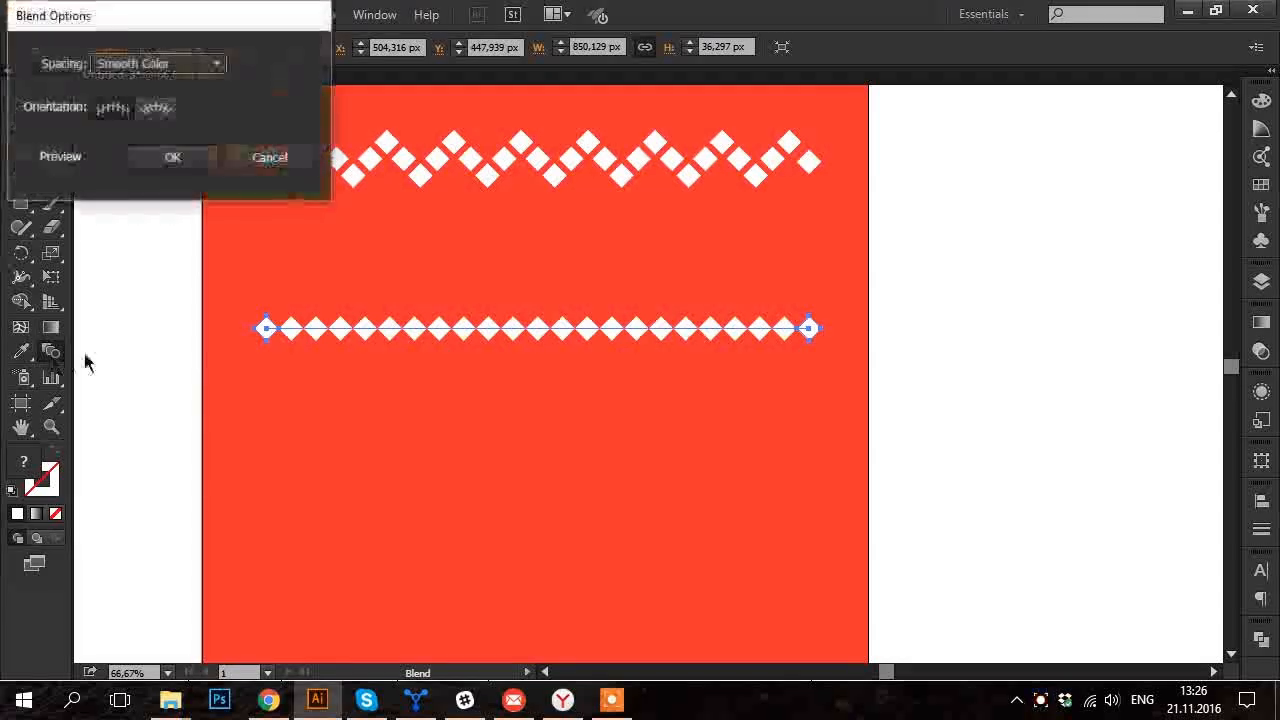
# Blend the two diamonds with 15 Specified Steps into an even row.
pyautogui.click(30, 156)
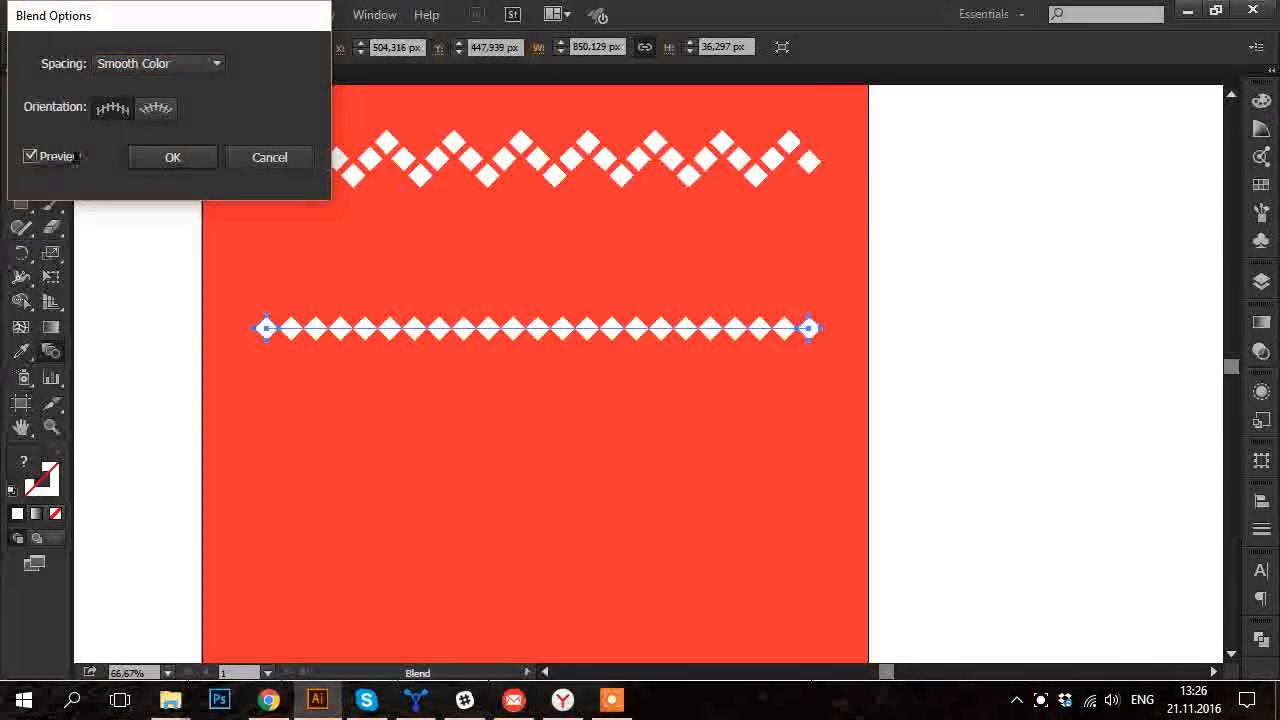
pyautogui.click(156, 62)
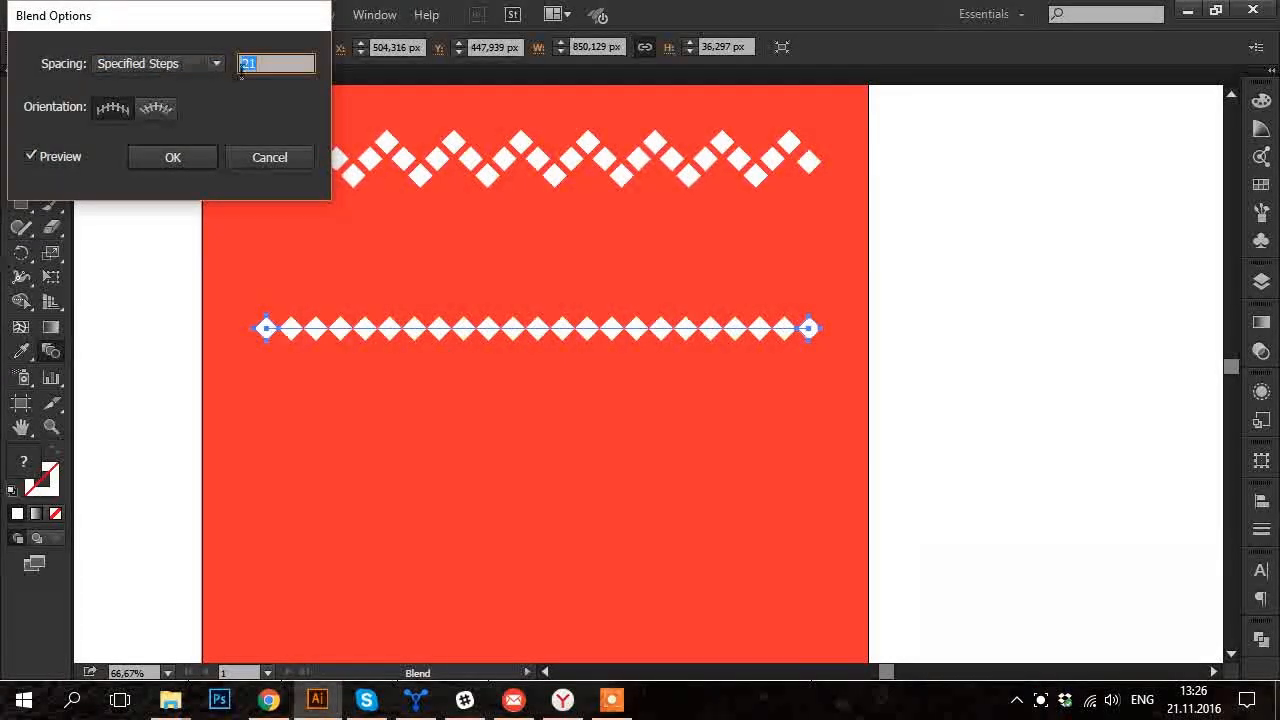
pyautogui.write('18')
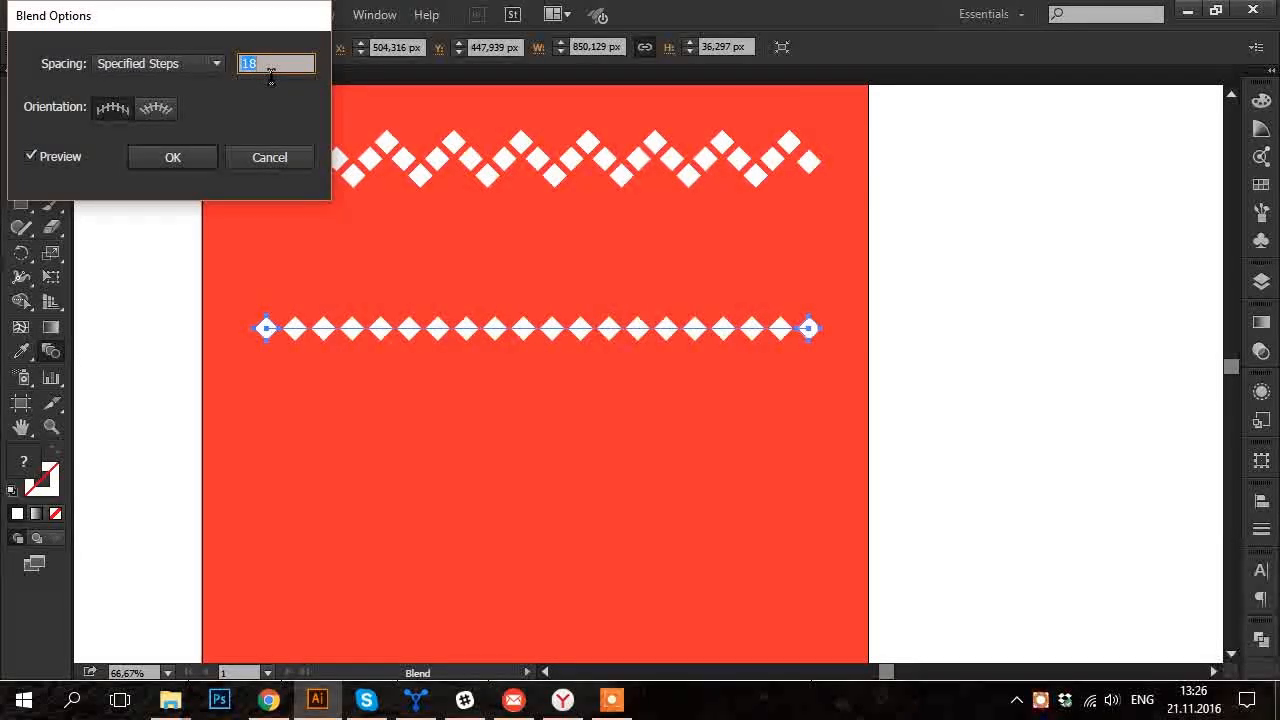
pyautogui.write('15')
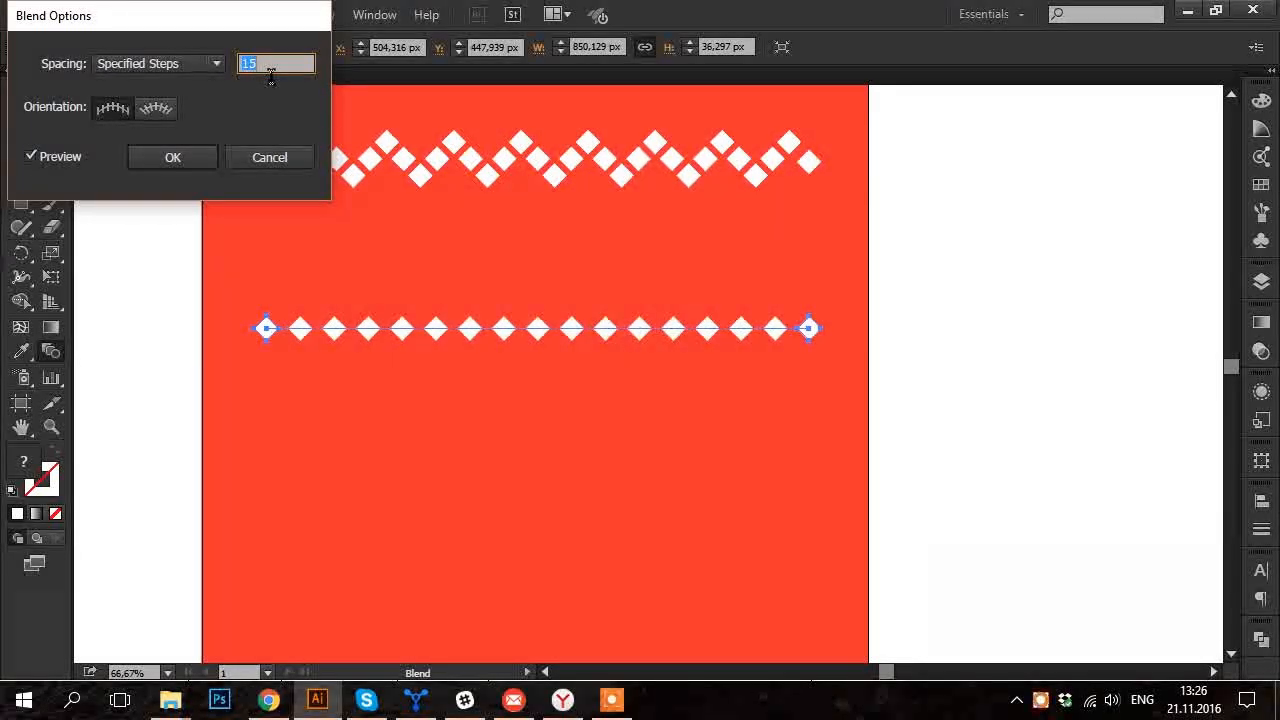
pyautogui.click(172, 156)
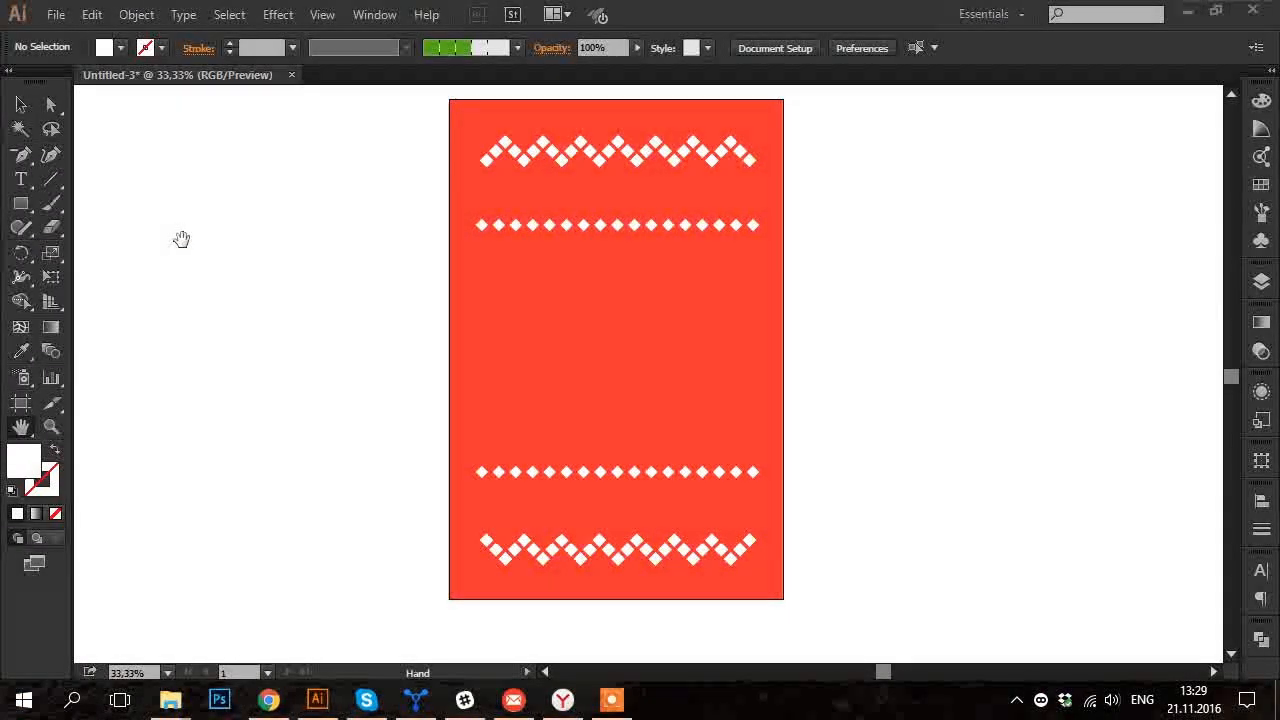
# Browse the Material Holidays icons in Icons8 and set the format to SVG 48.
pyautogui.click(660, 700)
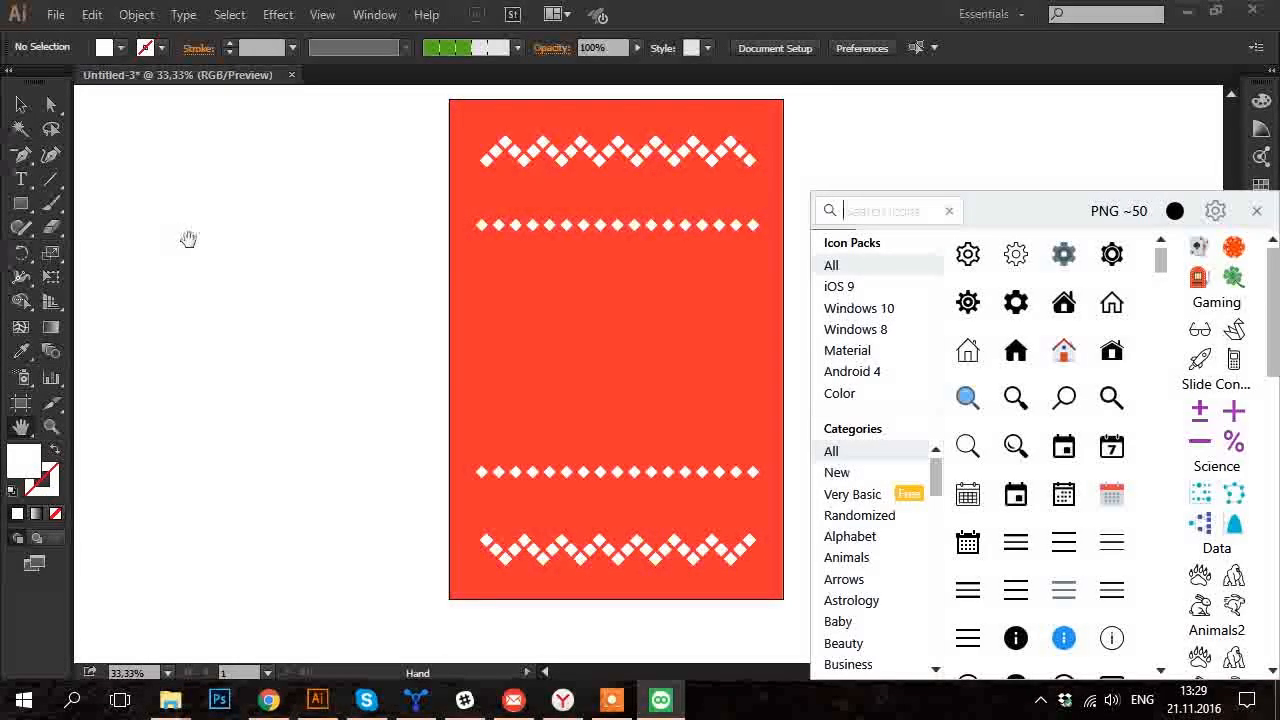
pyautogui.click(1176, 212)
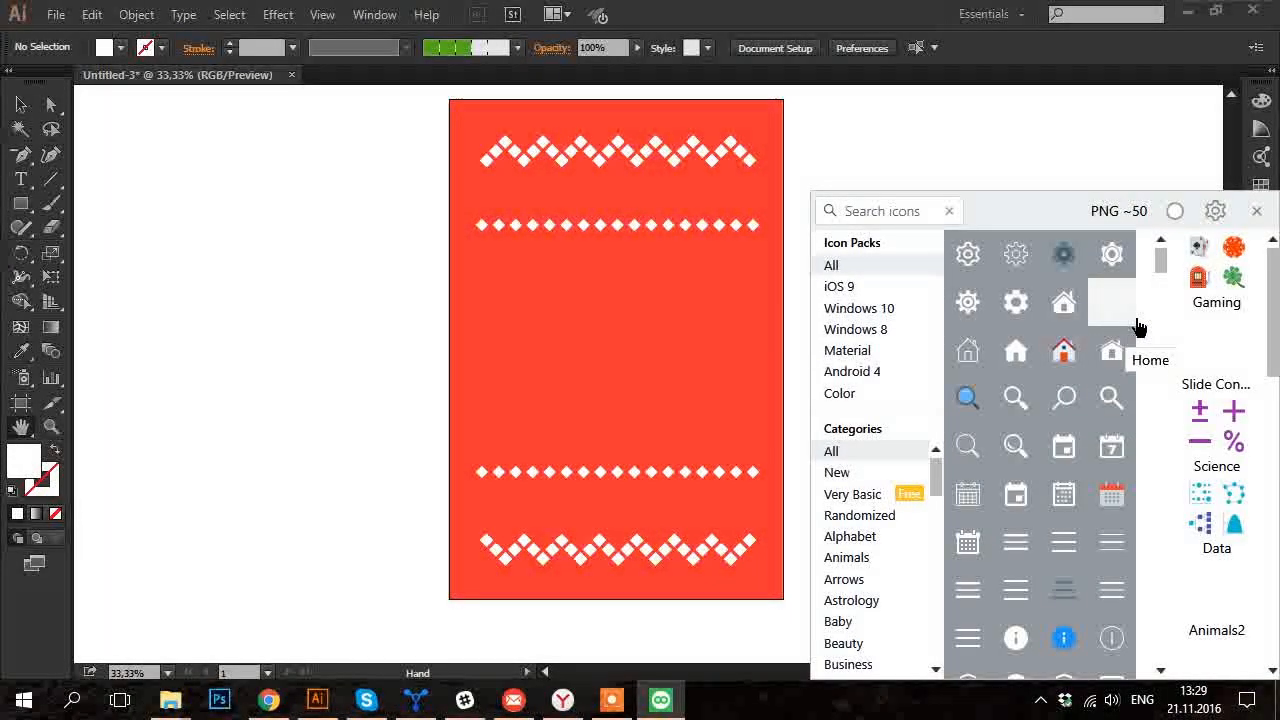
pyautogui.scroll(-3)
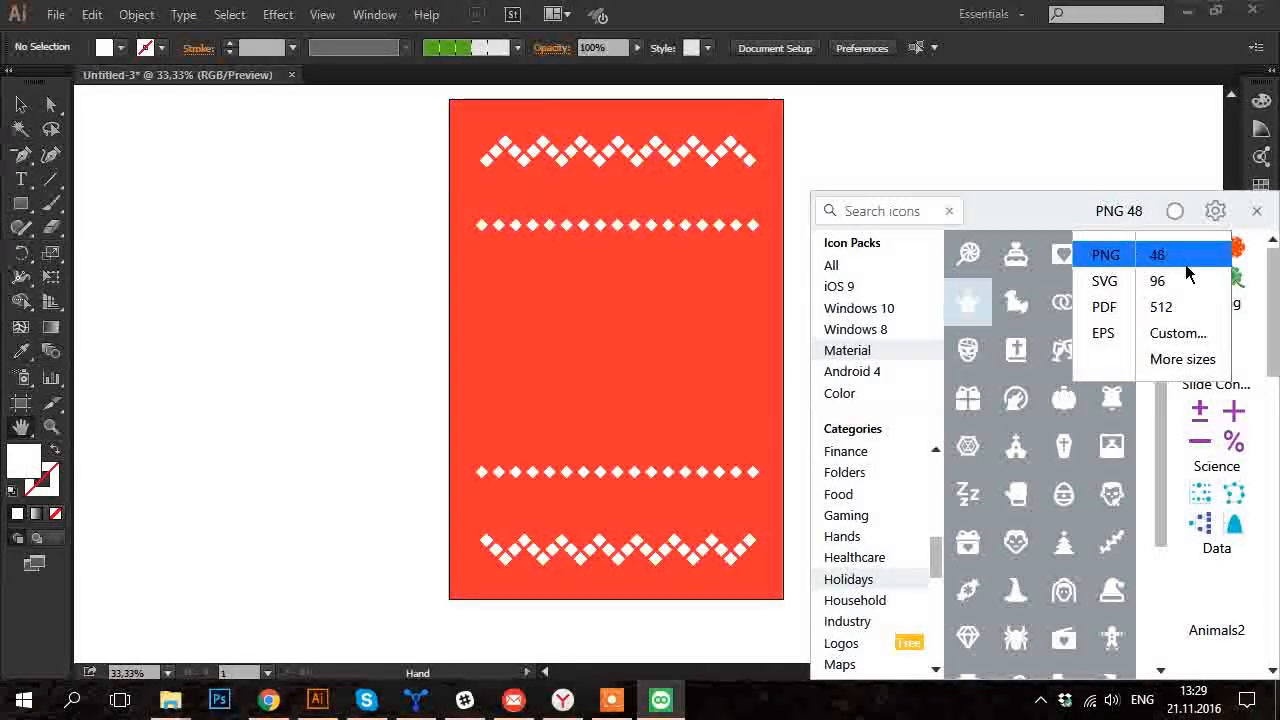
pyautogui.click(1104, 280)
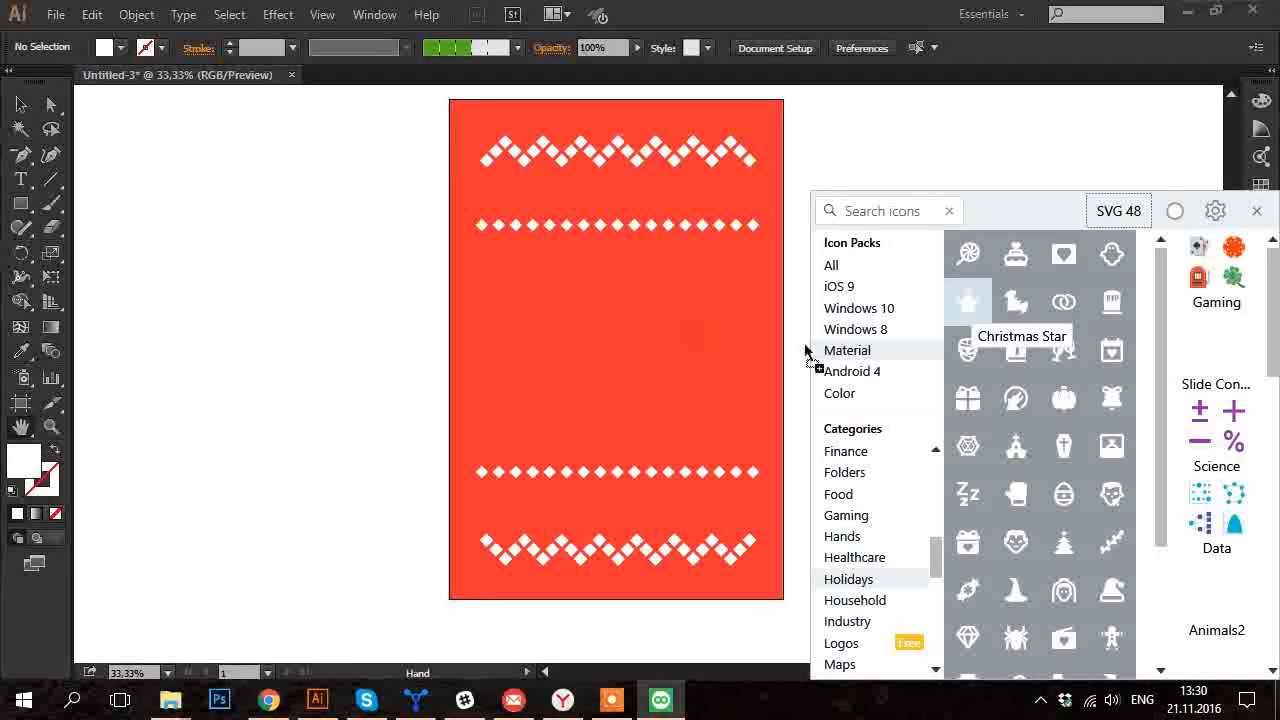
# Bring in the Christmas Star and place the second candy cane beside the tree.
pyautogui.click(968, 302)
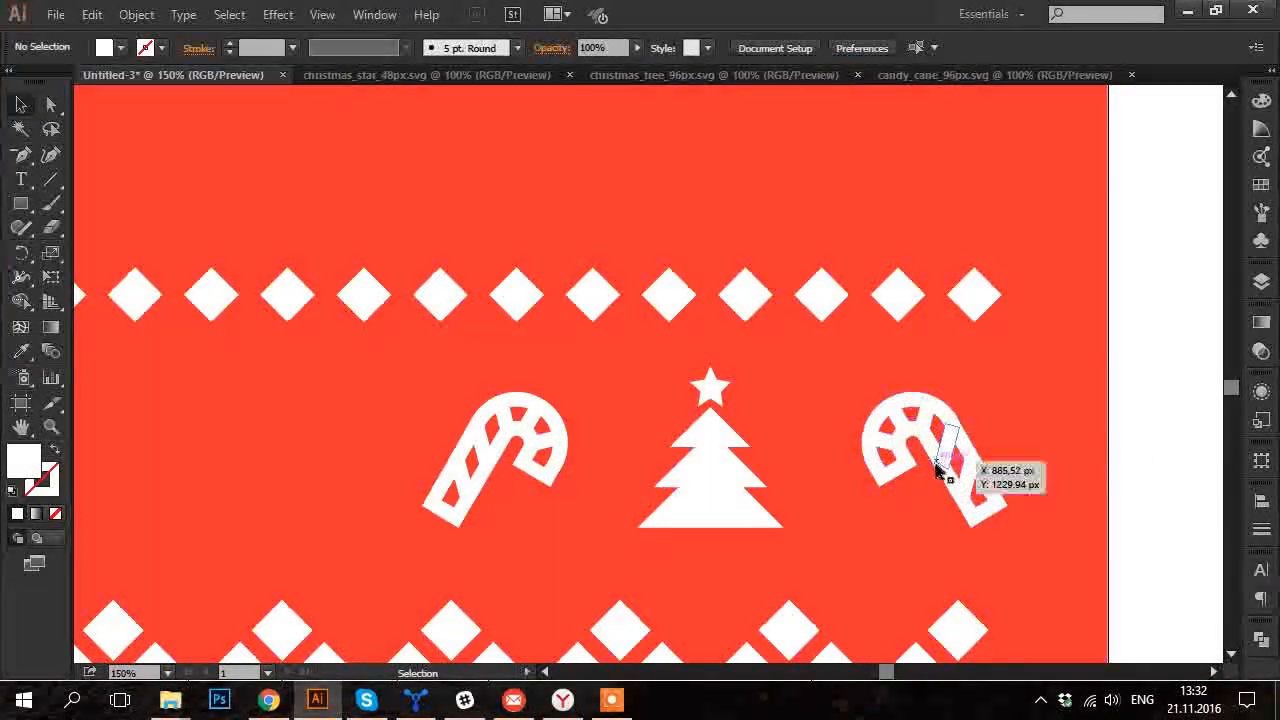
pyautogui.click(778, 48)
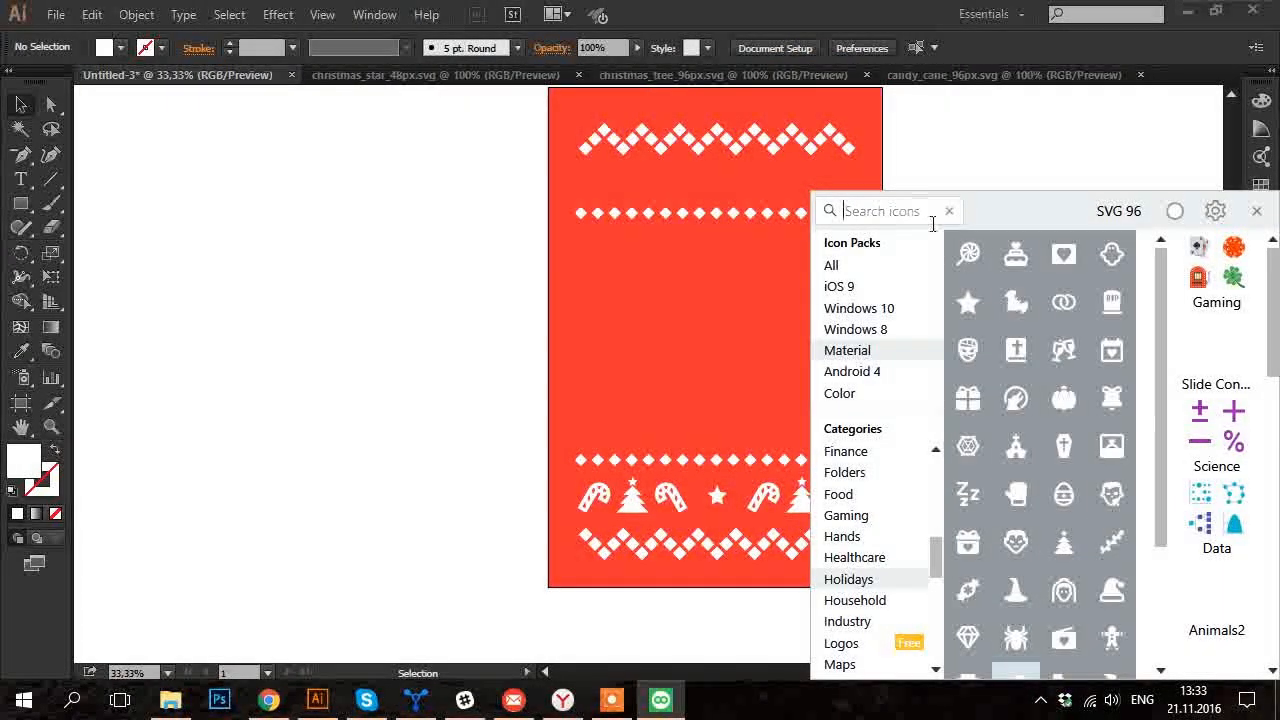
# Find the snowflake icon, paste it onto the page and select both snowflakes for blending.
pyautogui.write('snowflake')
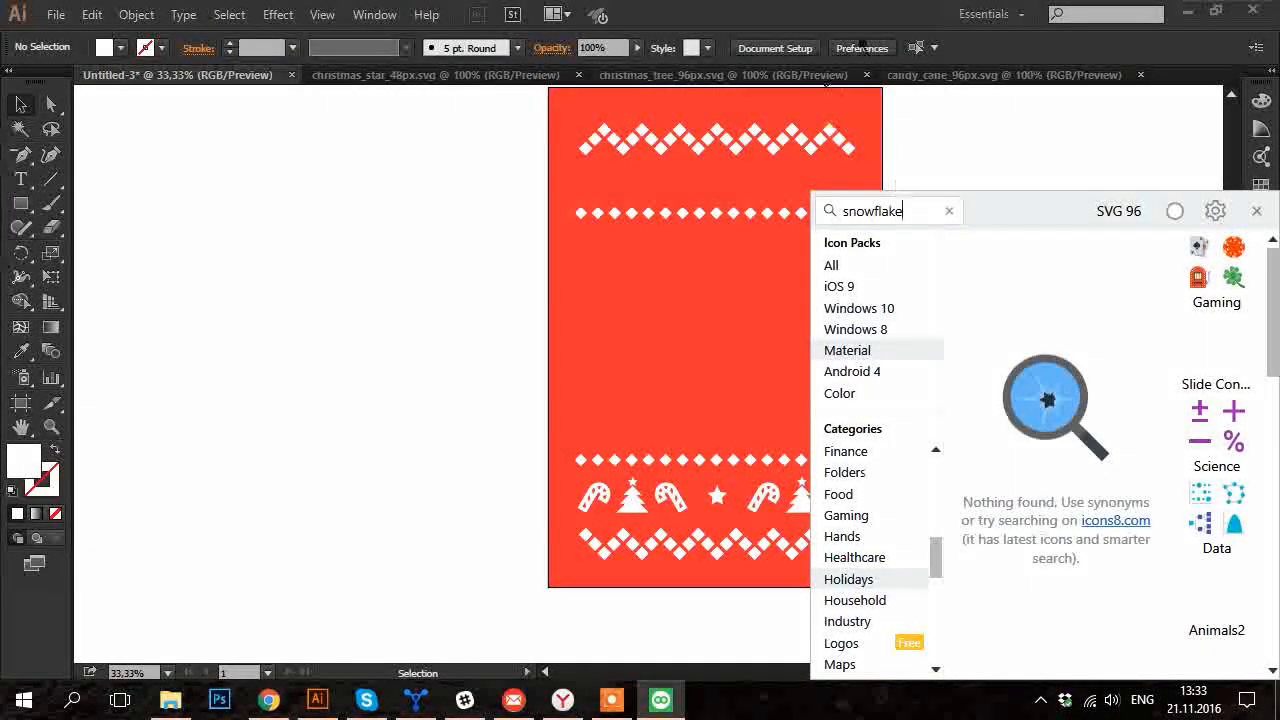
pyautogui.click(832, 264)
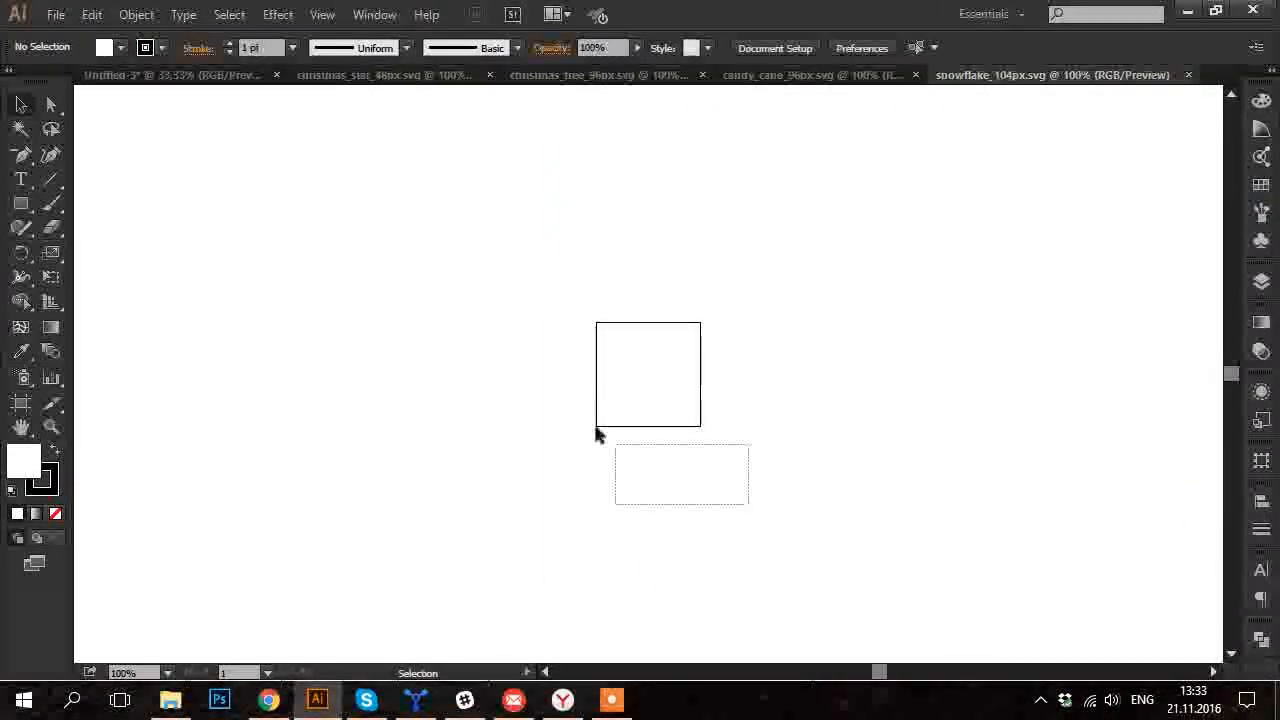
pyautogui.press('ctrl+v')
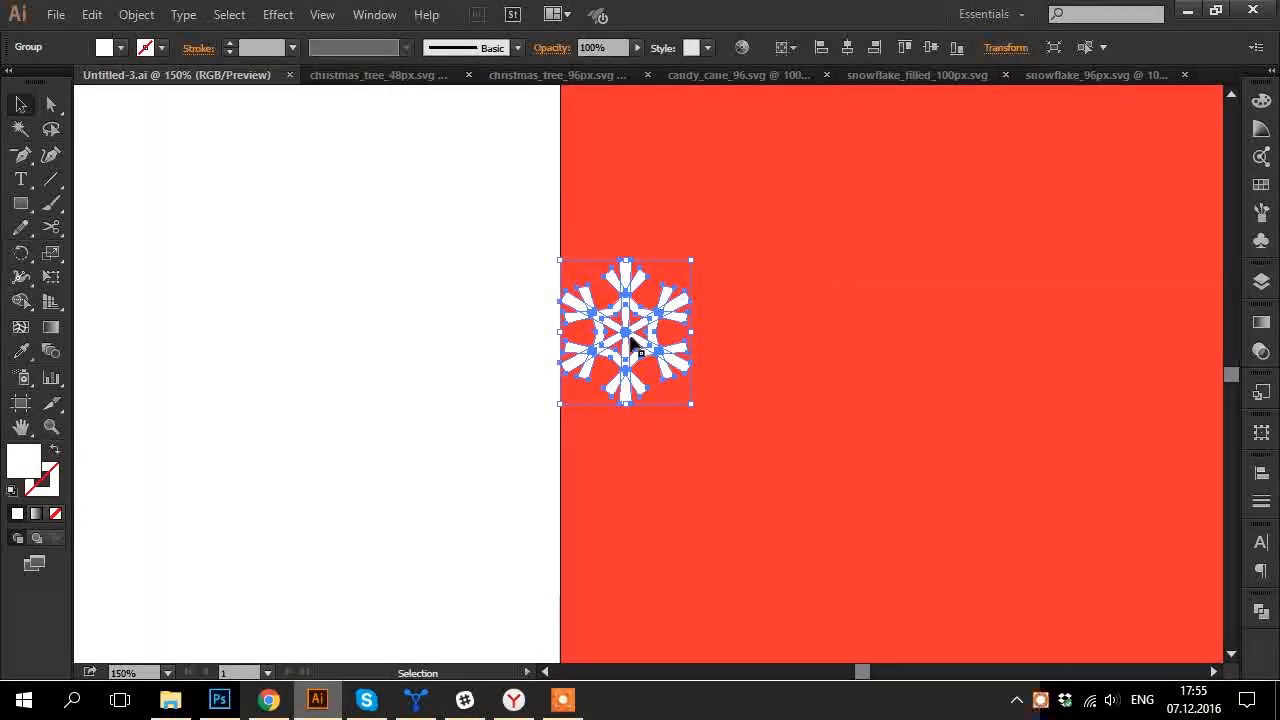
pyautogui.click(1004, 48)
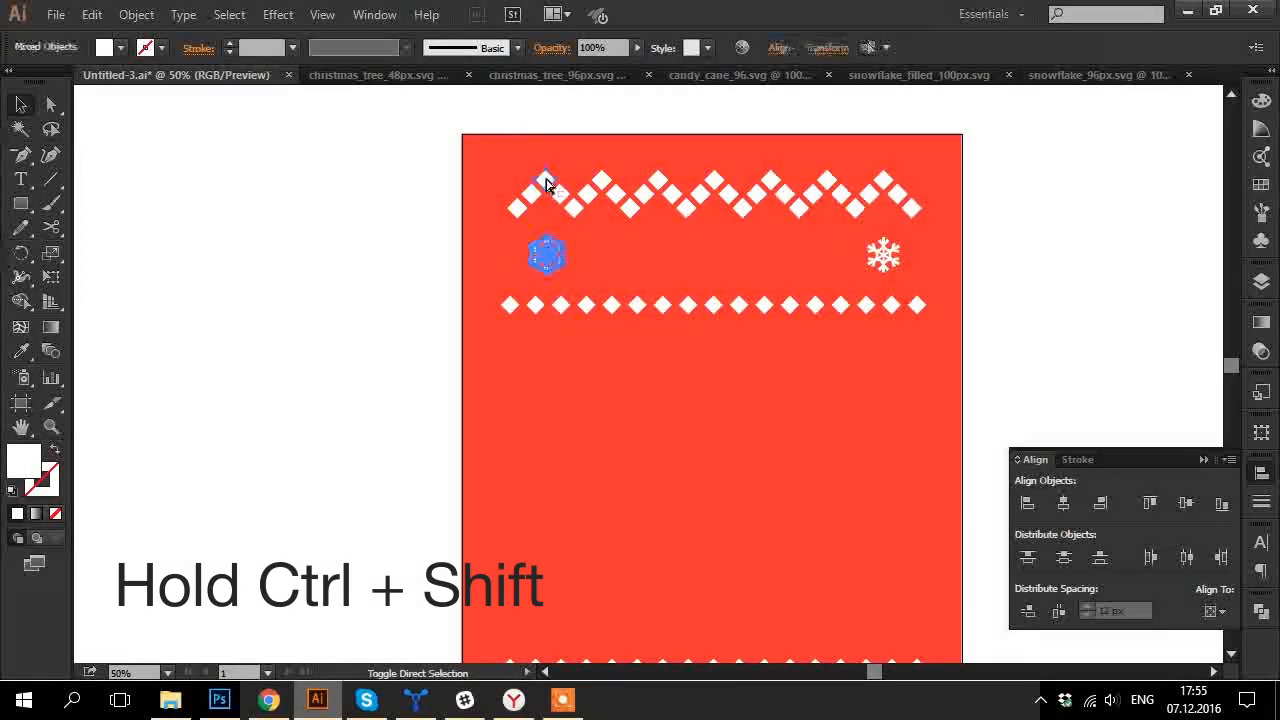
pyautogui.click(884, 256)
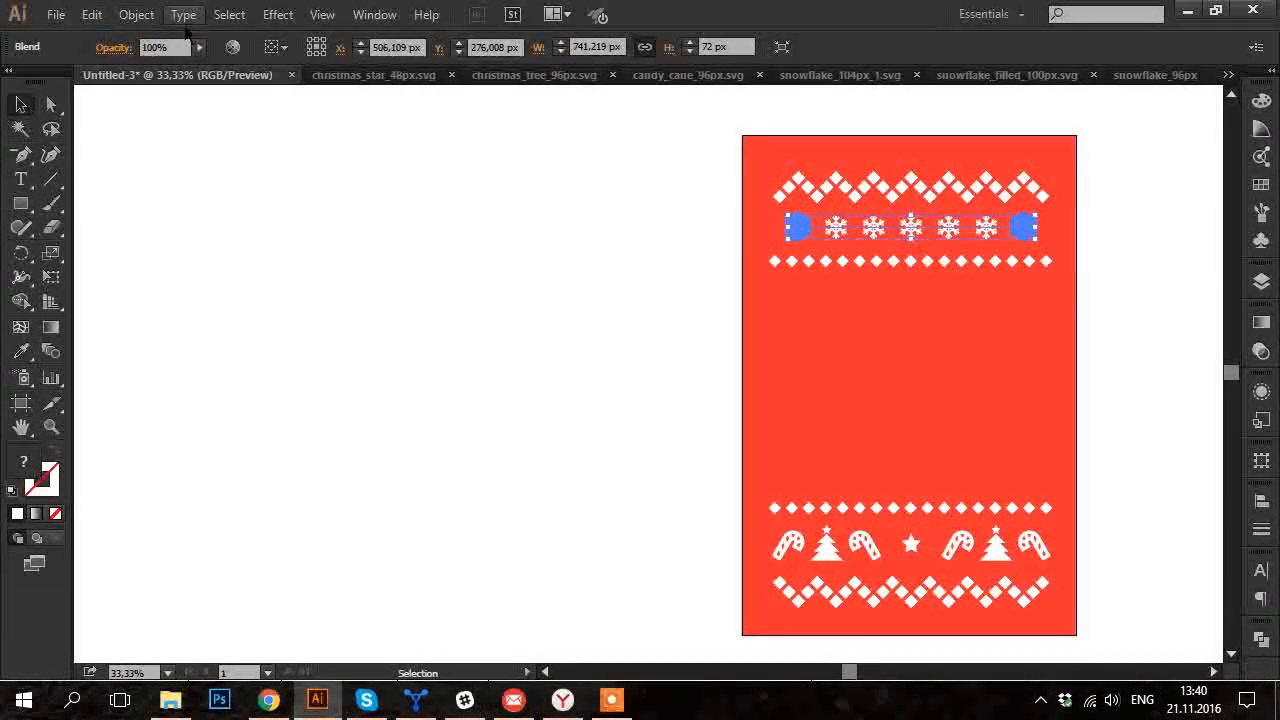
# Expand the snowflake blend into plain shapes and size a small square to rotate into a diamond.
pyautogui.click(136, 14)
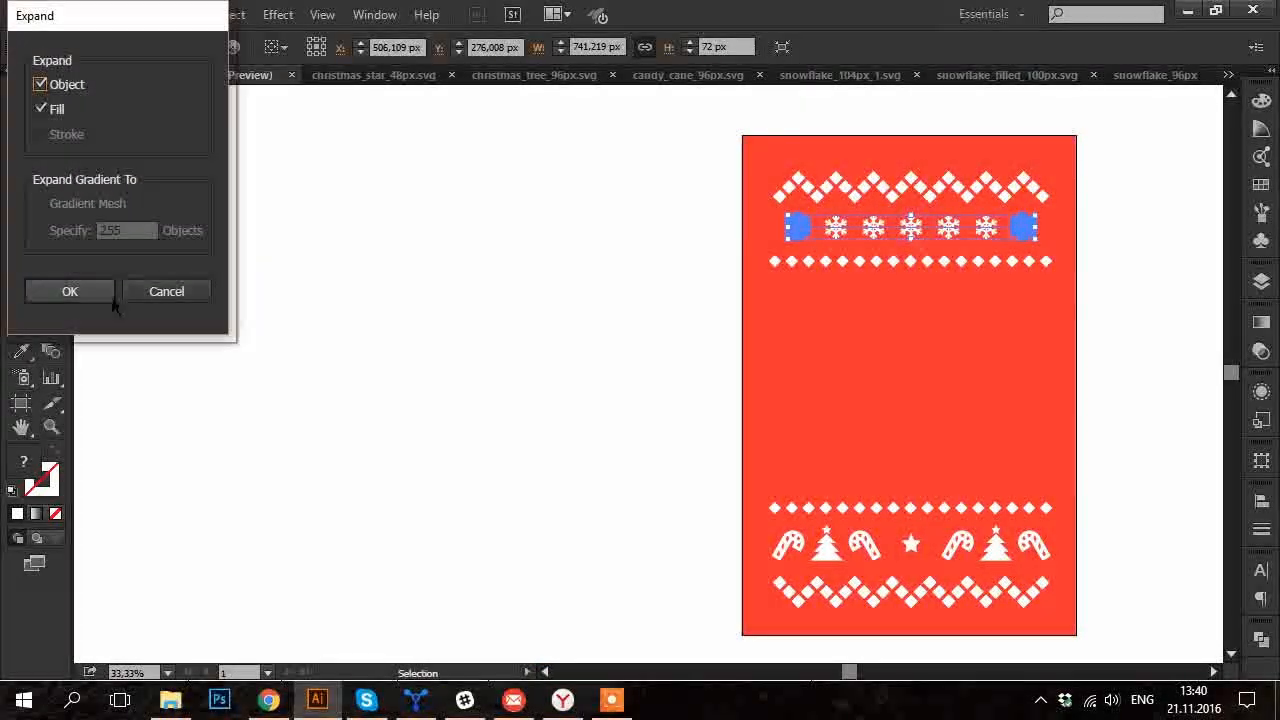
pyautogui.click(68, 292)
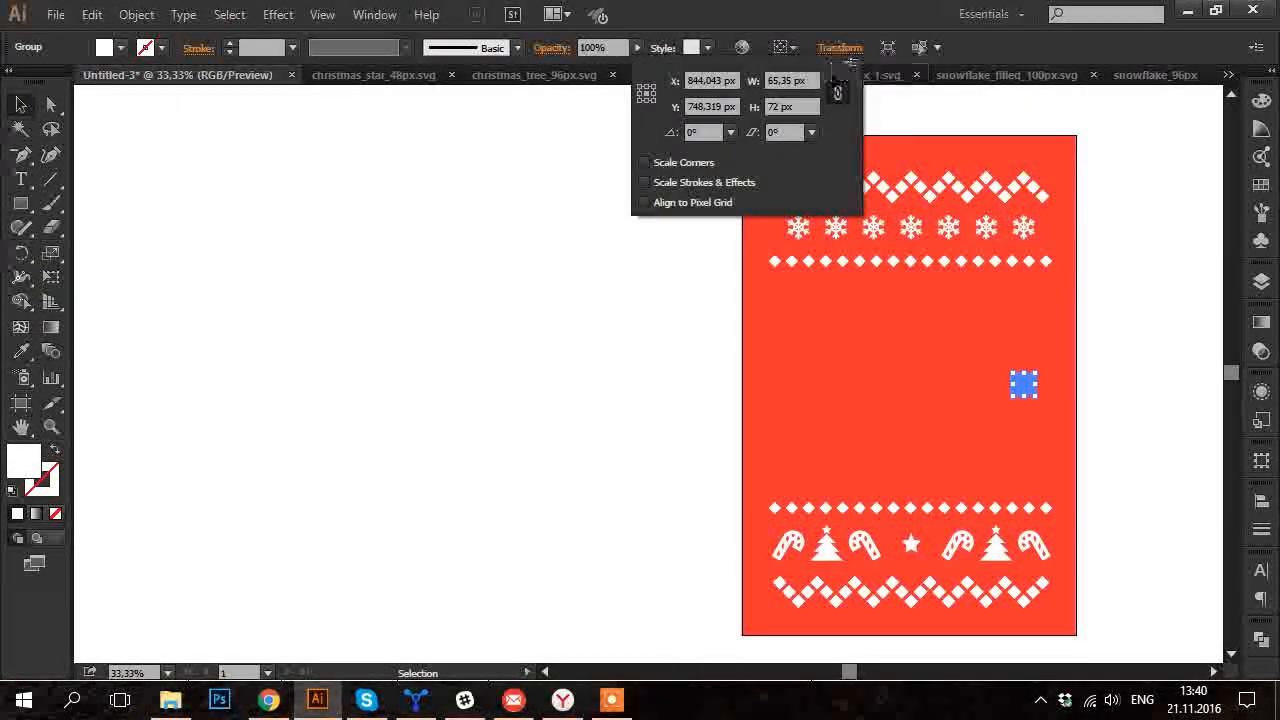
pyautogui.click(790, 106)
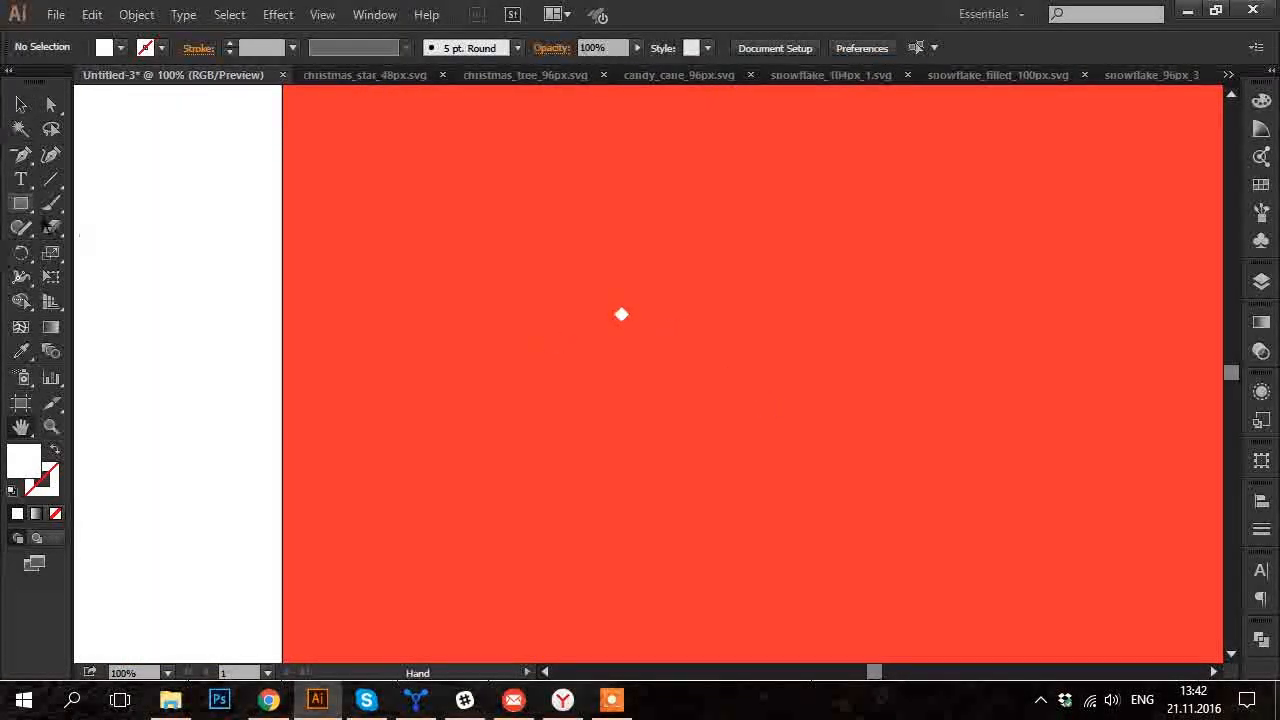
# Make a white diamond pattern swatch with tile size 100 and fill the central rectangle with it.
pyautogui.moveTo(672, 272); pyautogui.dragTo(828, 428)
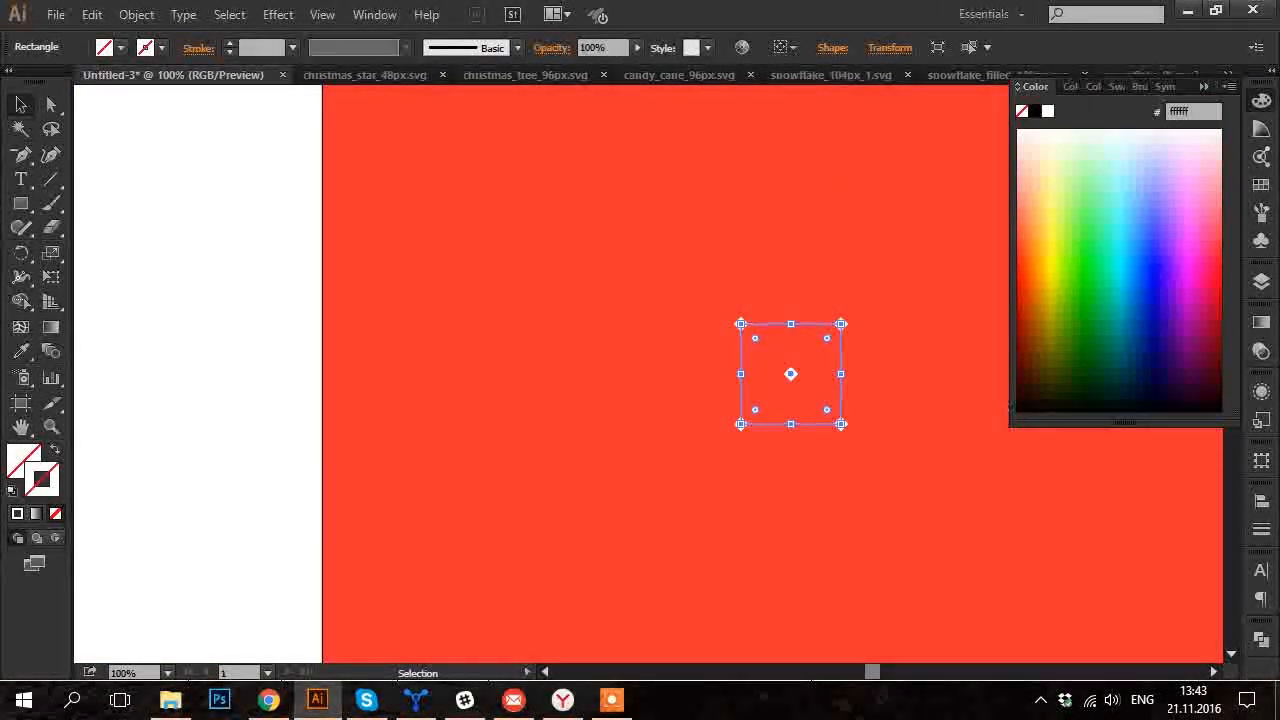
pyautogui.click(1100, 86)
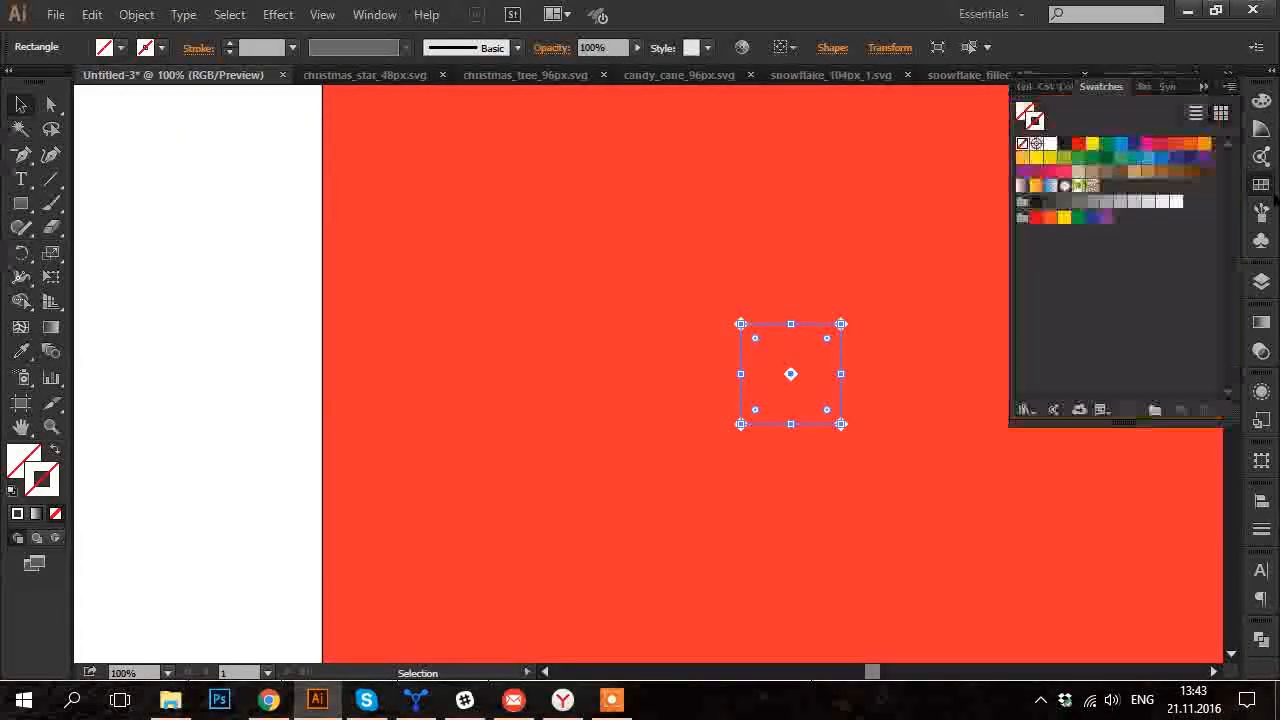
pyautogui.click(670, 272)
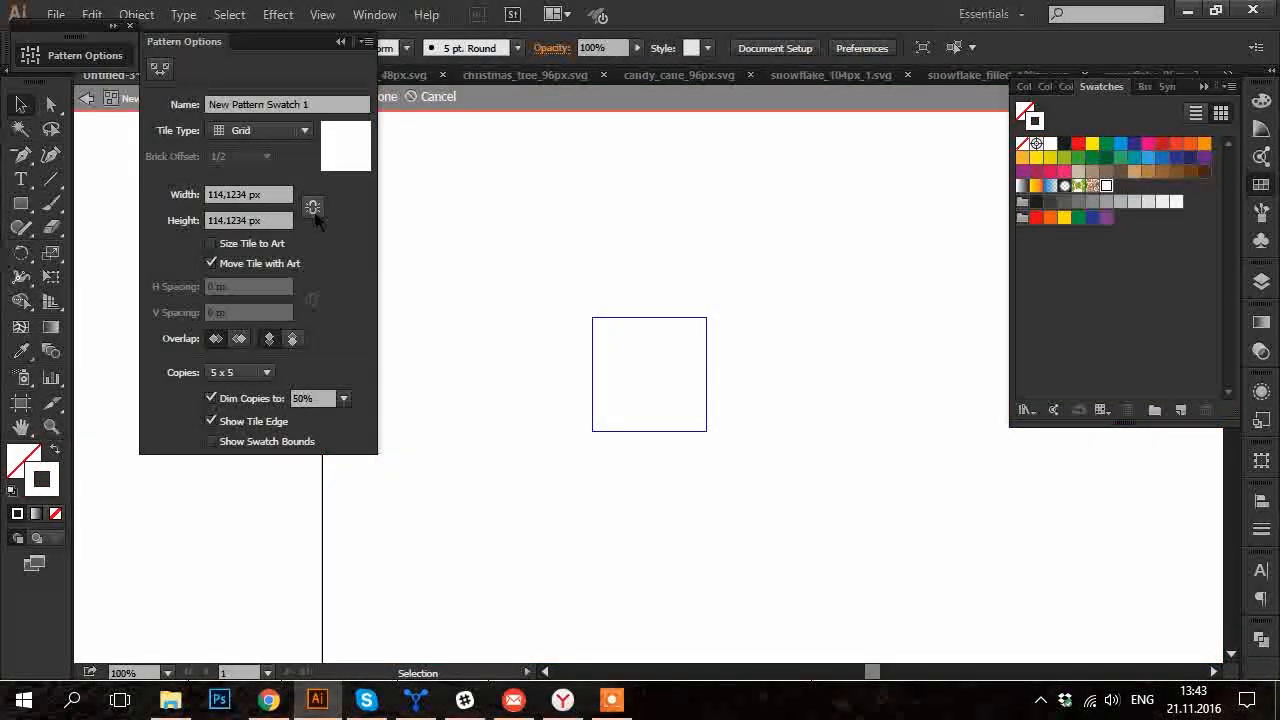
pyautogui.write('100')
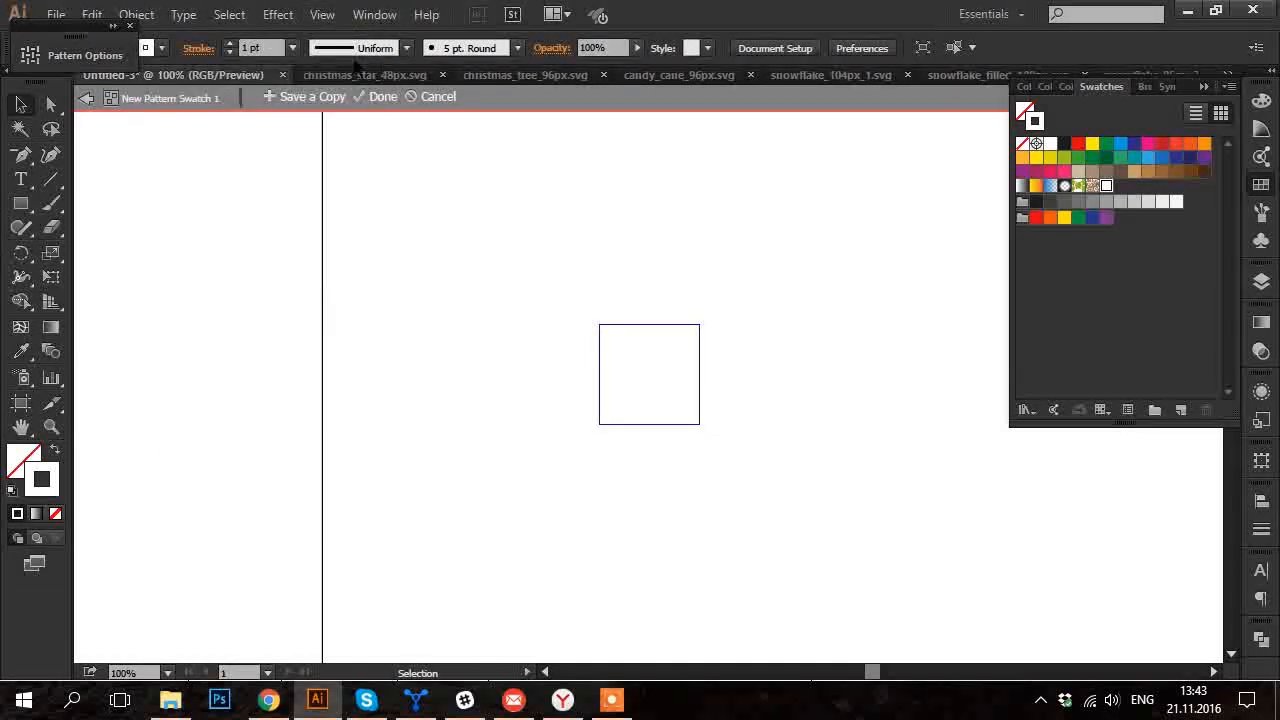
pyautogui.moveTo(172, 120)
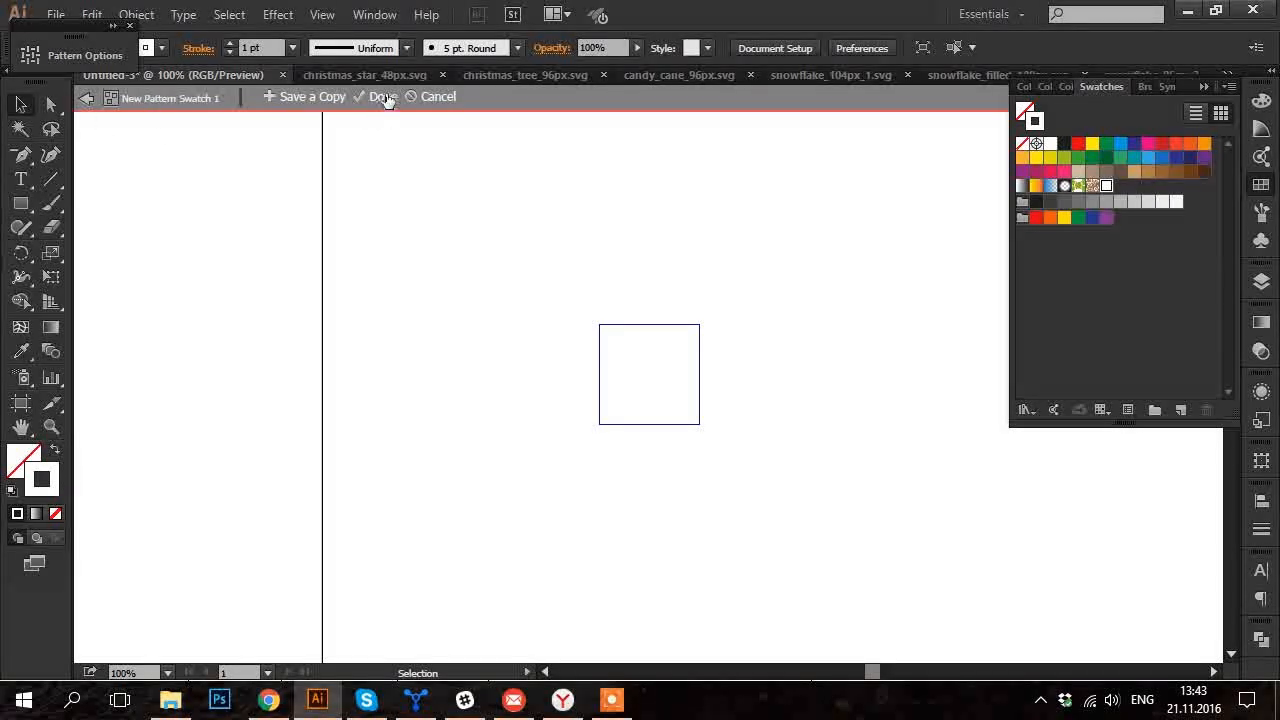
pyautogui.click(380, 96)
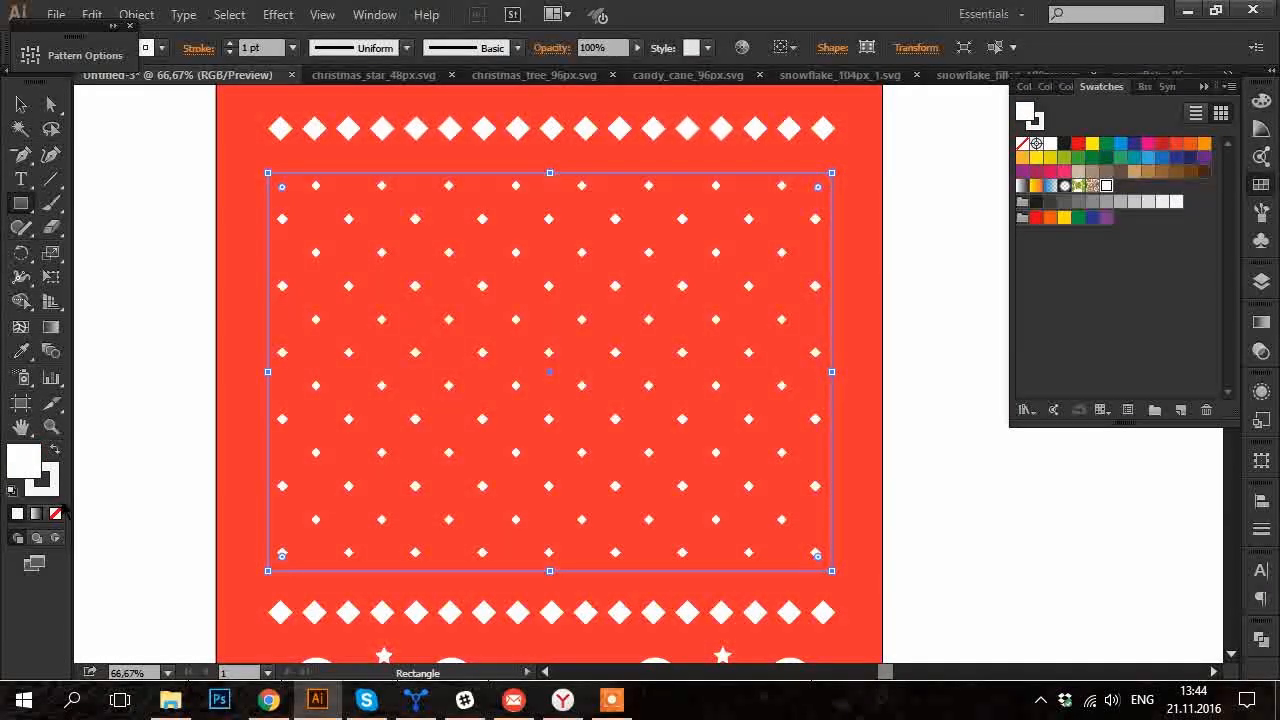
# Add 'Merry Christmas' type over the dot pattern and colour it white.
pyautogui.click(1036, 86)
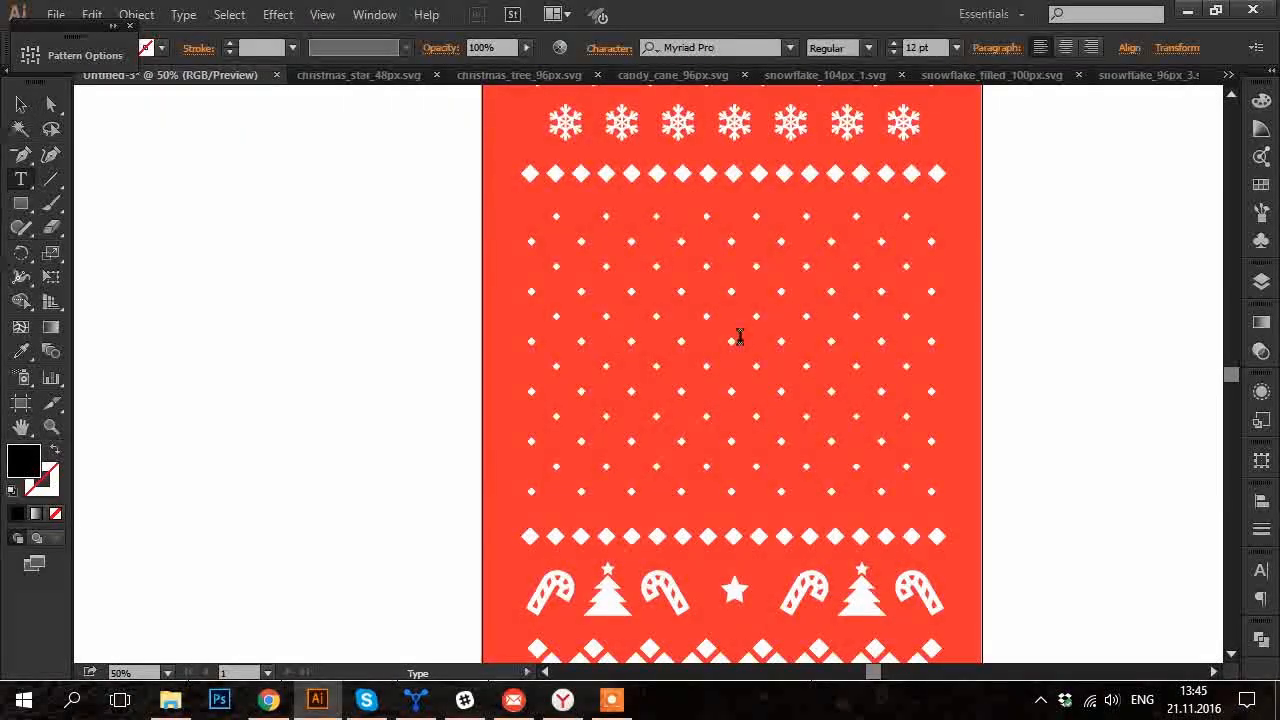
pyautogui.write('Merry Chri')
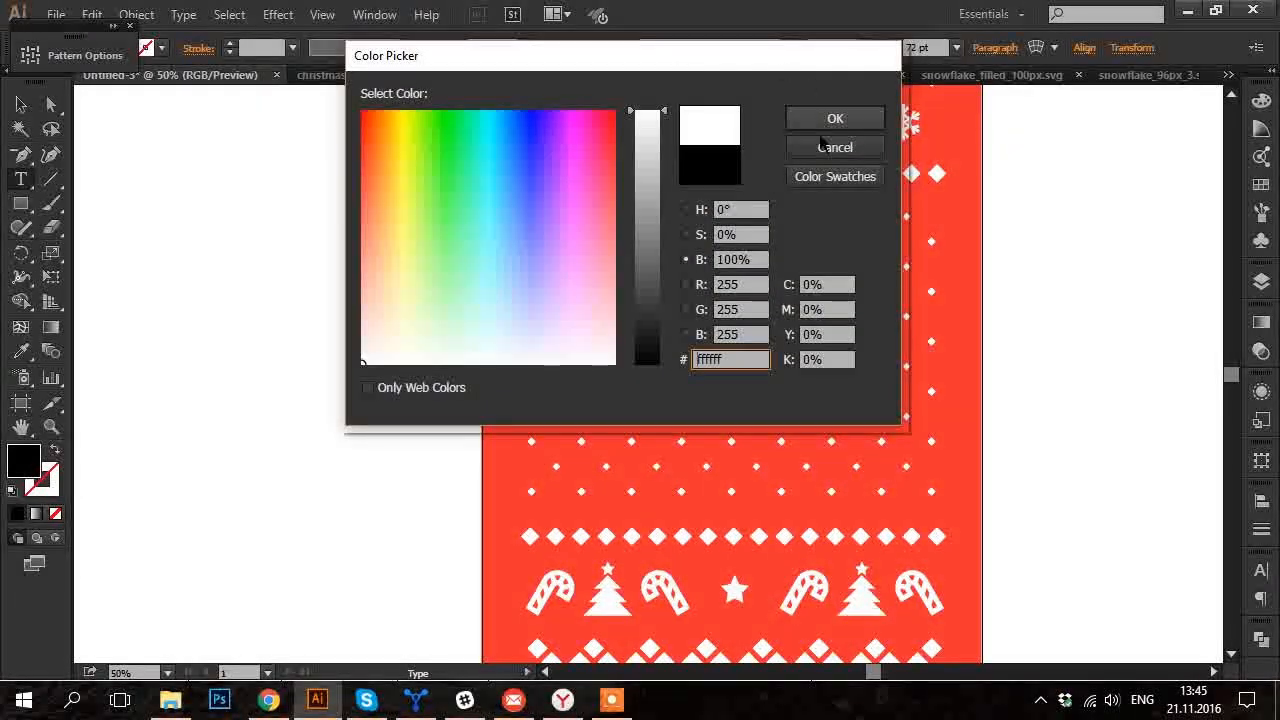
pyautogui.click(834, 116)
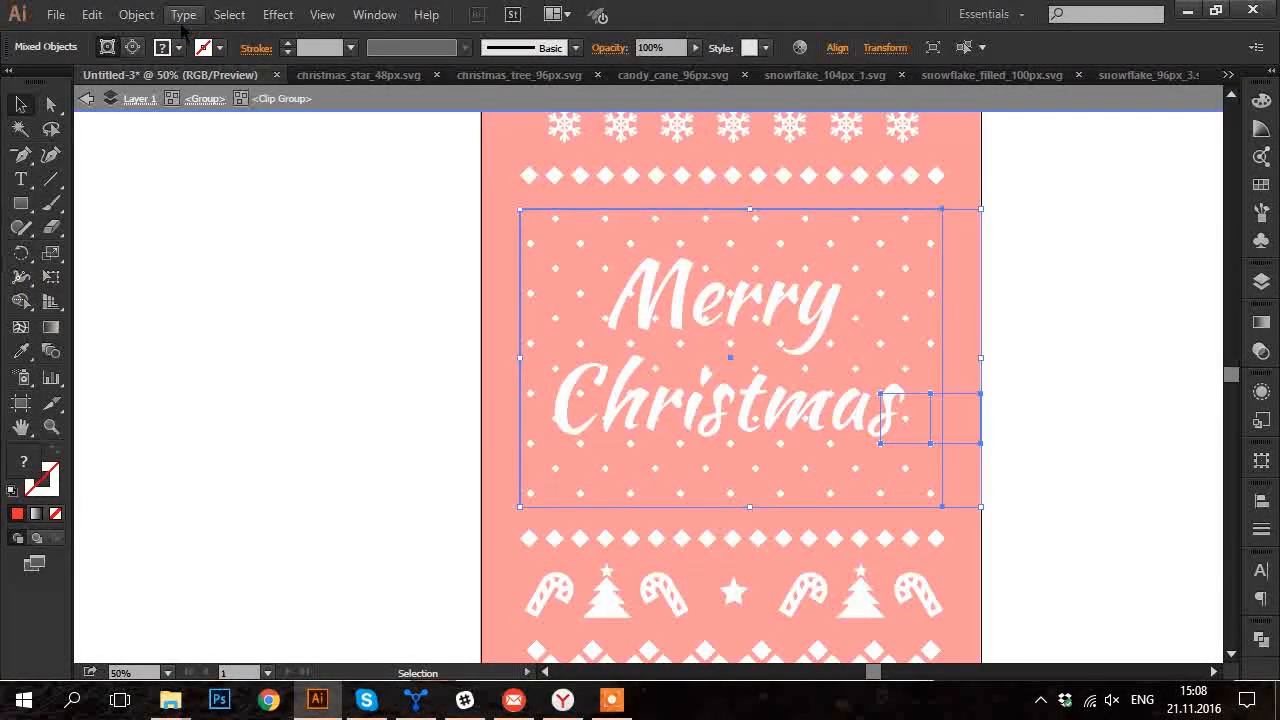
# Select the dots by same appearance, clear around the text, and set the greeting size to 200.
pyautogui.click(228, 14)
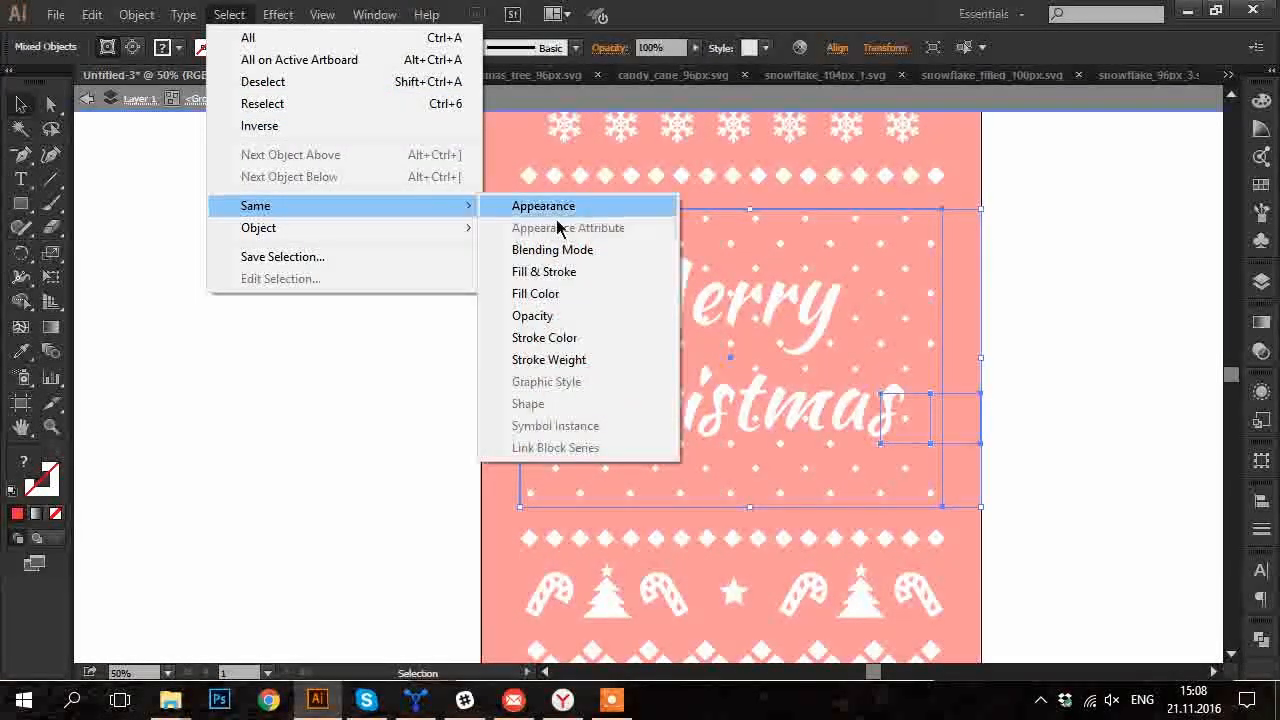
pyautogui.click(544, 206)
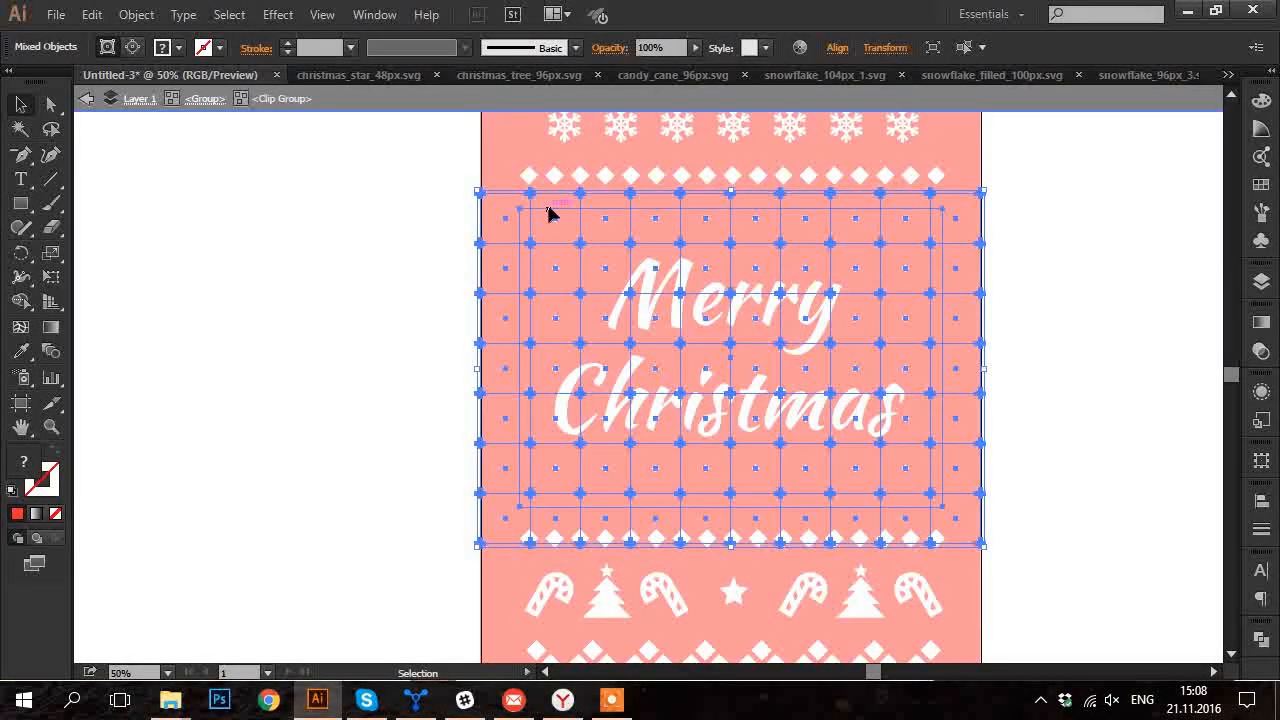
pyautogui.click(550, 216)
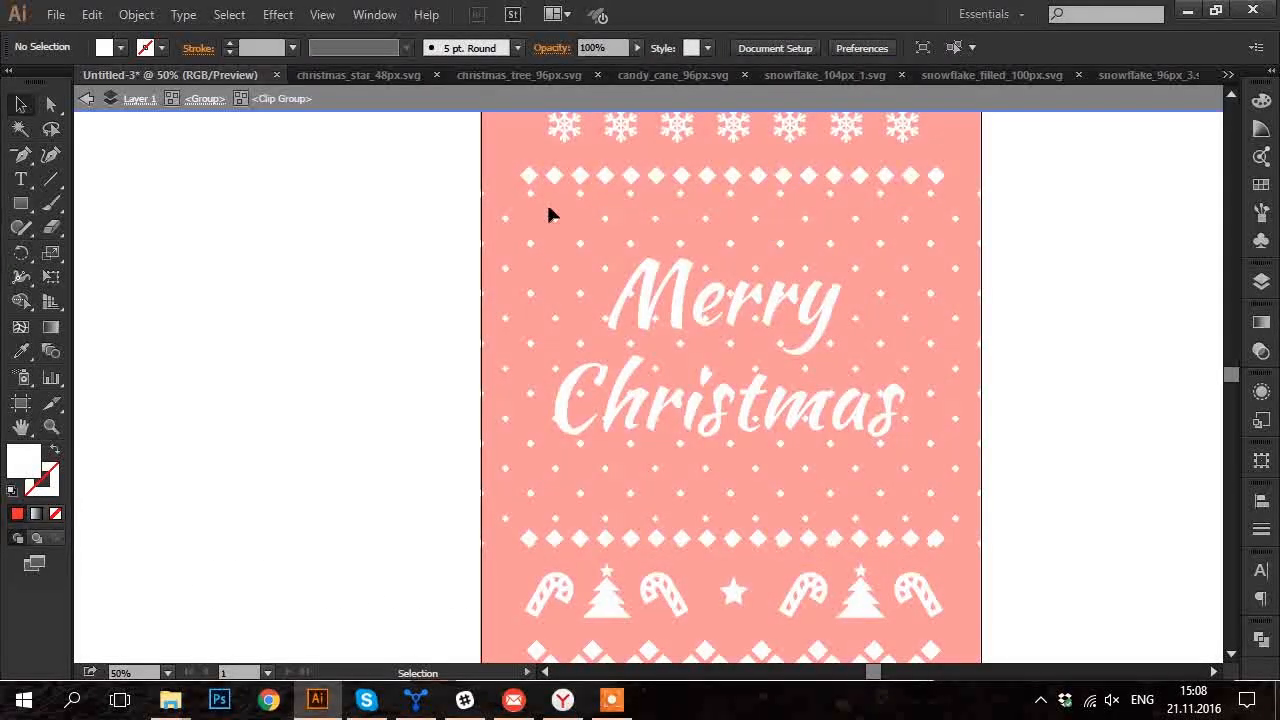
pyautogui.press('a')
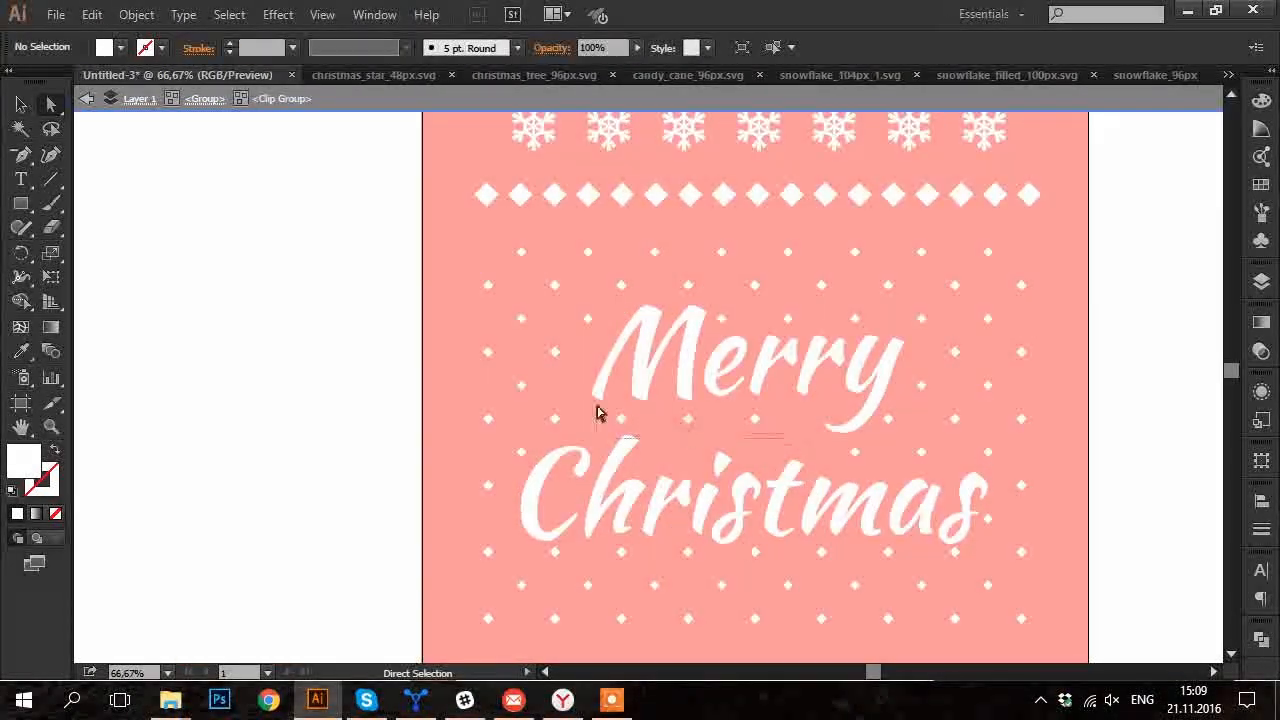
pyautogui.scroll(-3)
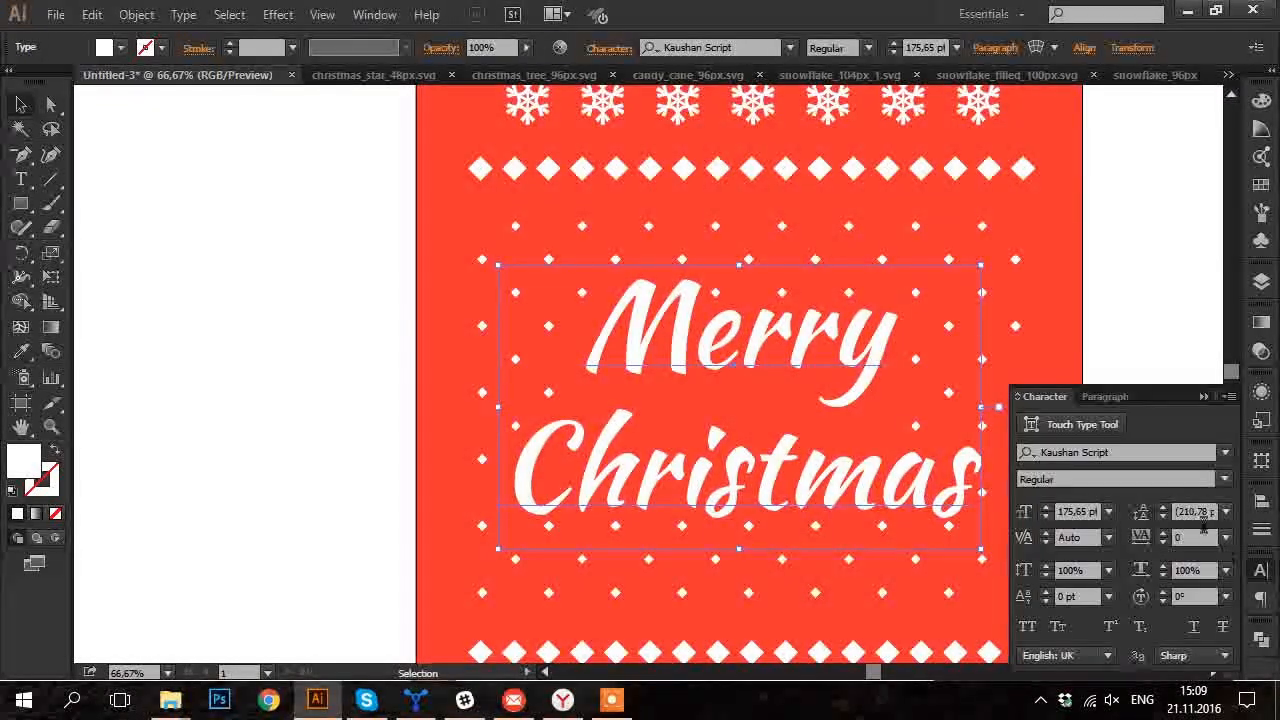
pyautogui.write('200')
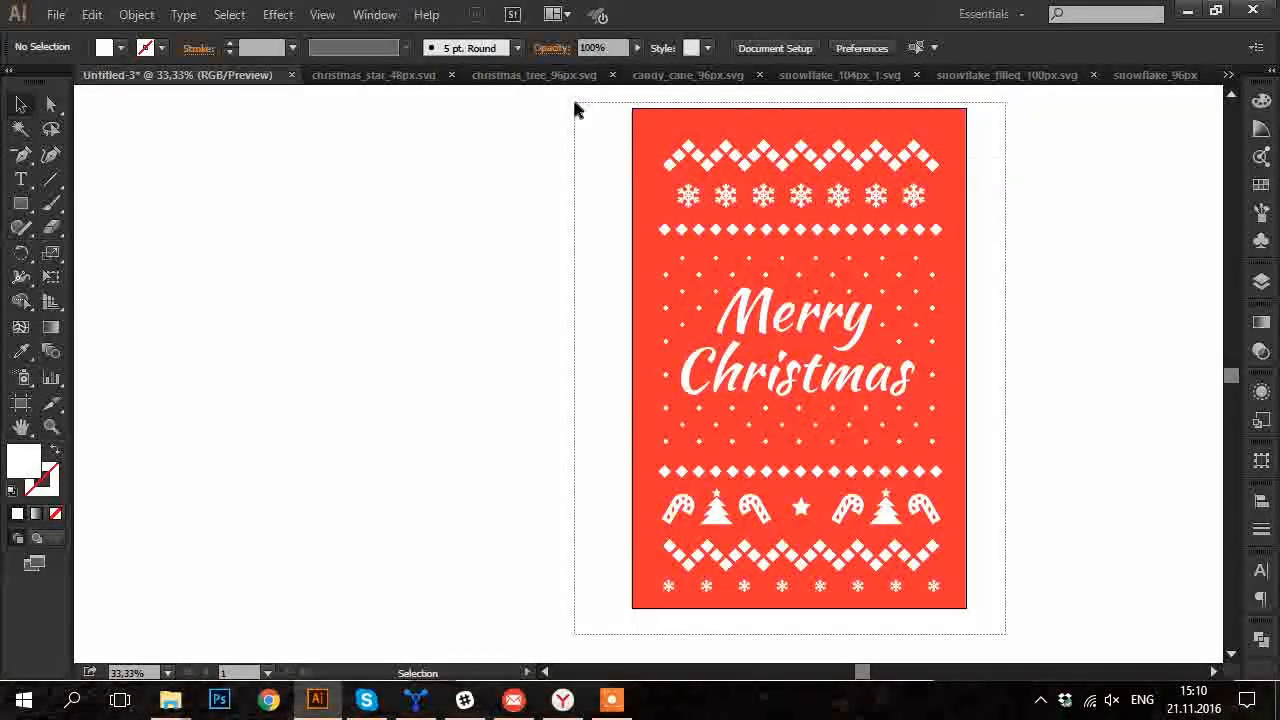
# Hide the red background layer so only the white artwork remains.
pyautogui.press('ctrl+a')
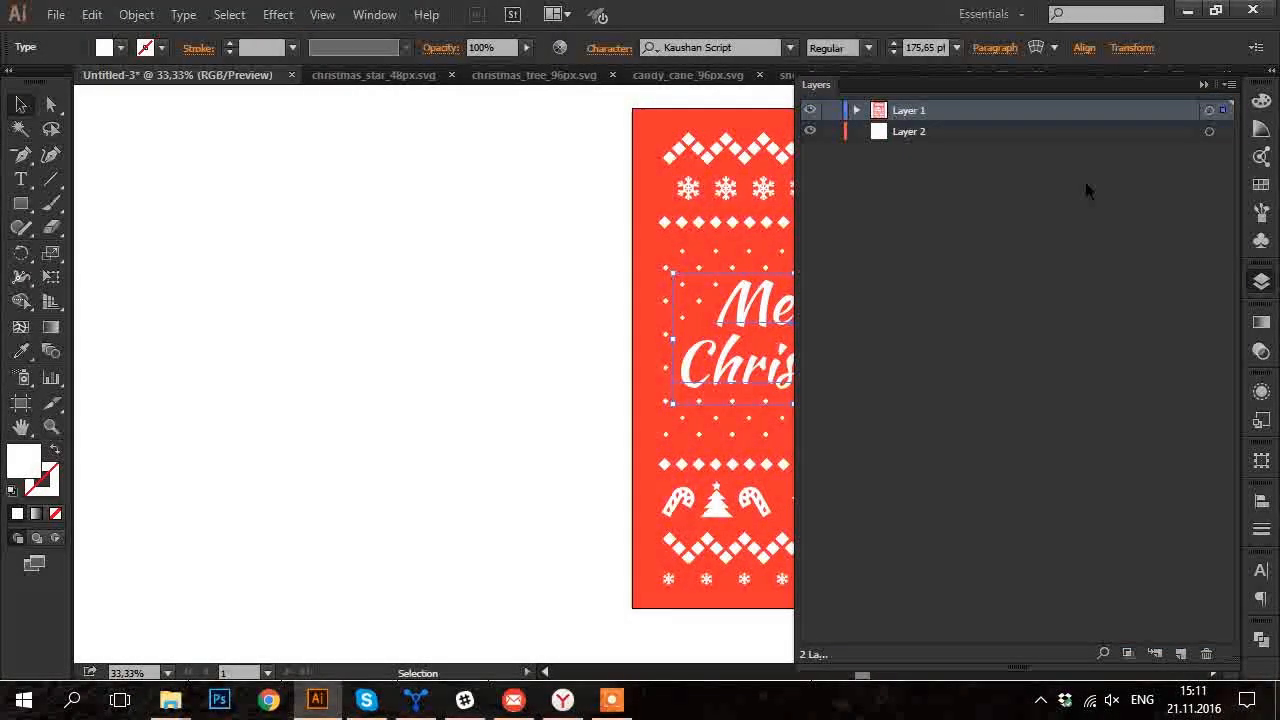
pyautogui.click(856, 110)
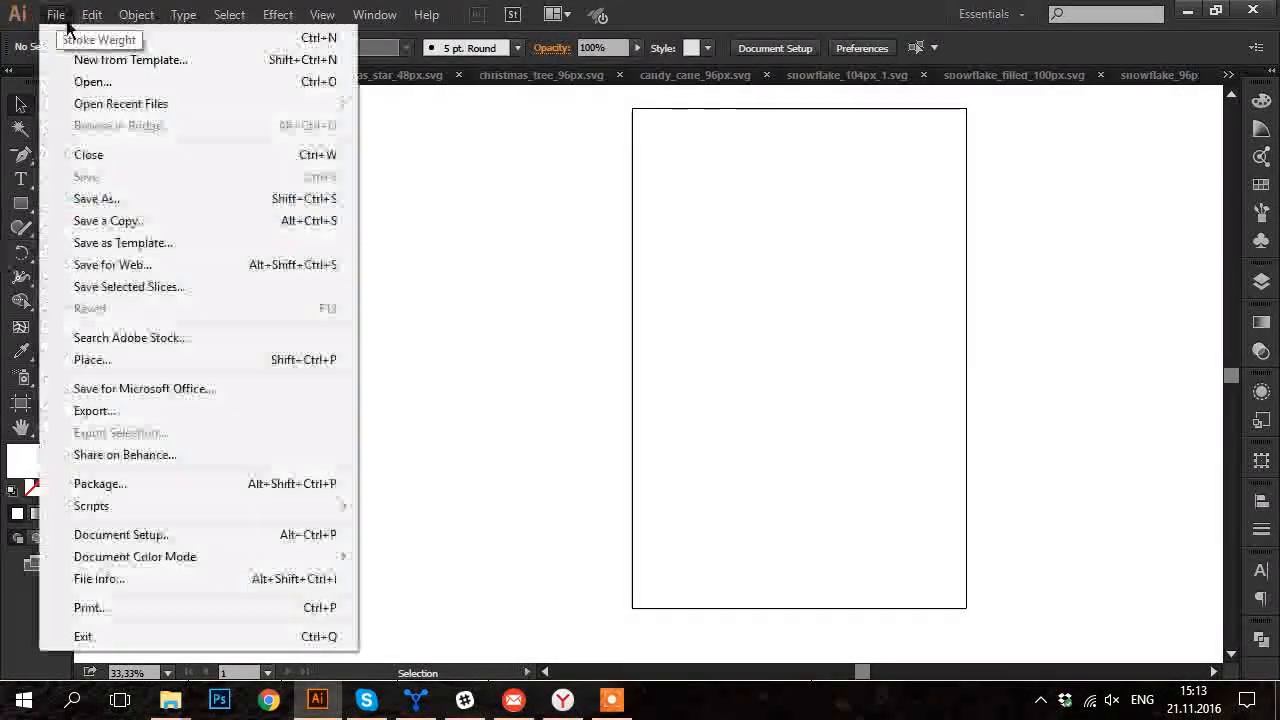
# Save the design as Pattern.eps in Illustrator EPS format with default EPS options.
pyautogui.click(96, 198)
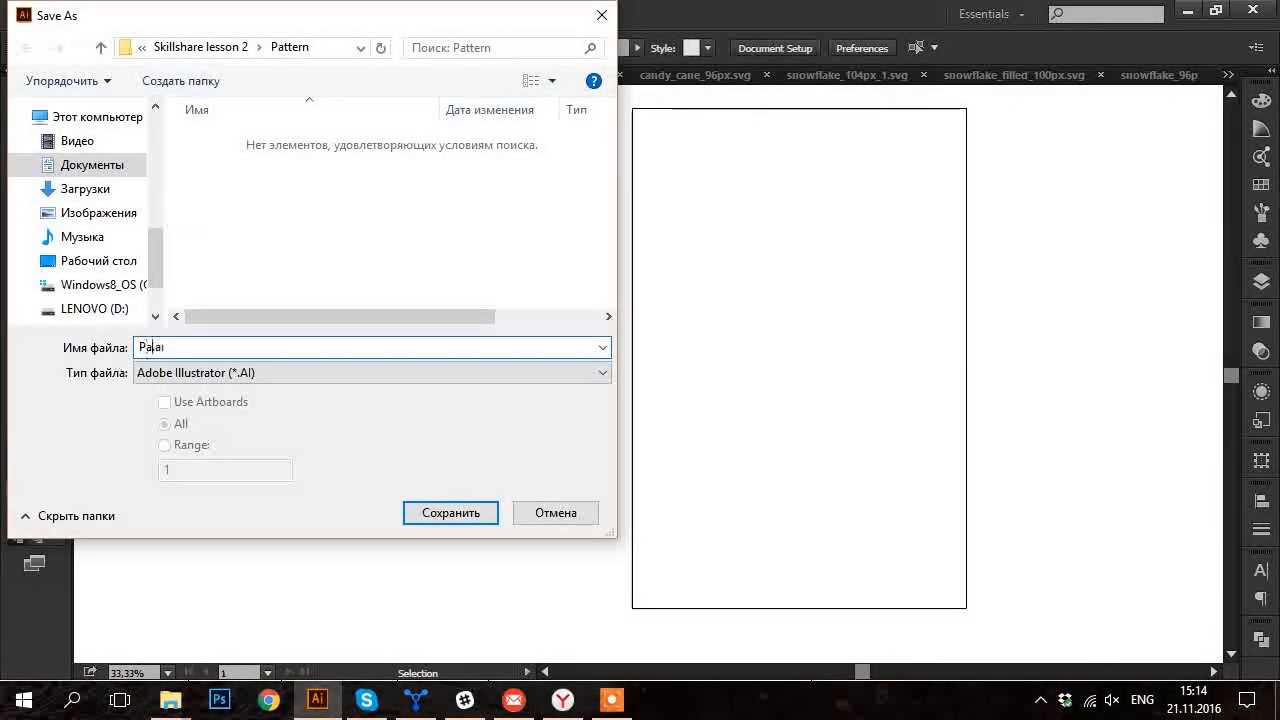
pyautogui.click(450, 512)
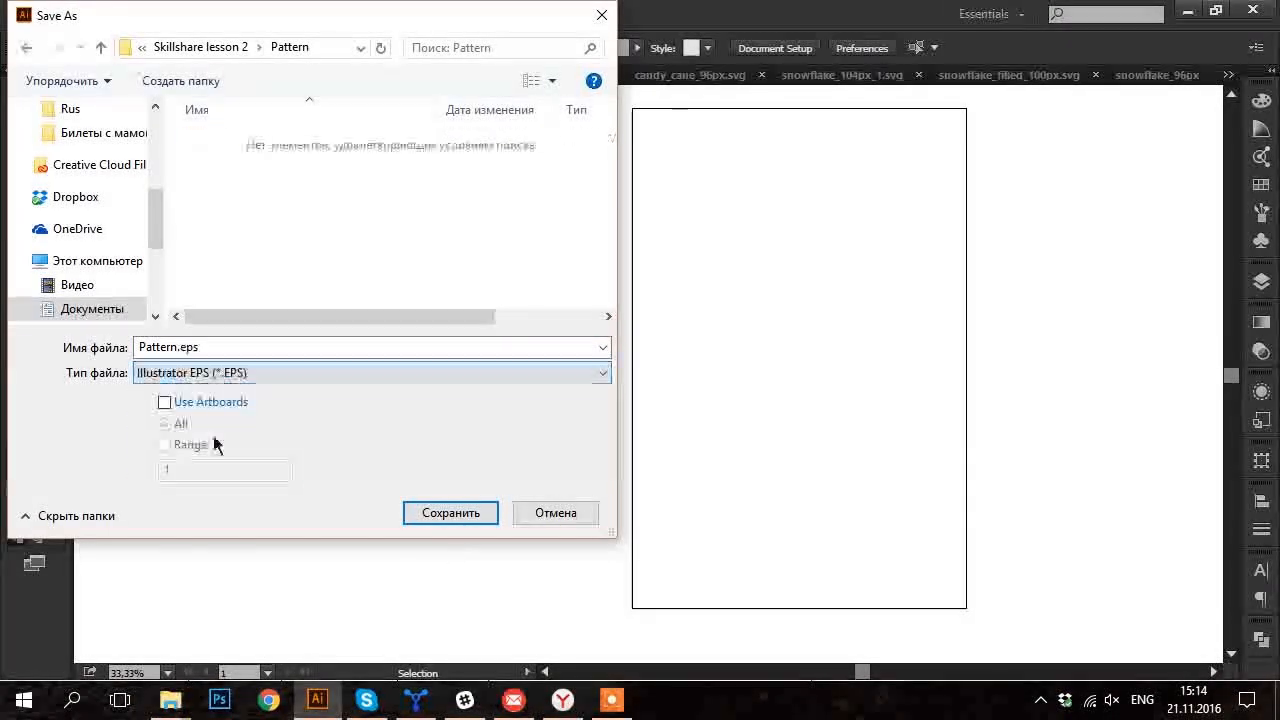
pyautogui.click(450, 512)
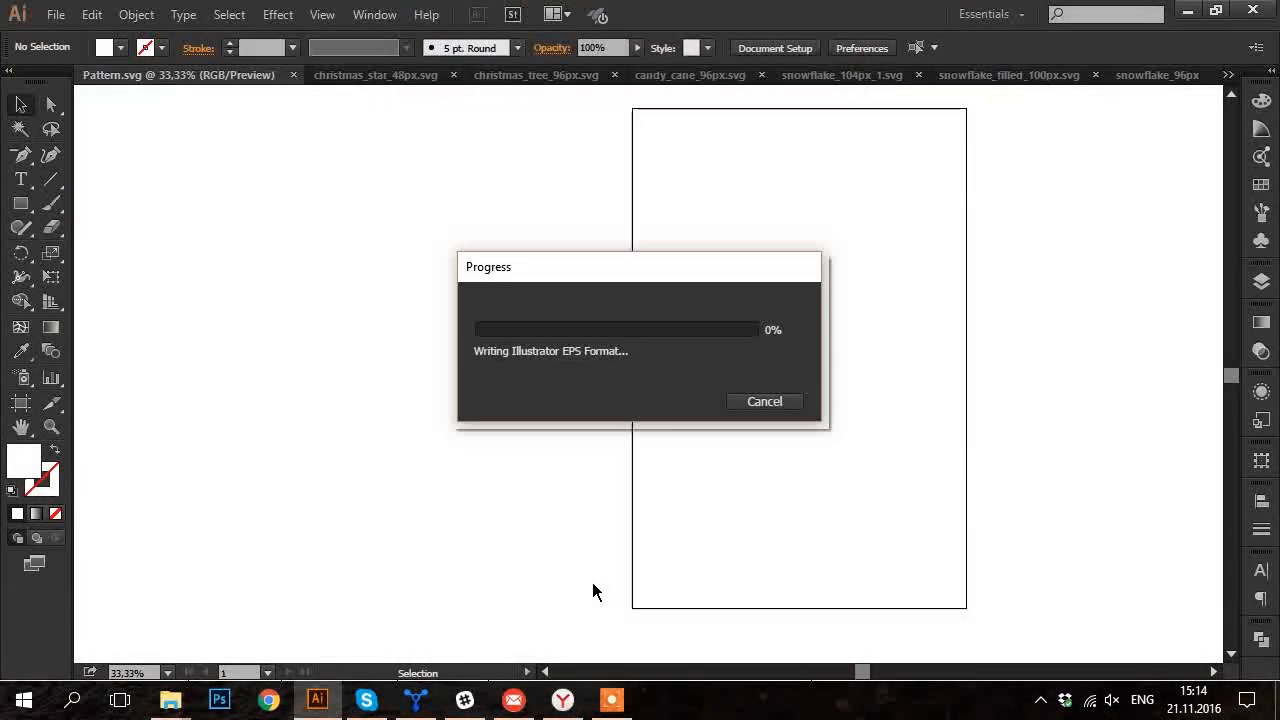
pyautogui.click(56, 14)
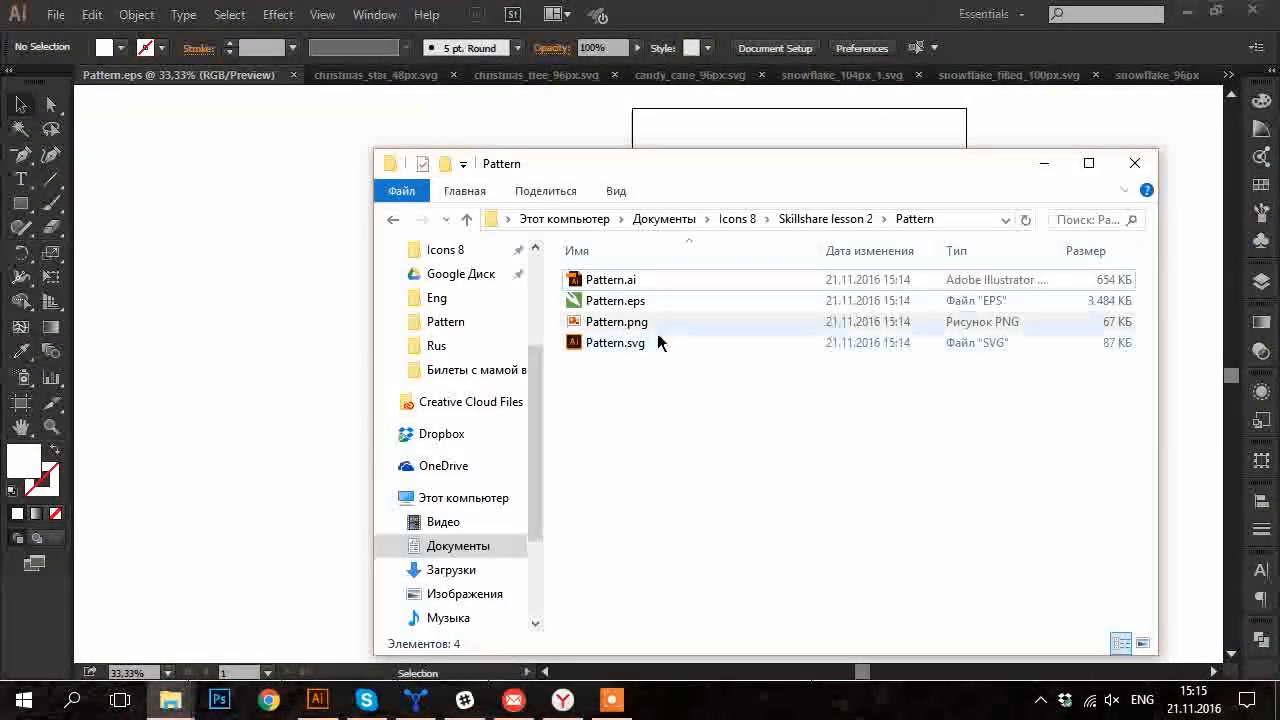
# Switch from File Explorer to the Free Hanging T-Shirt Mockup in Photoshop.
pyautogui.click(220, 700)
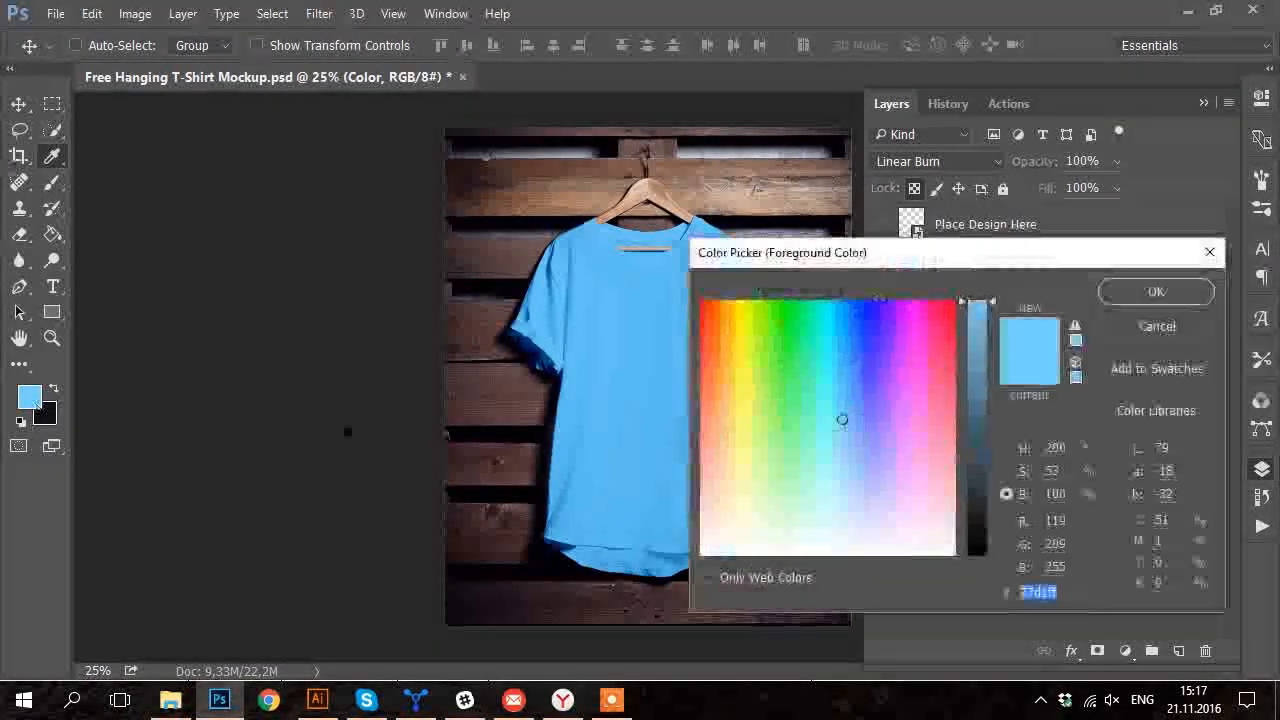
# Fill the shirt Color layer with bright red and open the Place Design Here smart object.
pyautogui.click(716, 376)
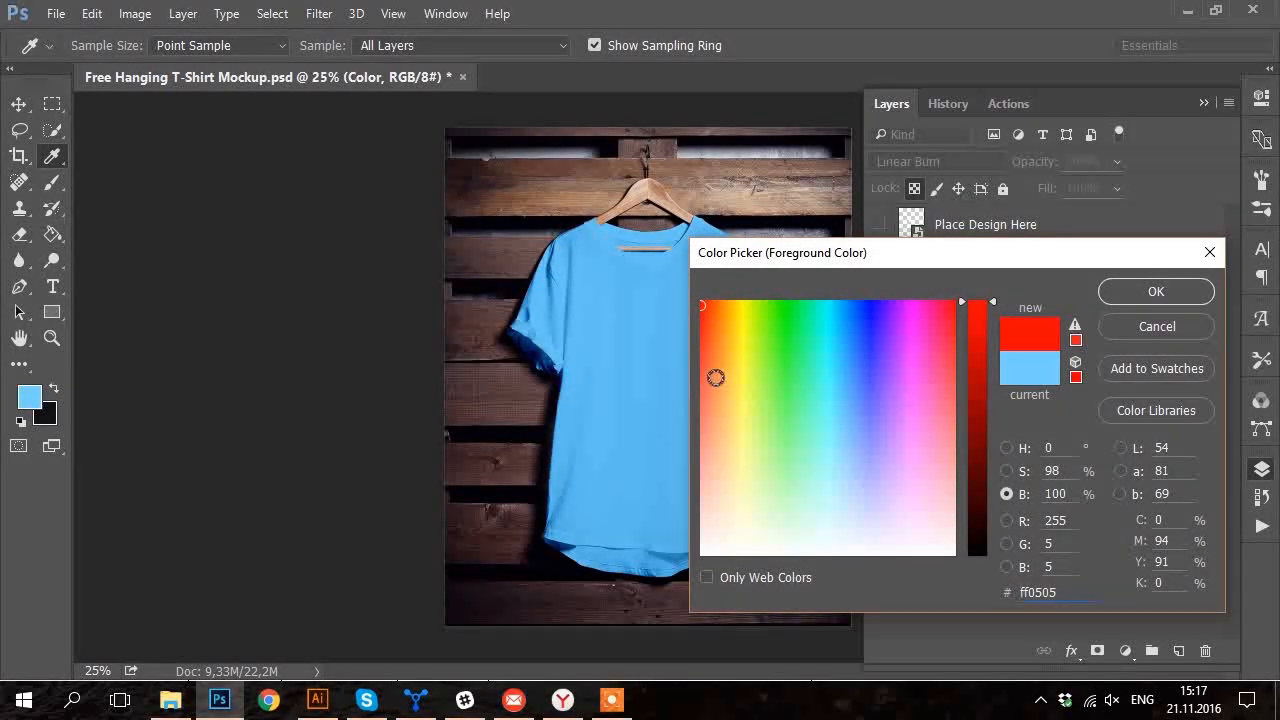
pyautogui.click(1156, 292)
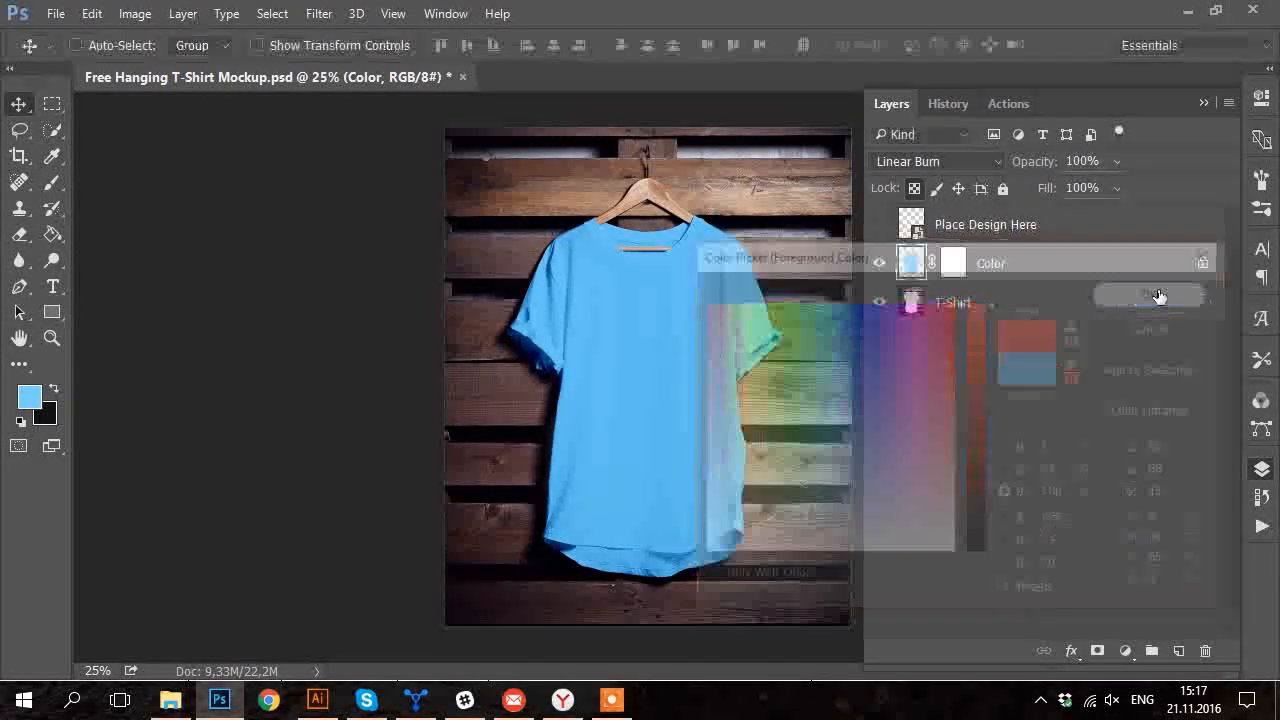
pyautogui.click(1148, 296)
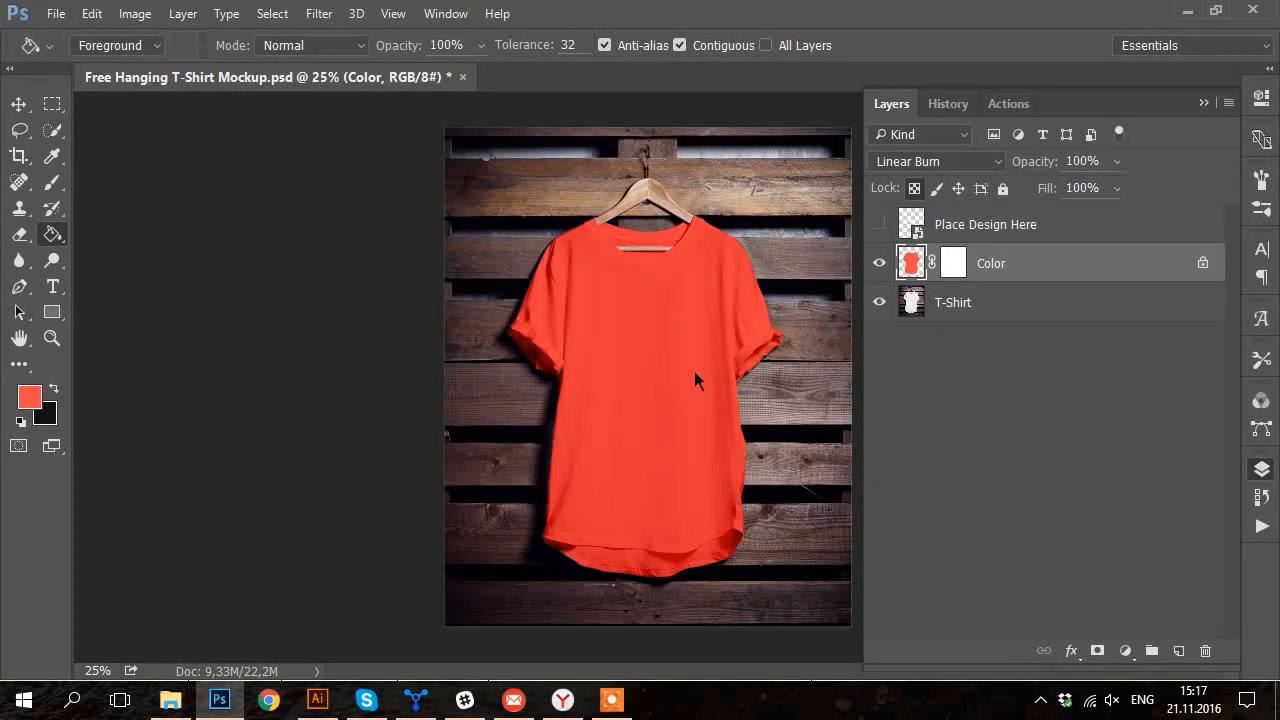
pyautogui.click(984, 224)
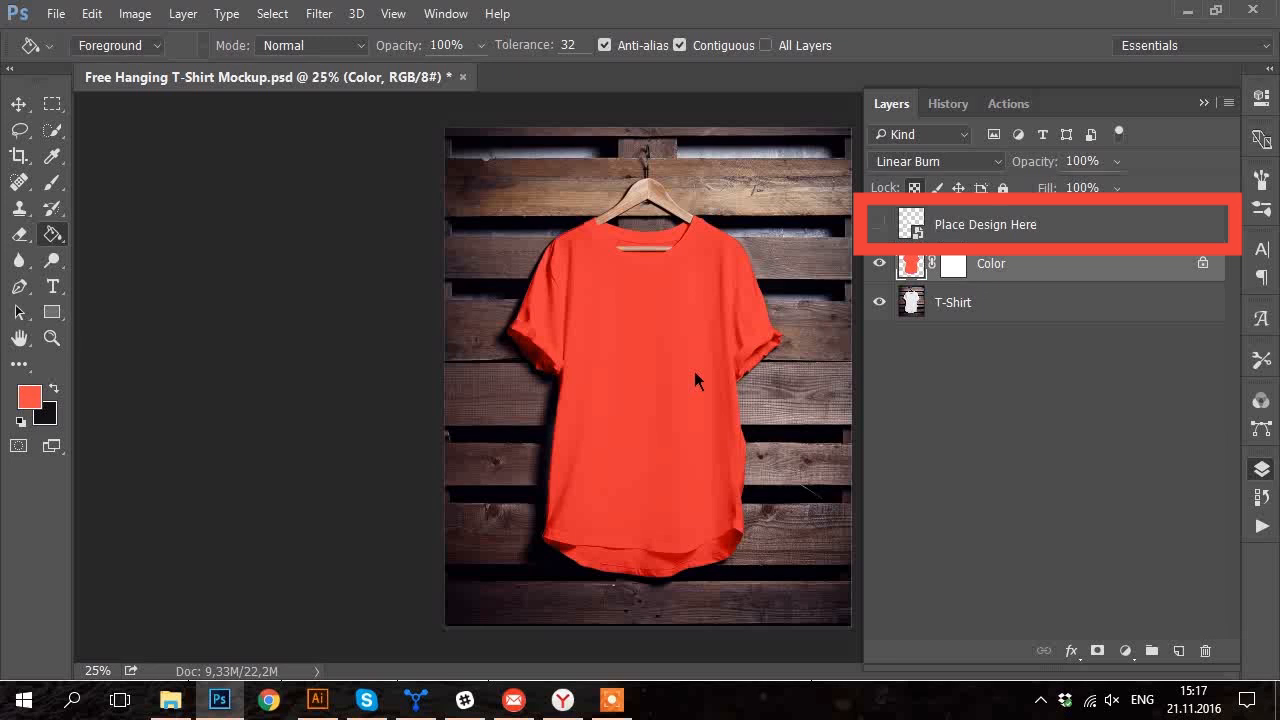
pyautogui.doubleClick(912, 224)
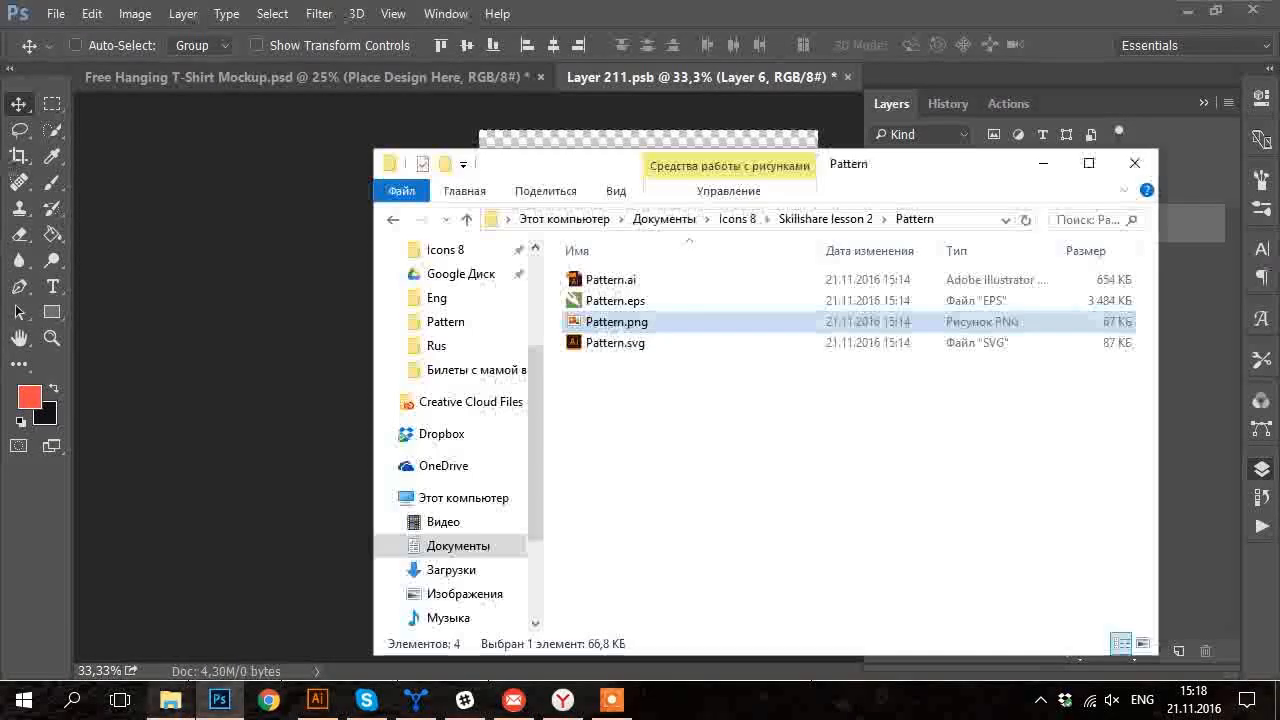
# Place Pattern.png into the smart object and return to the mockup showing the design.
pyautogui.click(1132, 162)
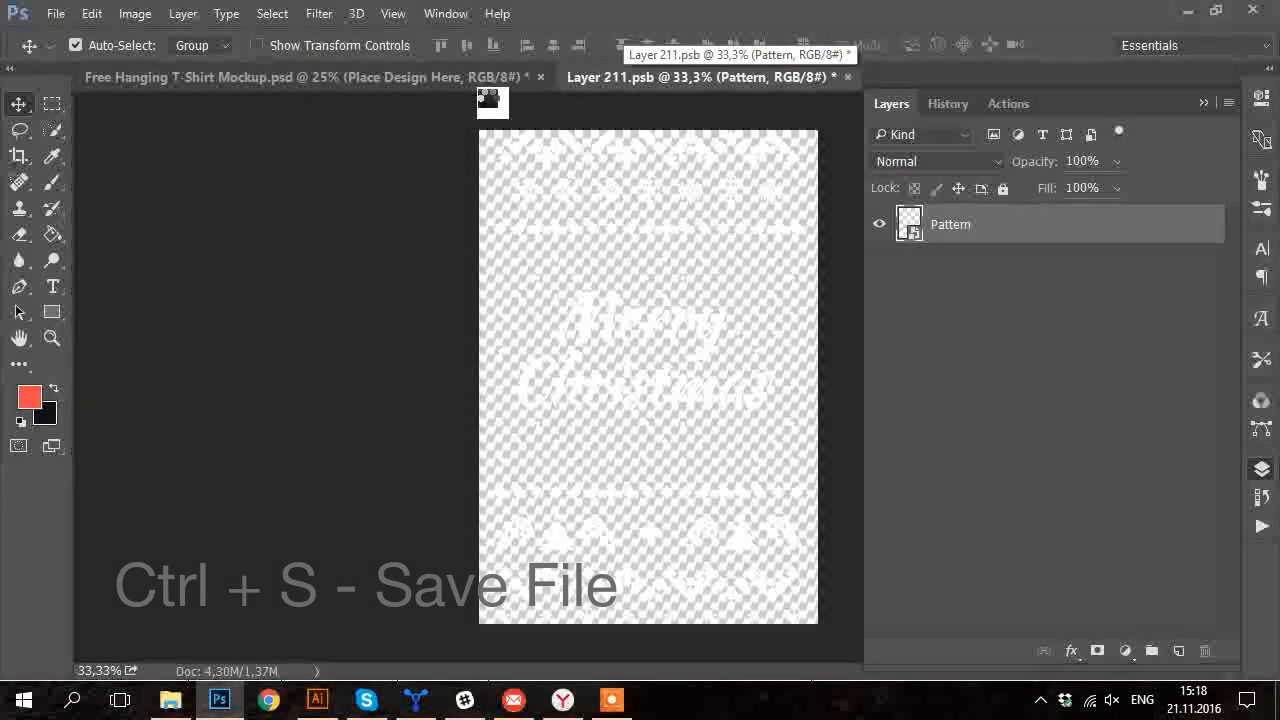
pyautogui.click(300, 76)
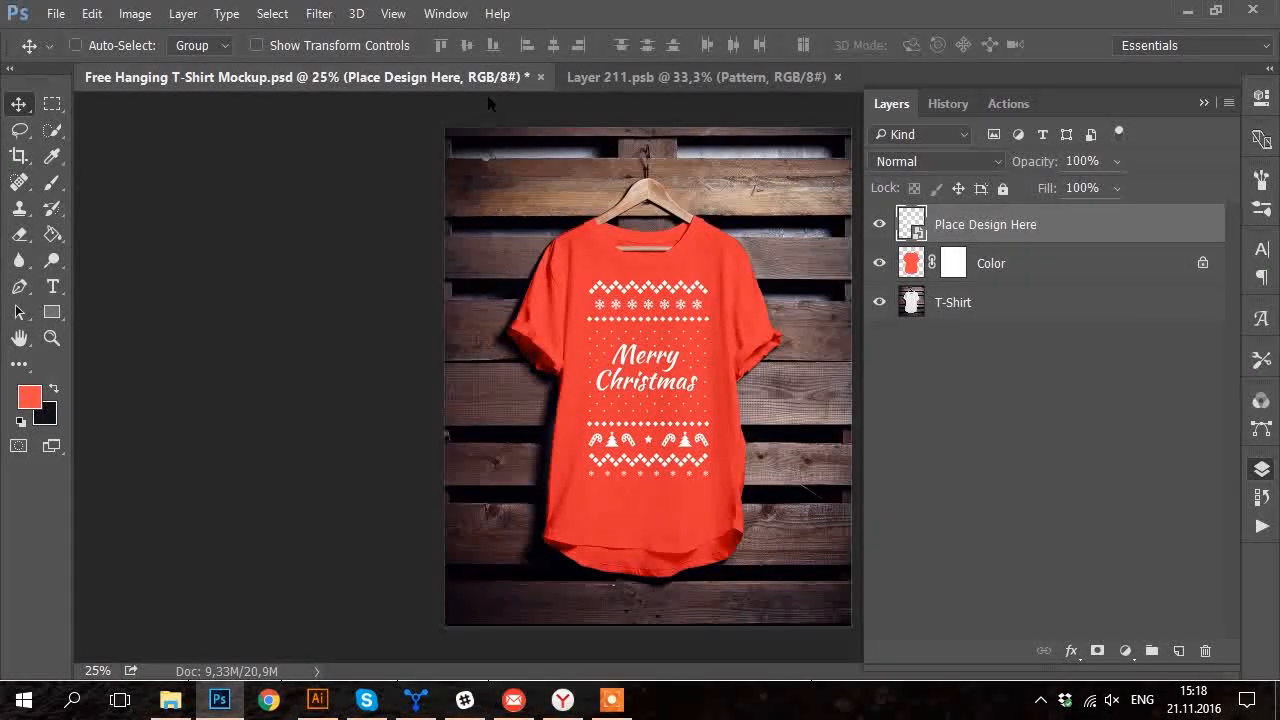